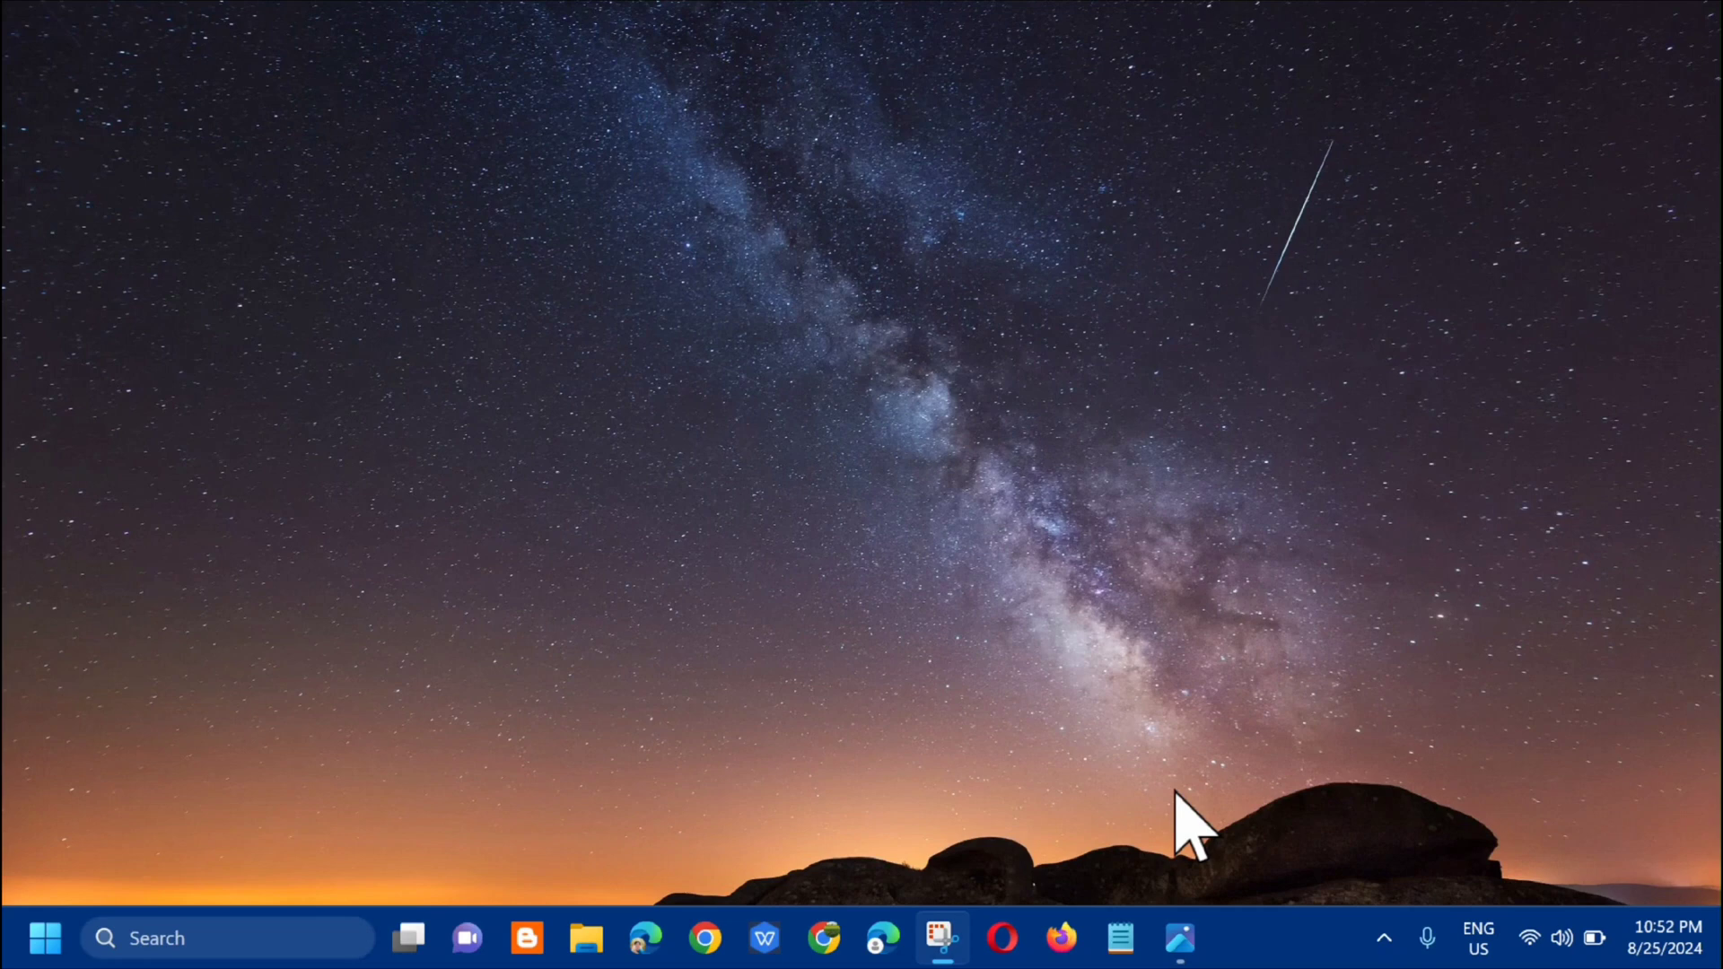
mouse_move(1209, 836)
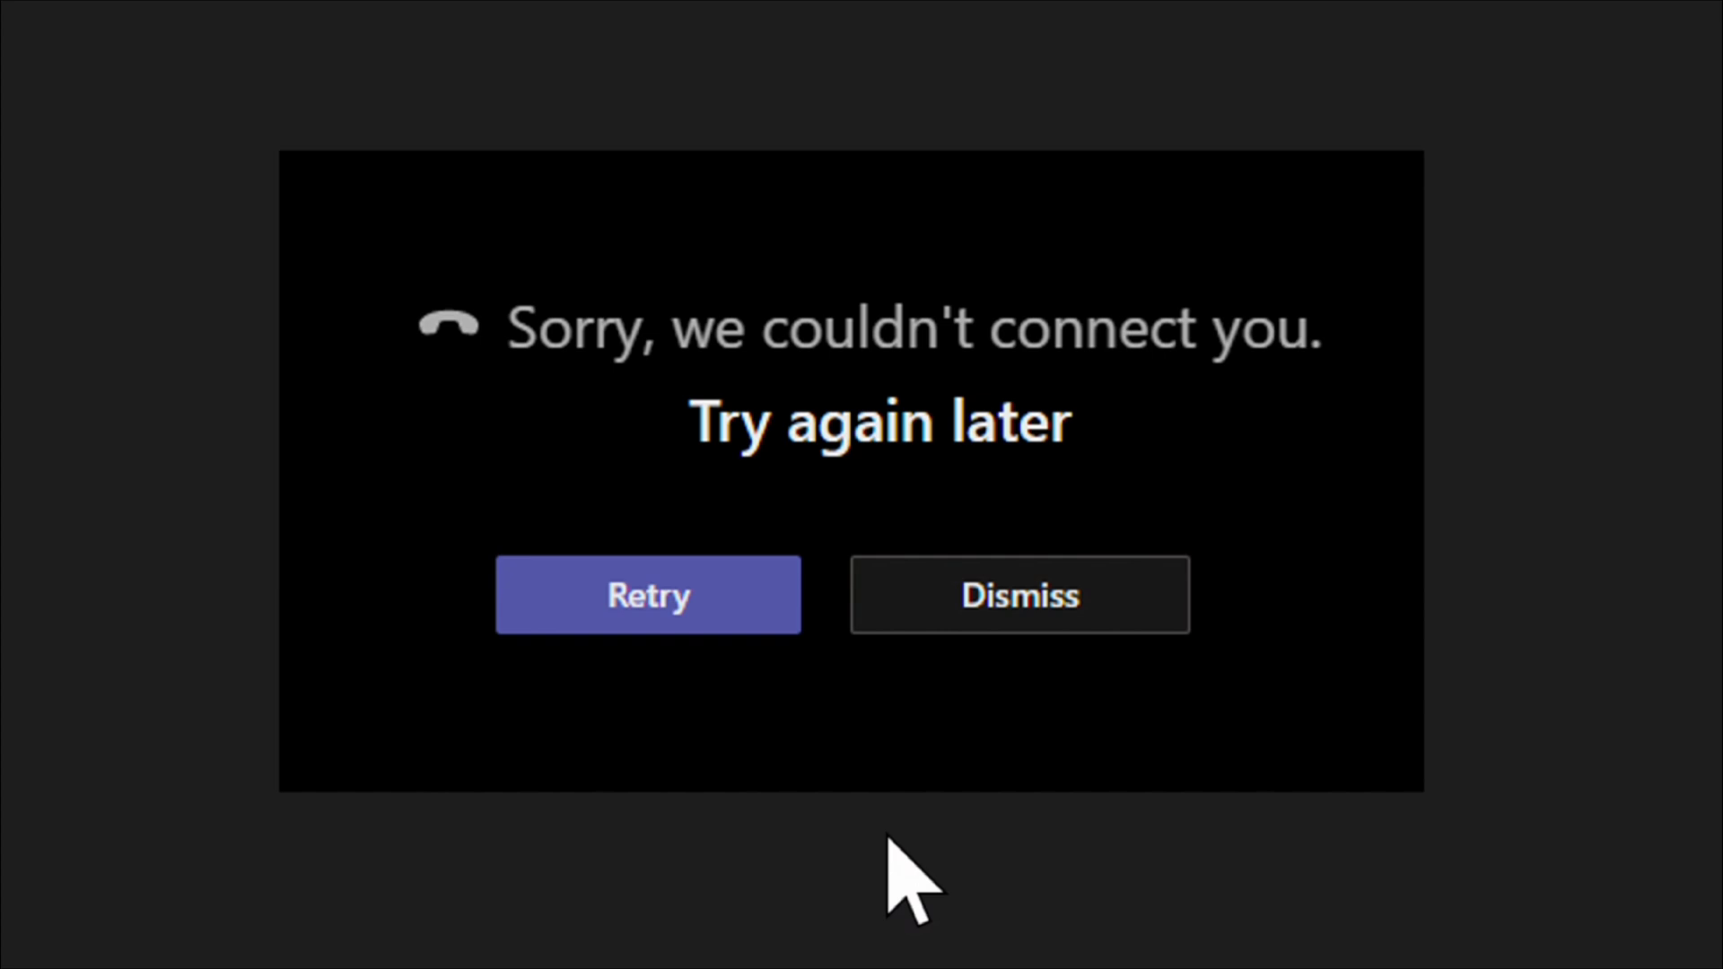
mouse_move(769, 593)
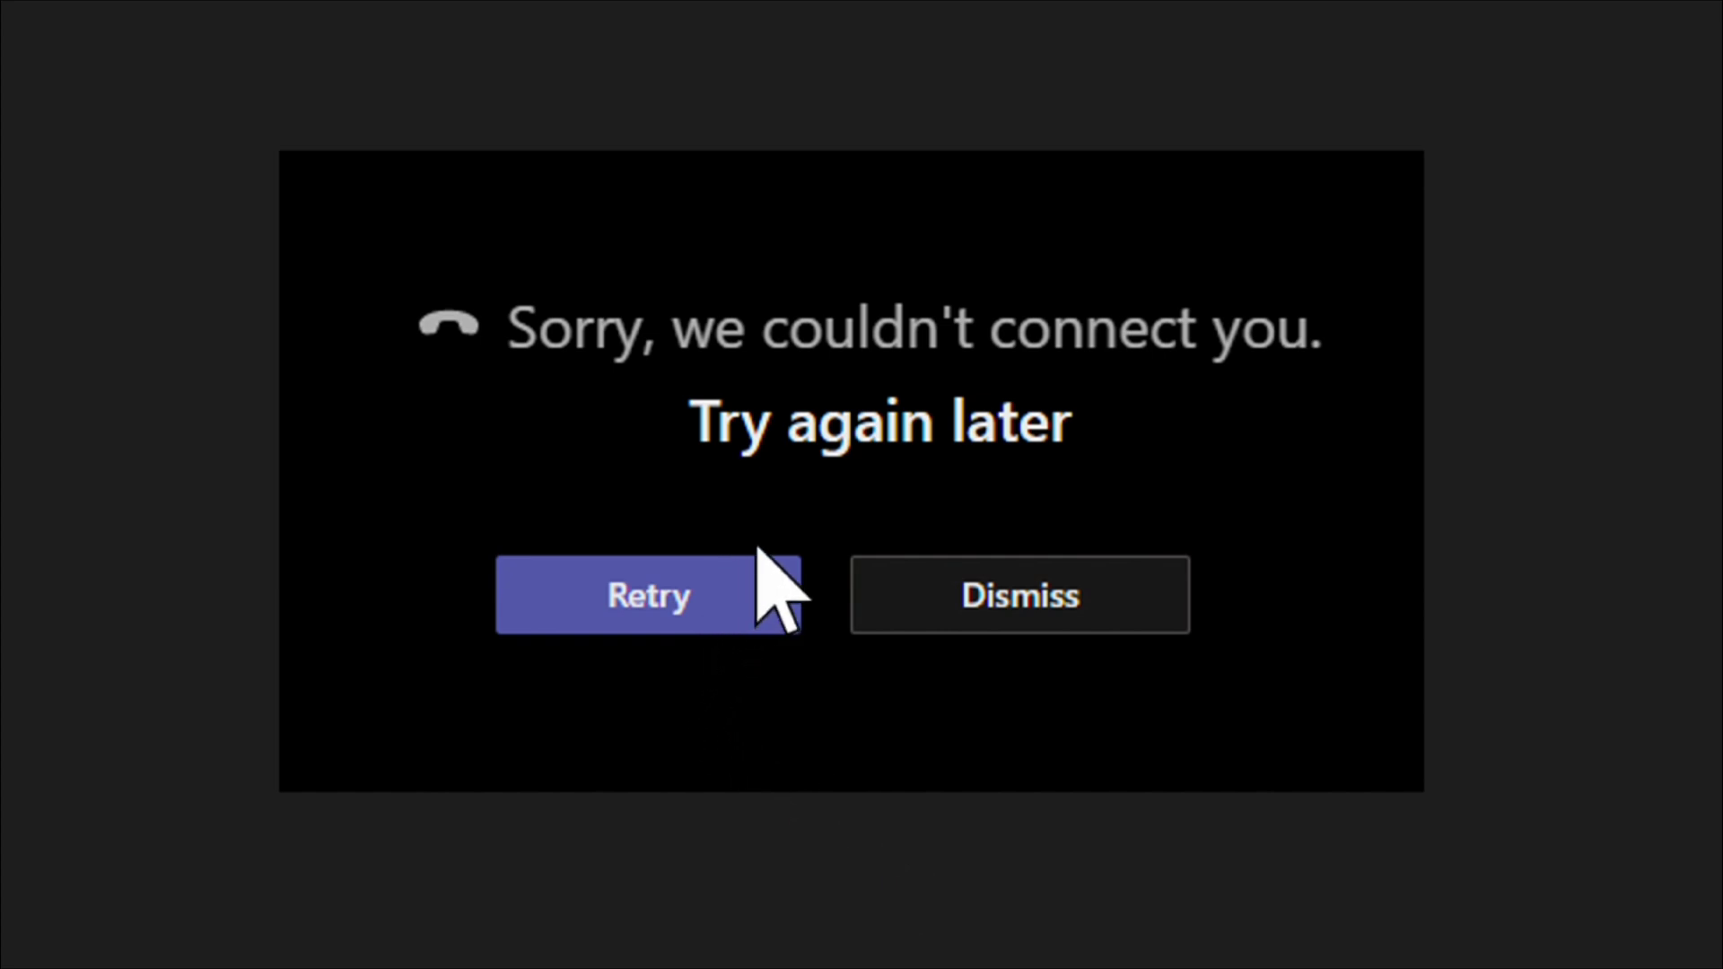
mouse_move(577, 440)
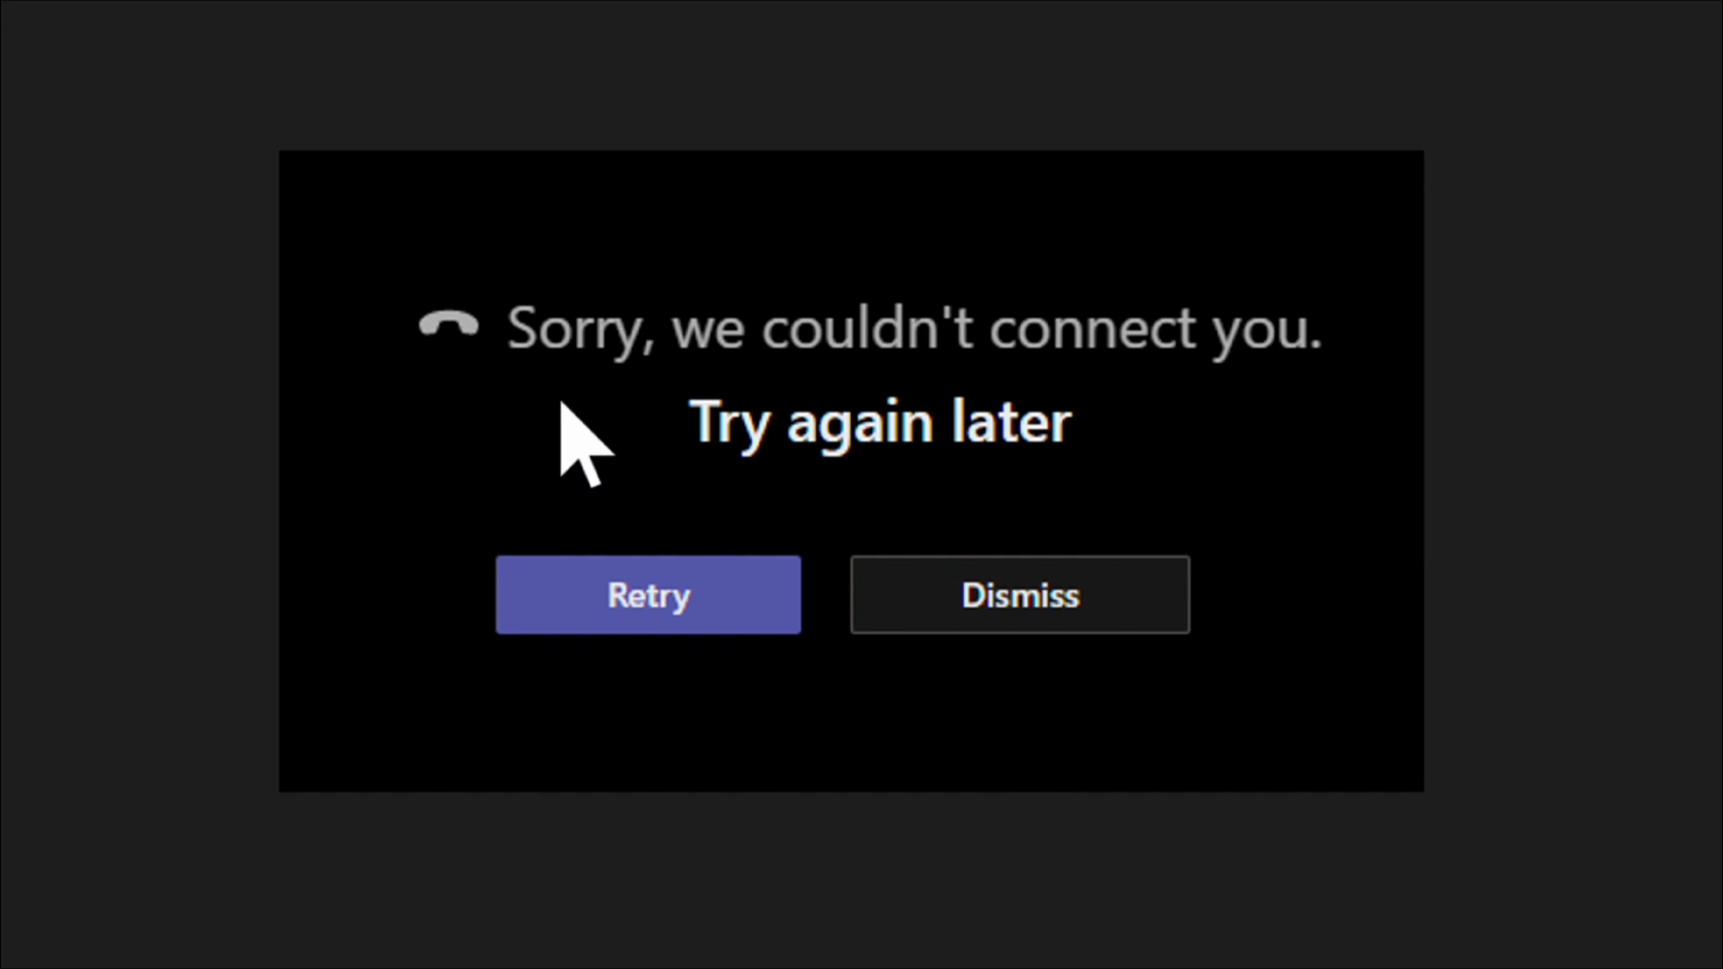
mouse_move(1230, 417)
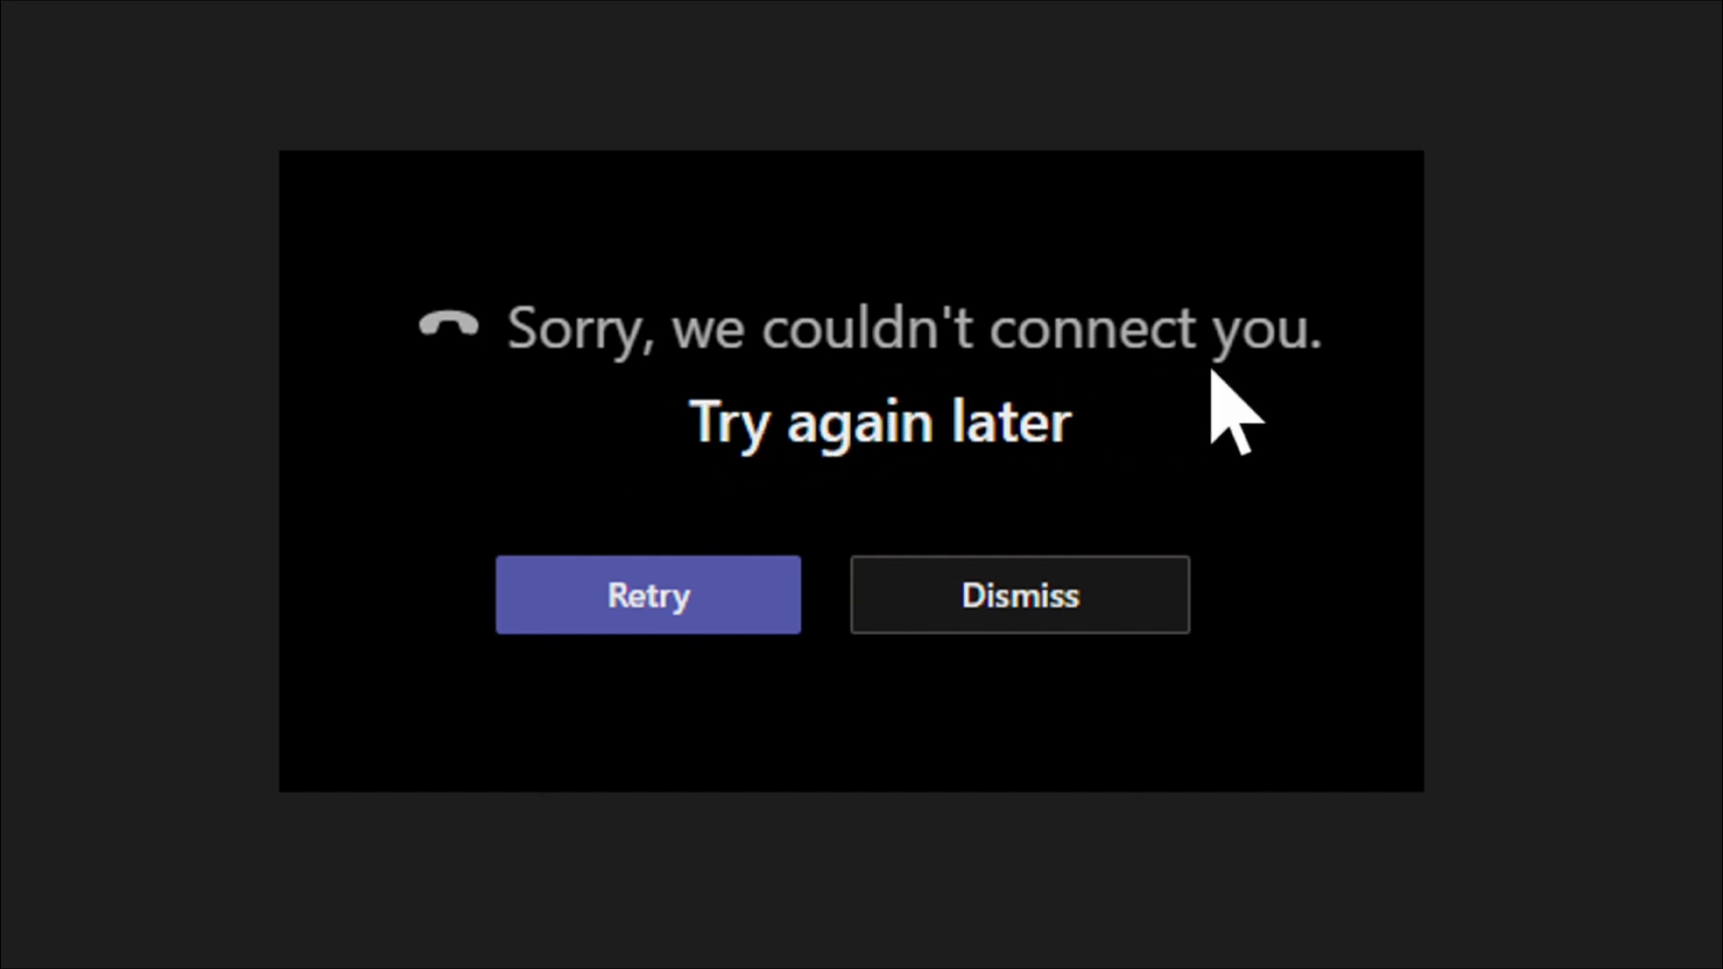
mouse_move(995, 489)
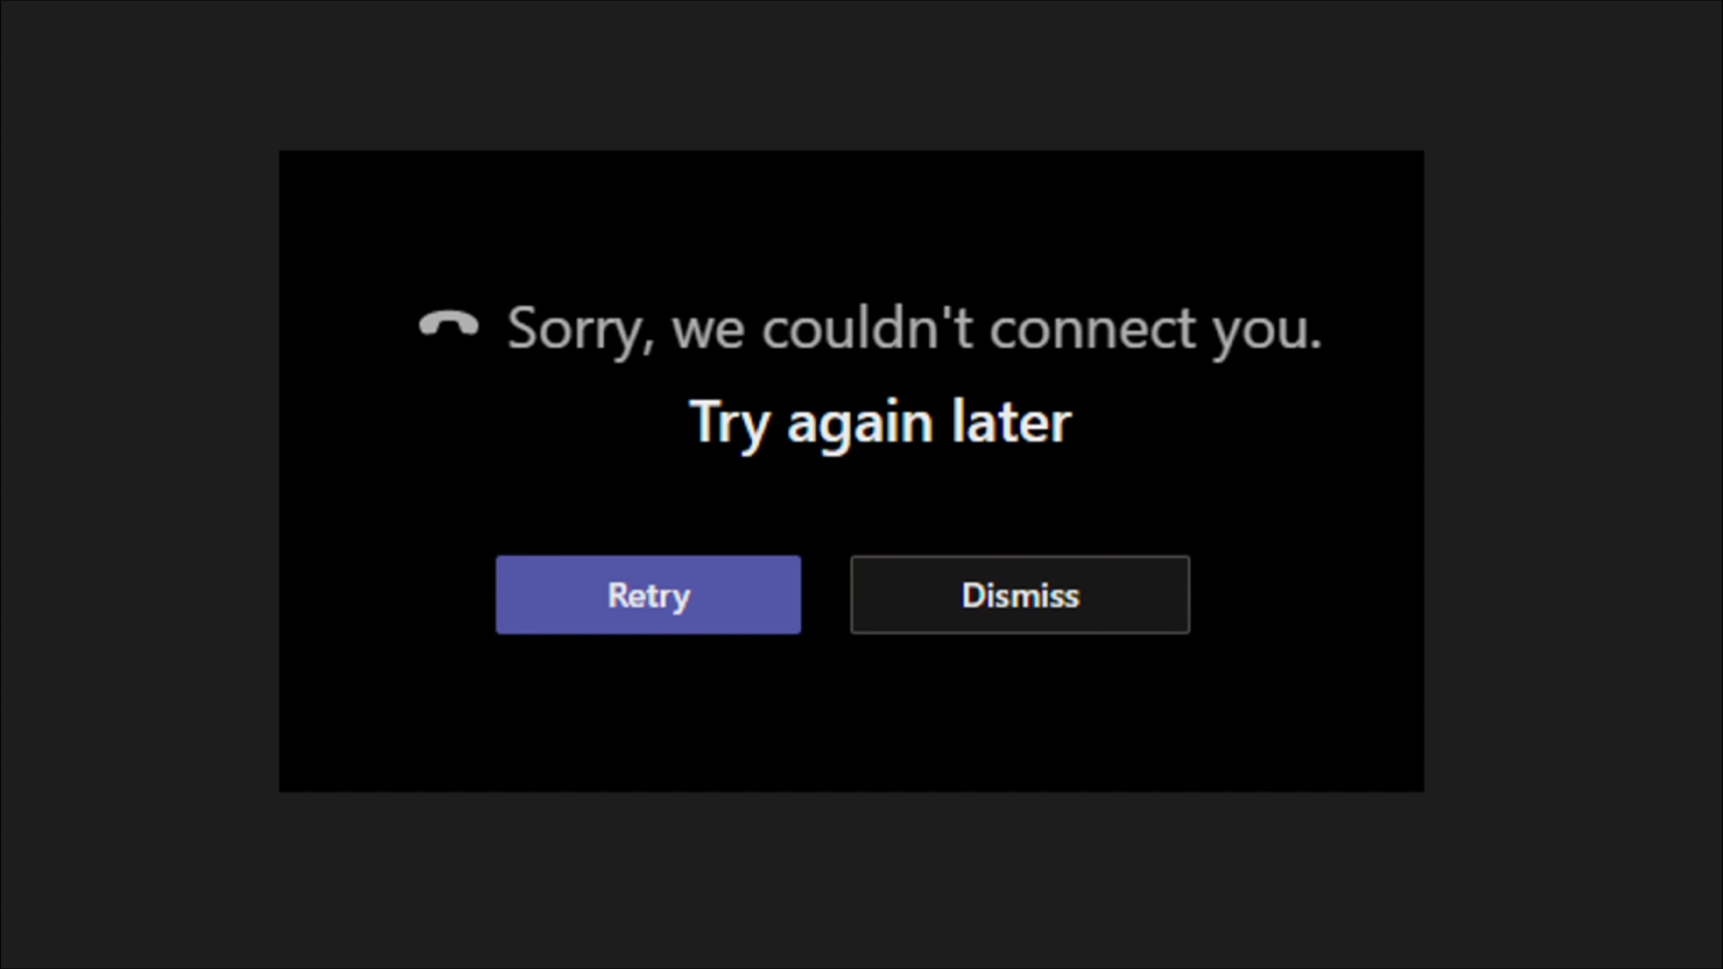
left_click(1019, 594)
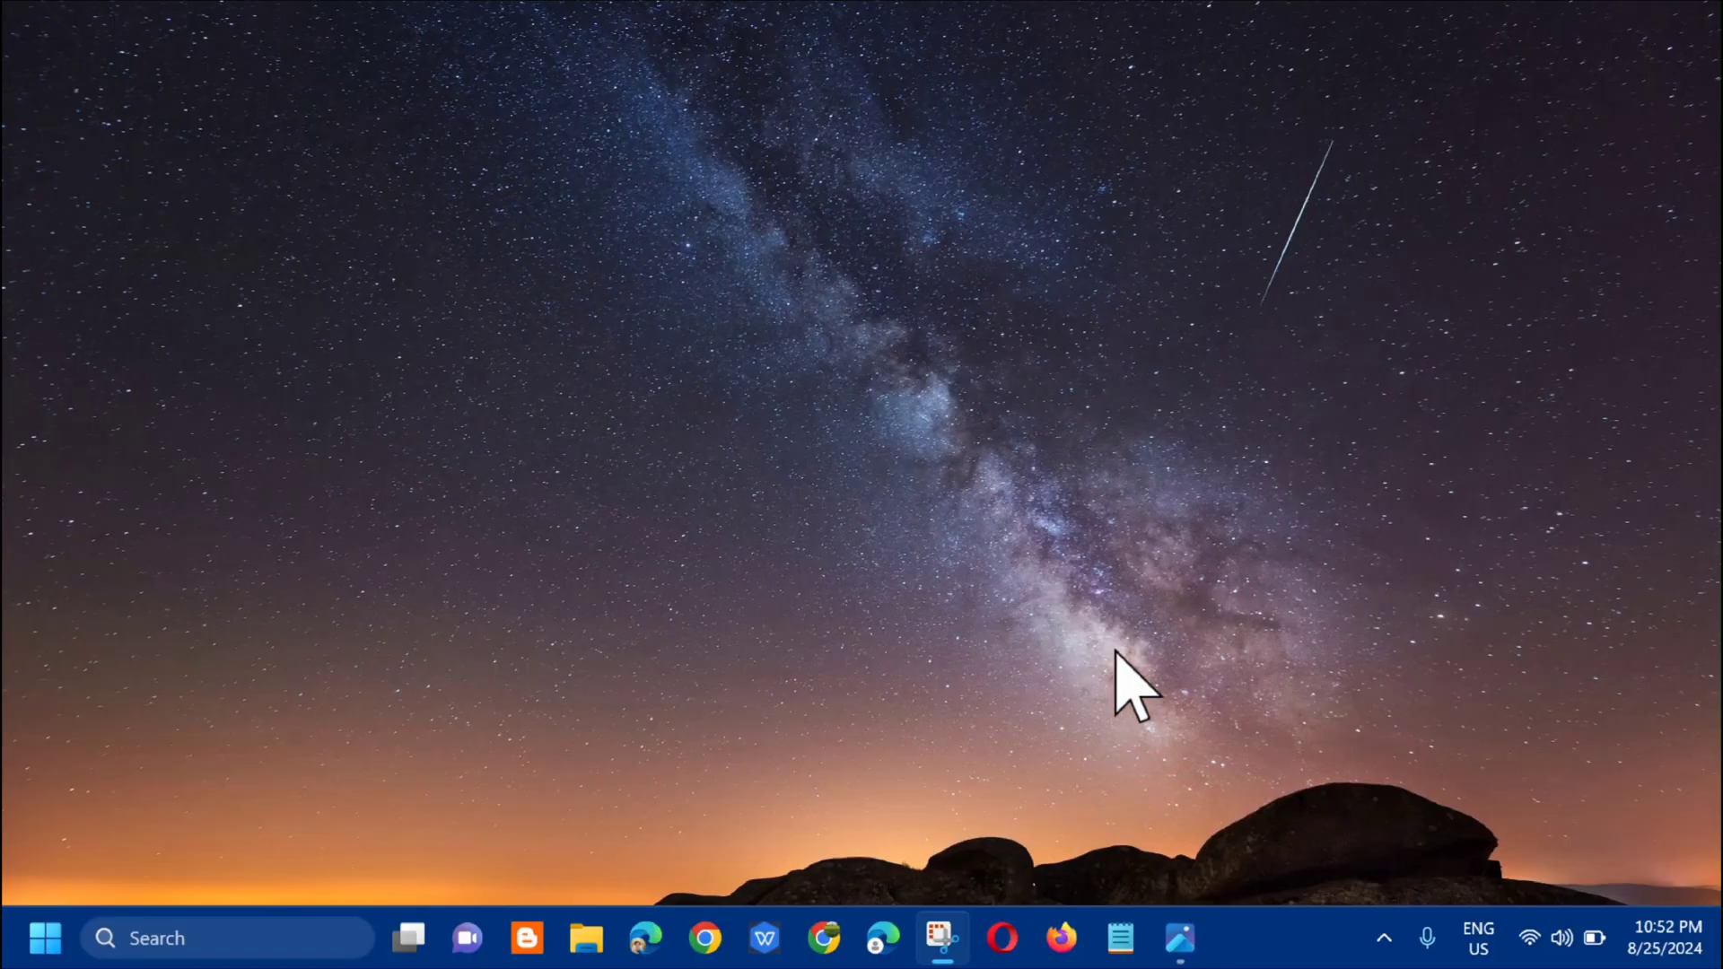
mouse_move(1117, 616)
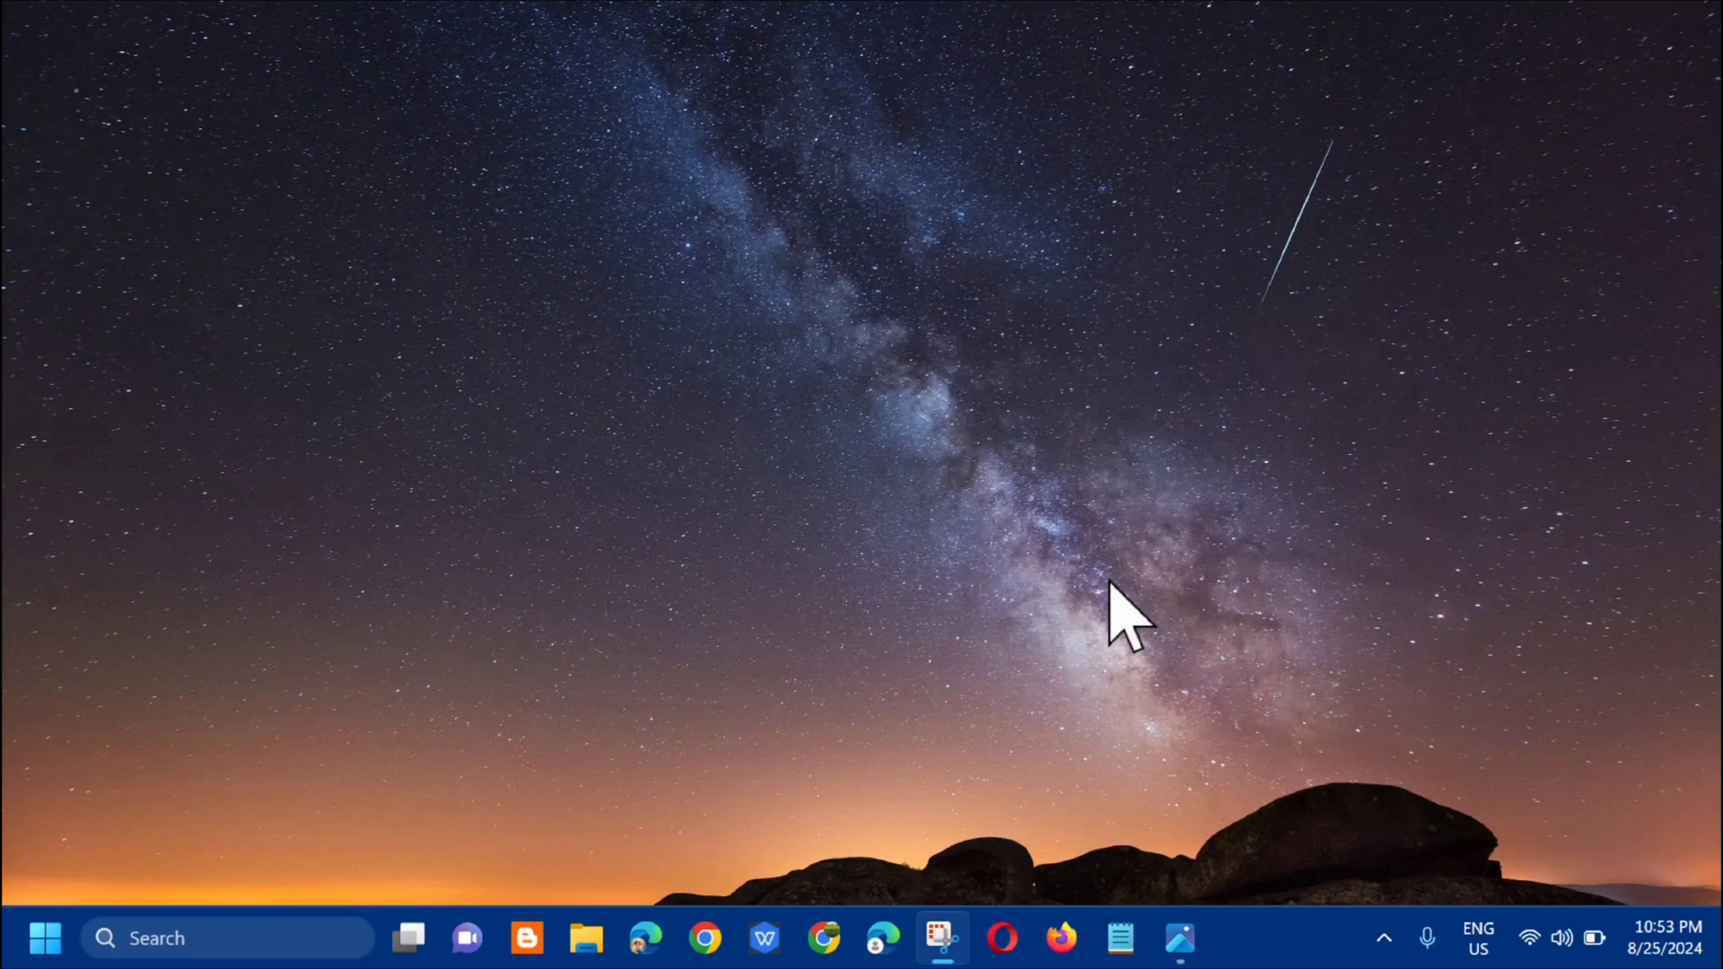
mouse_move(104, 797)
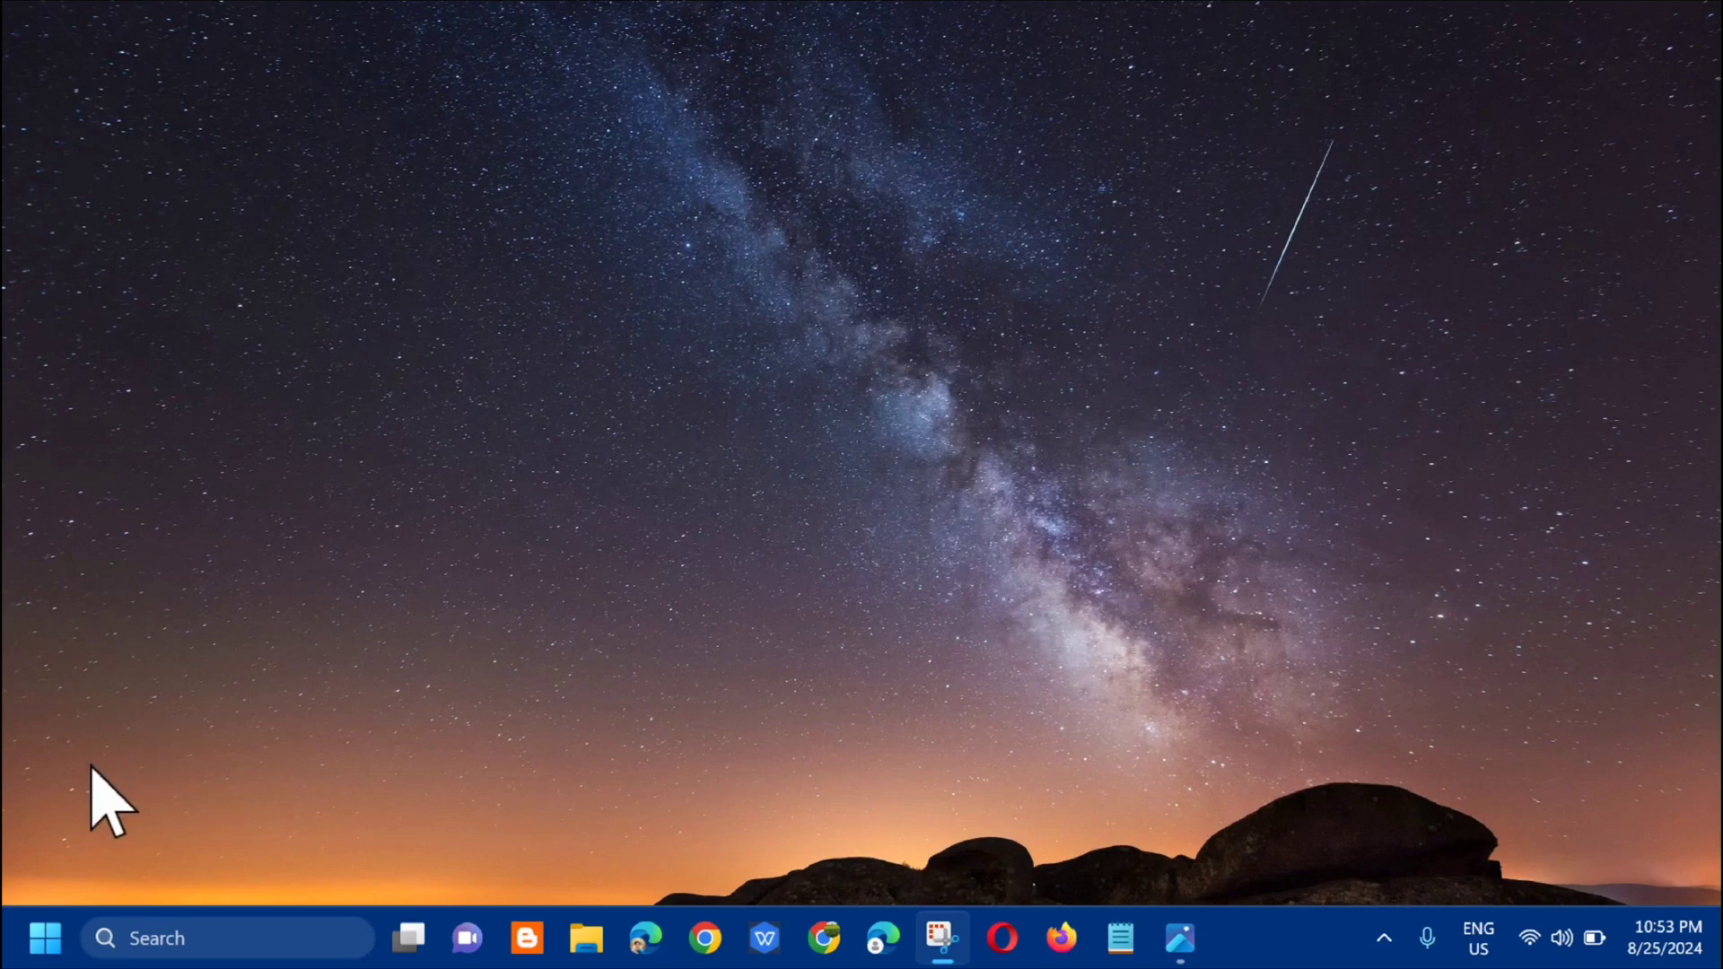
Search the Start menu for 'cmd' to find Command Prompt.
left_click(44, 938)
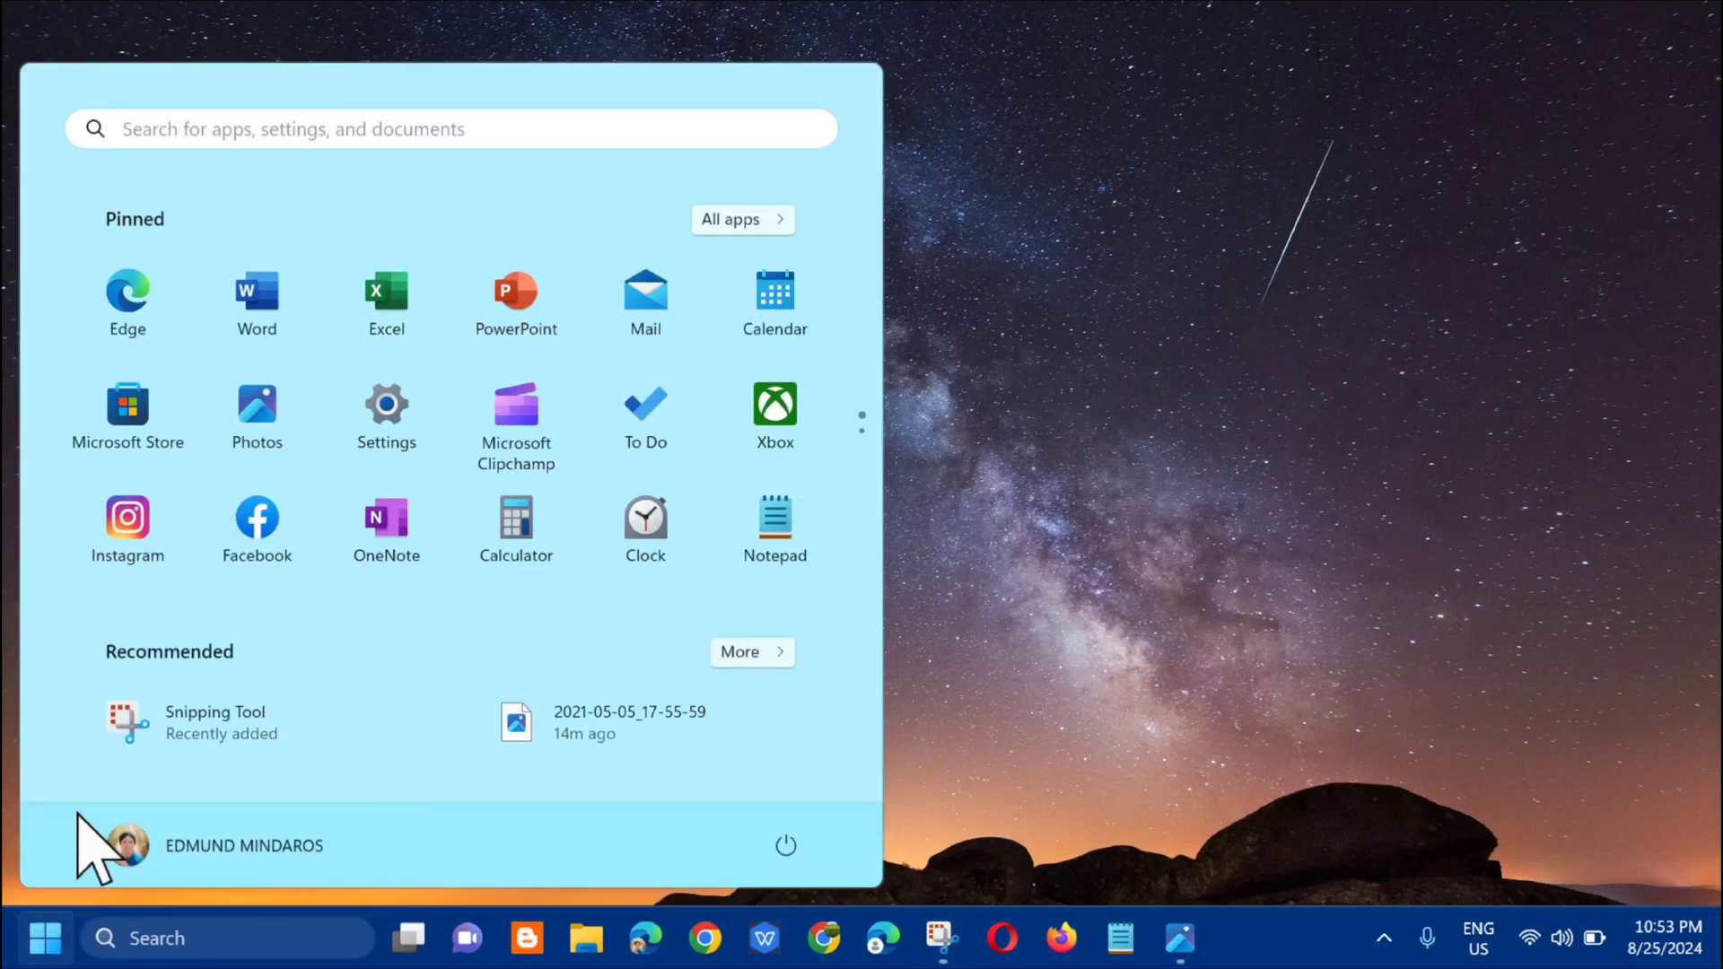
left_click(440, 128)
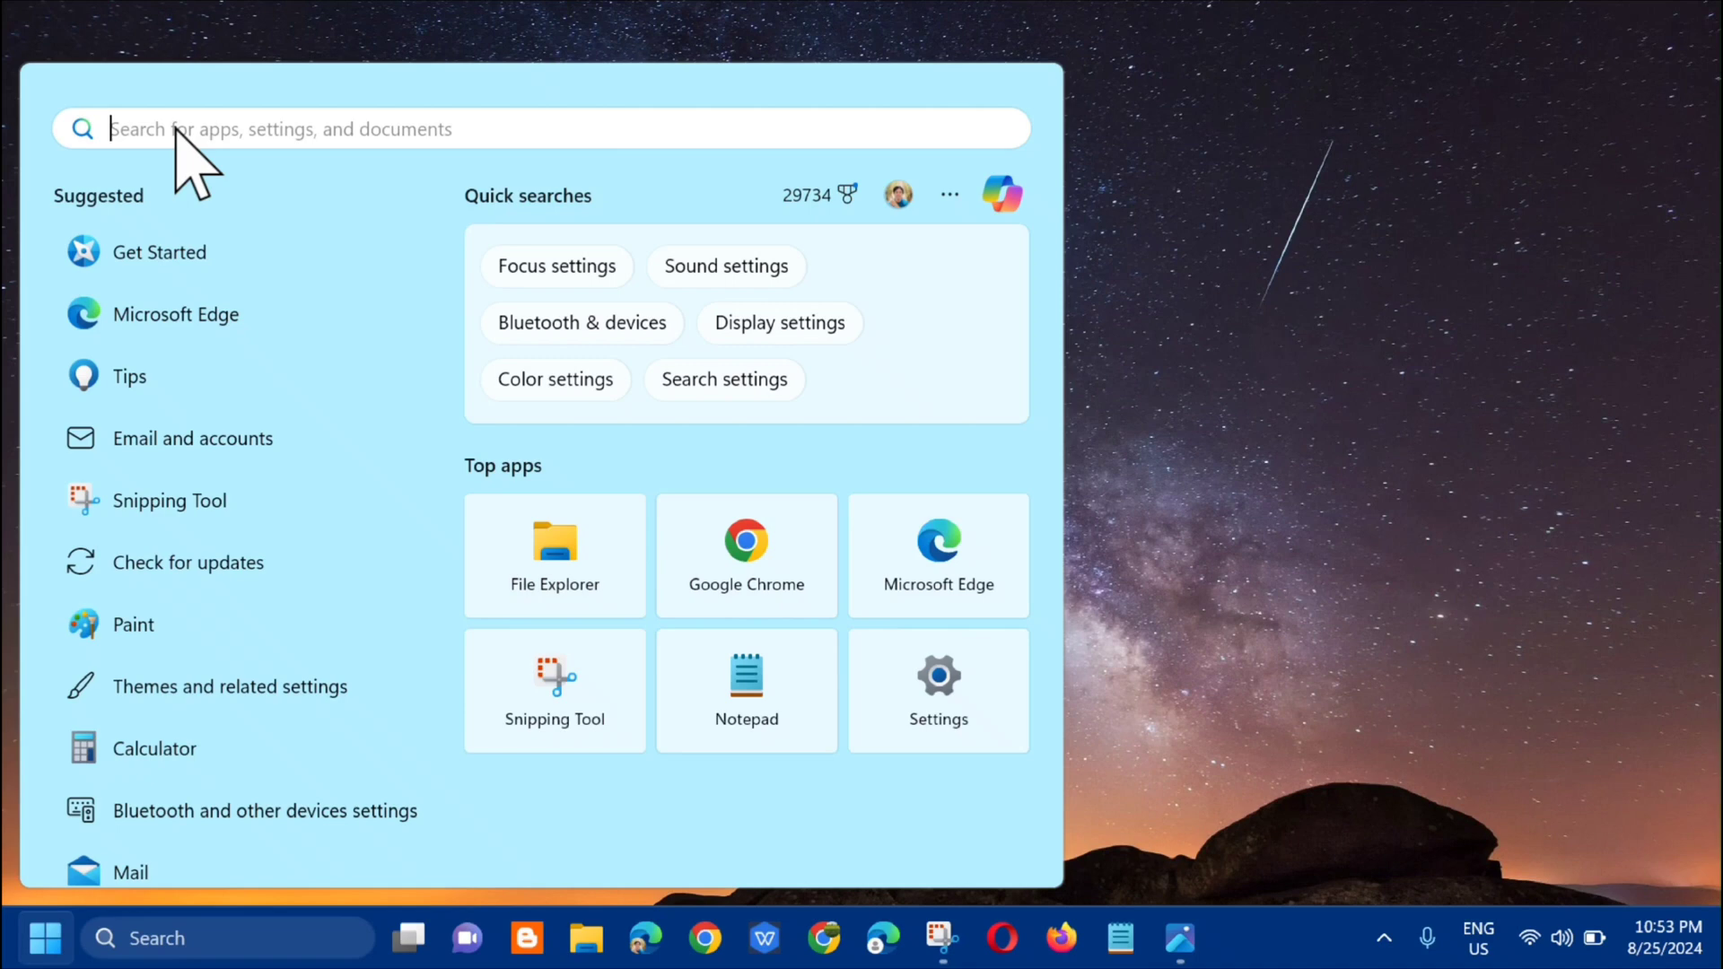
type("c")
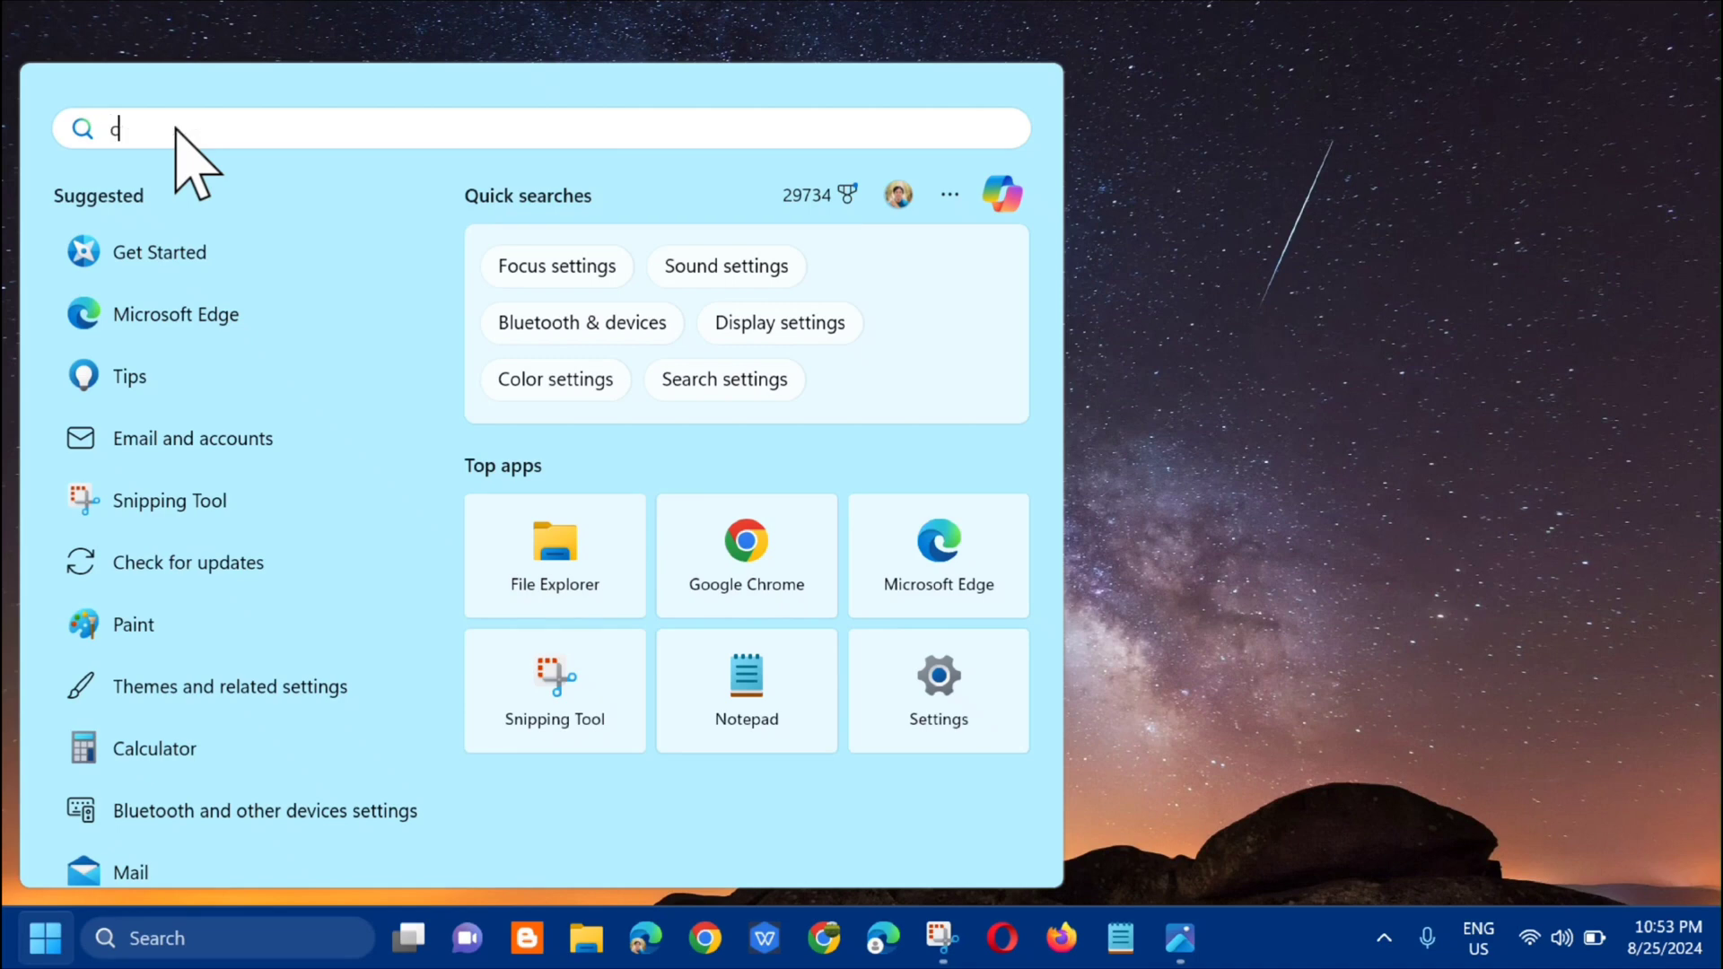
type("md")
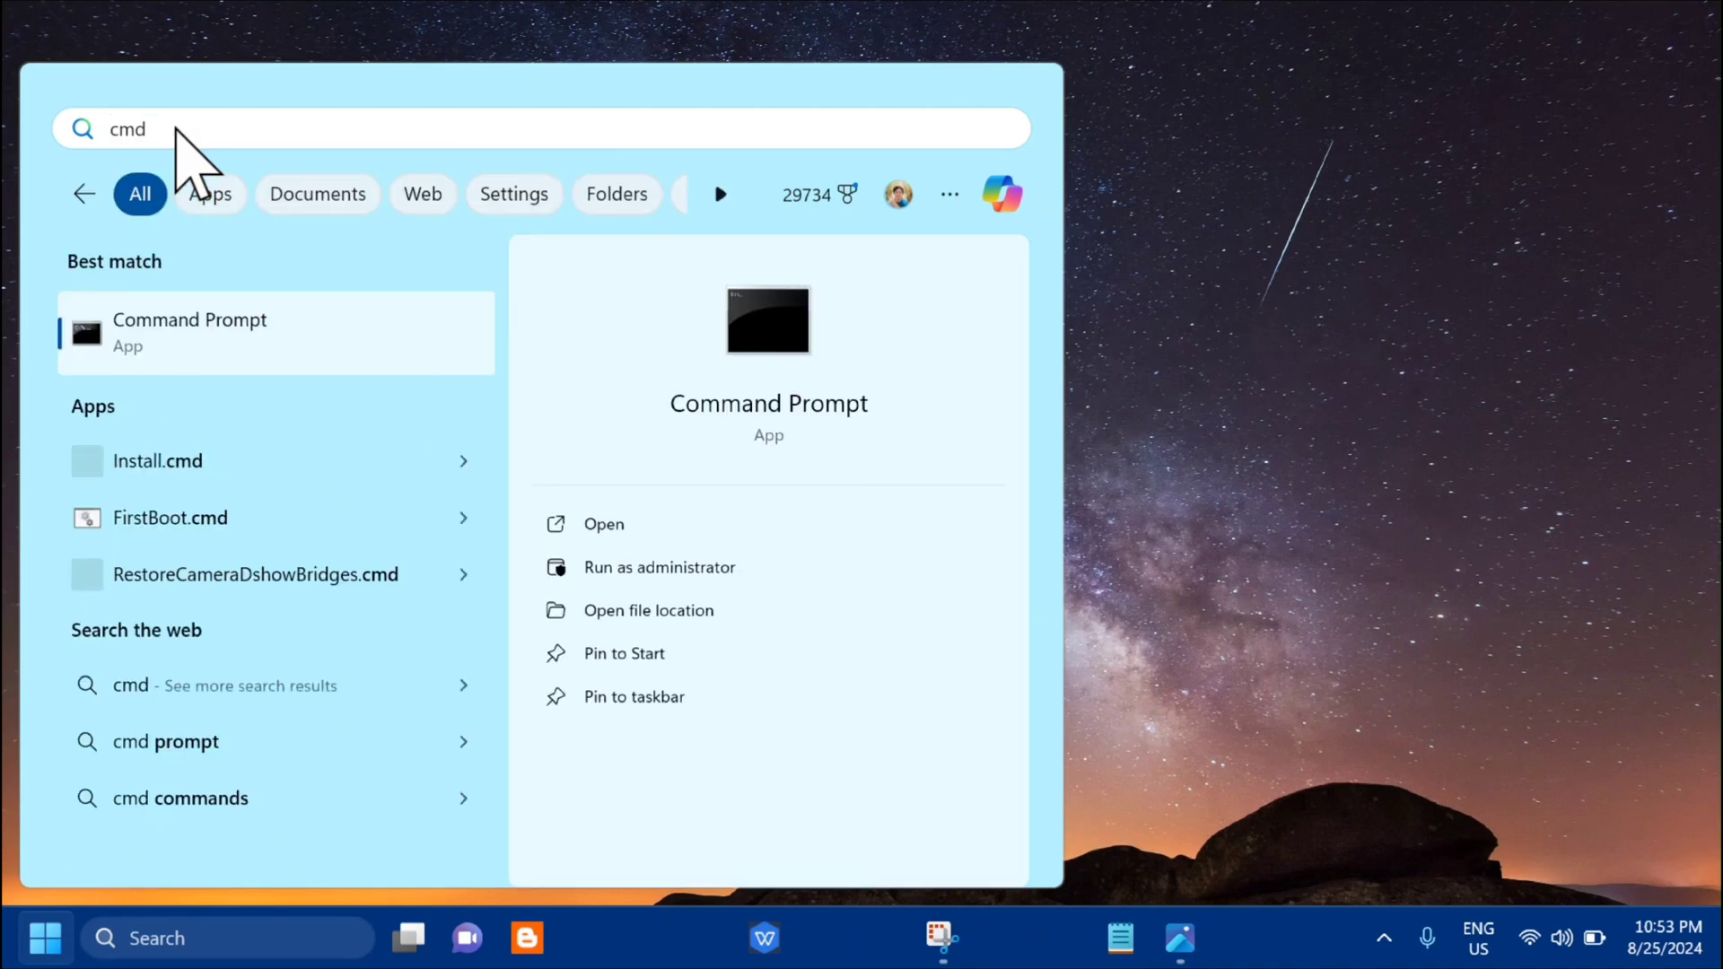
mouse_move(291, 379)
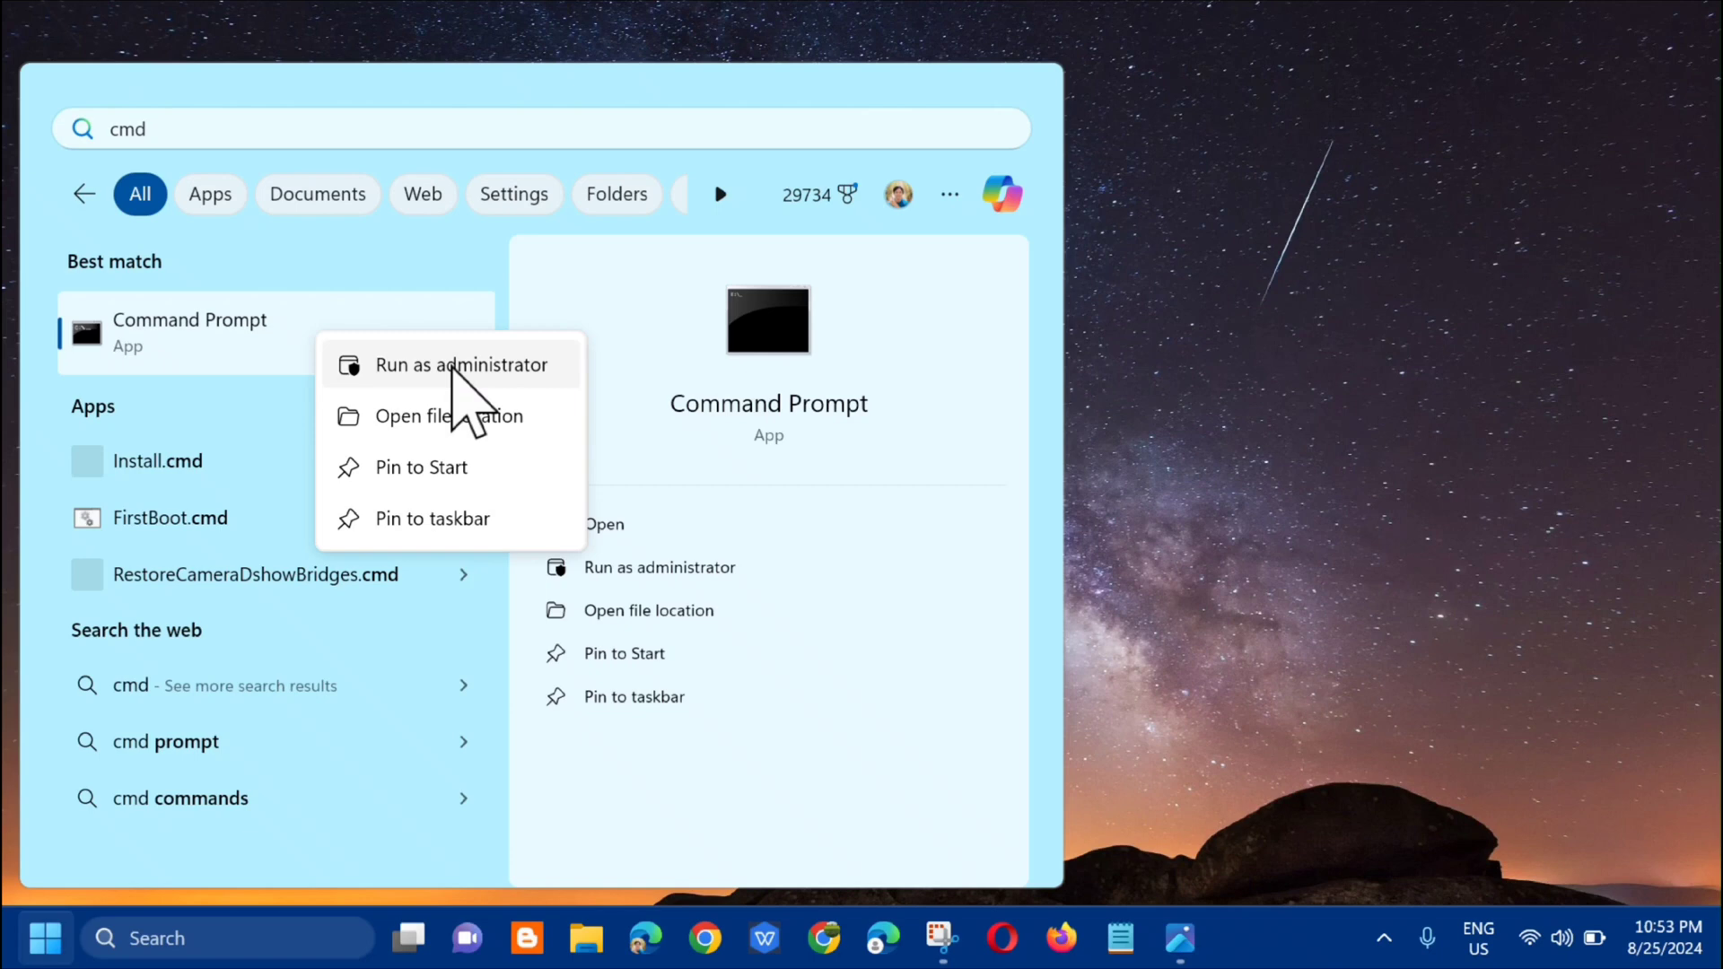
Run Command Prompt as administrator.
left_click(460, 364)
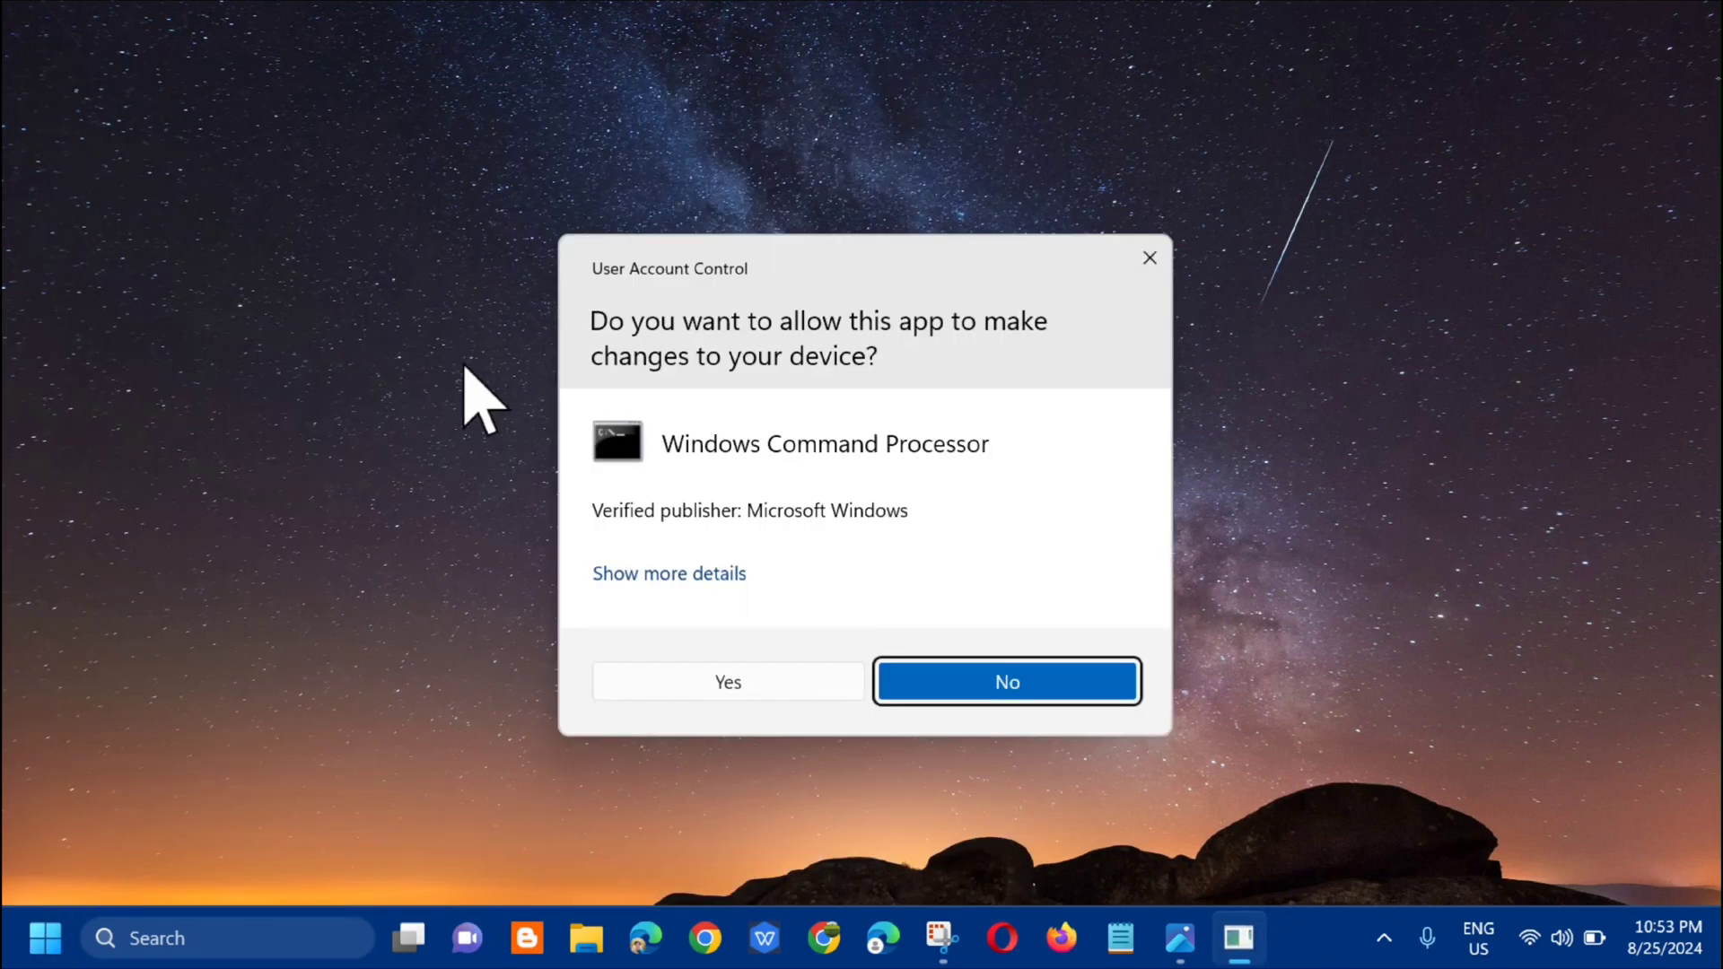
mouse_move(910, 533)
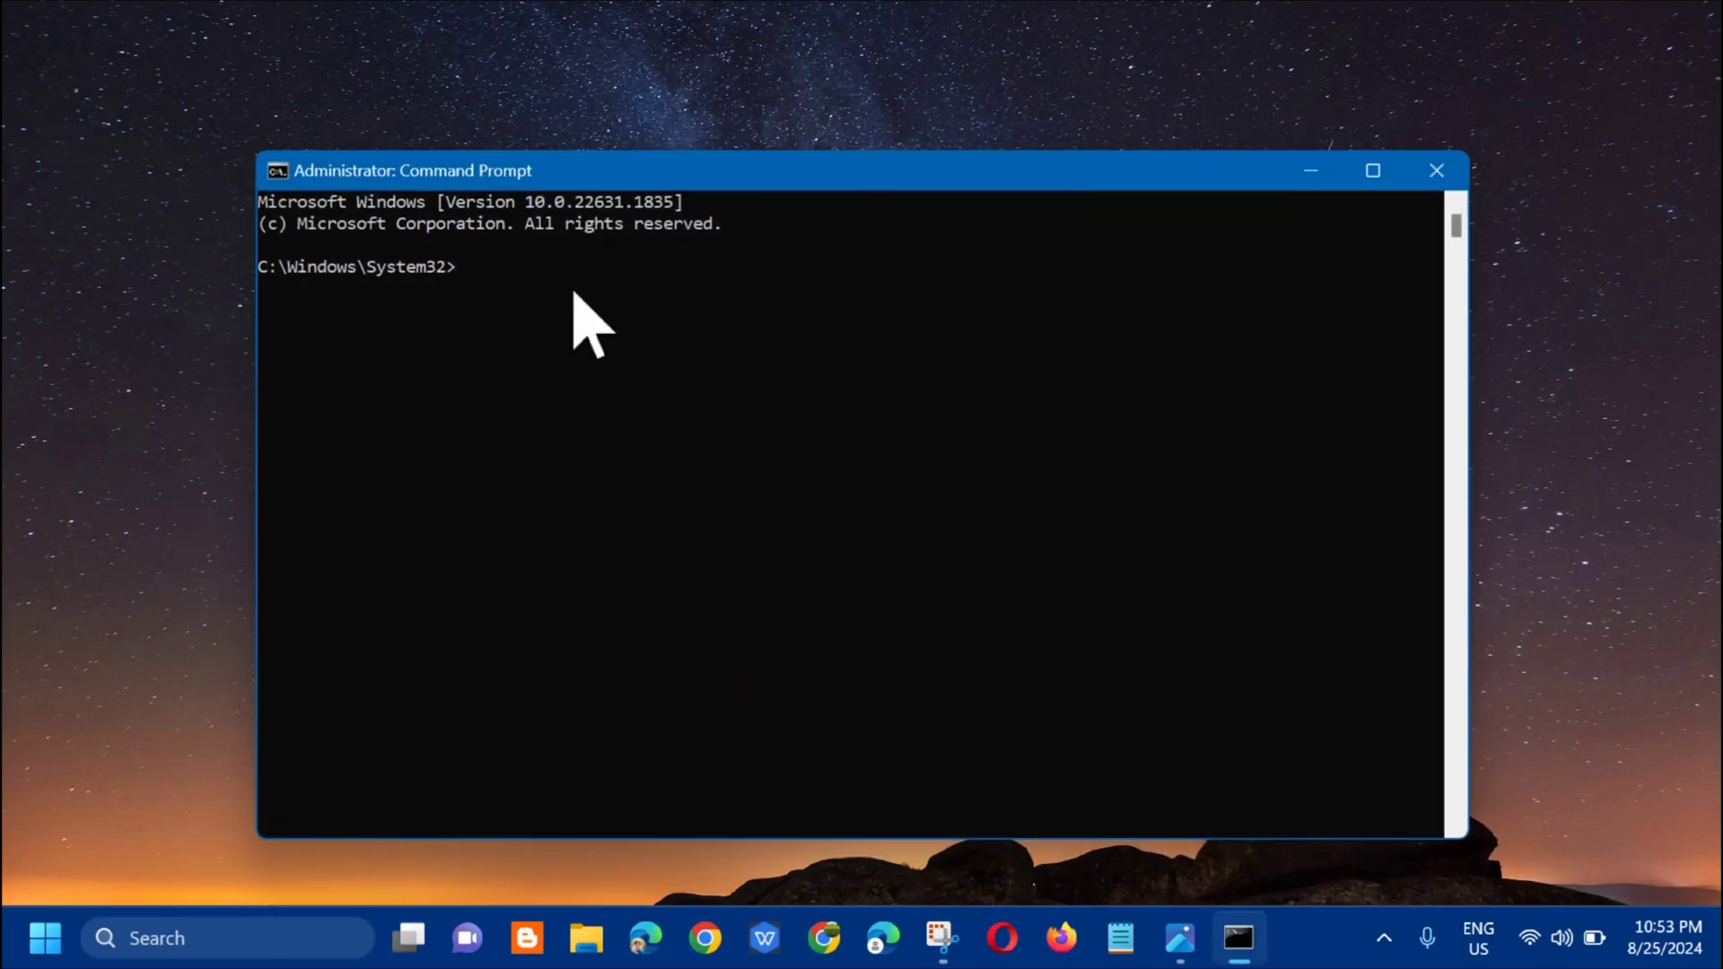
mouse_move(511, 324)
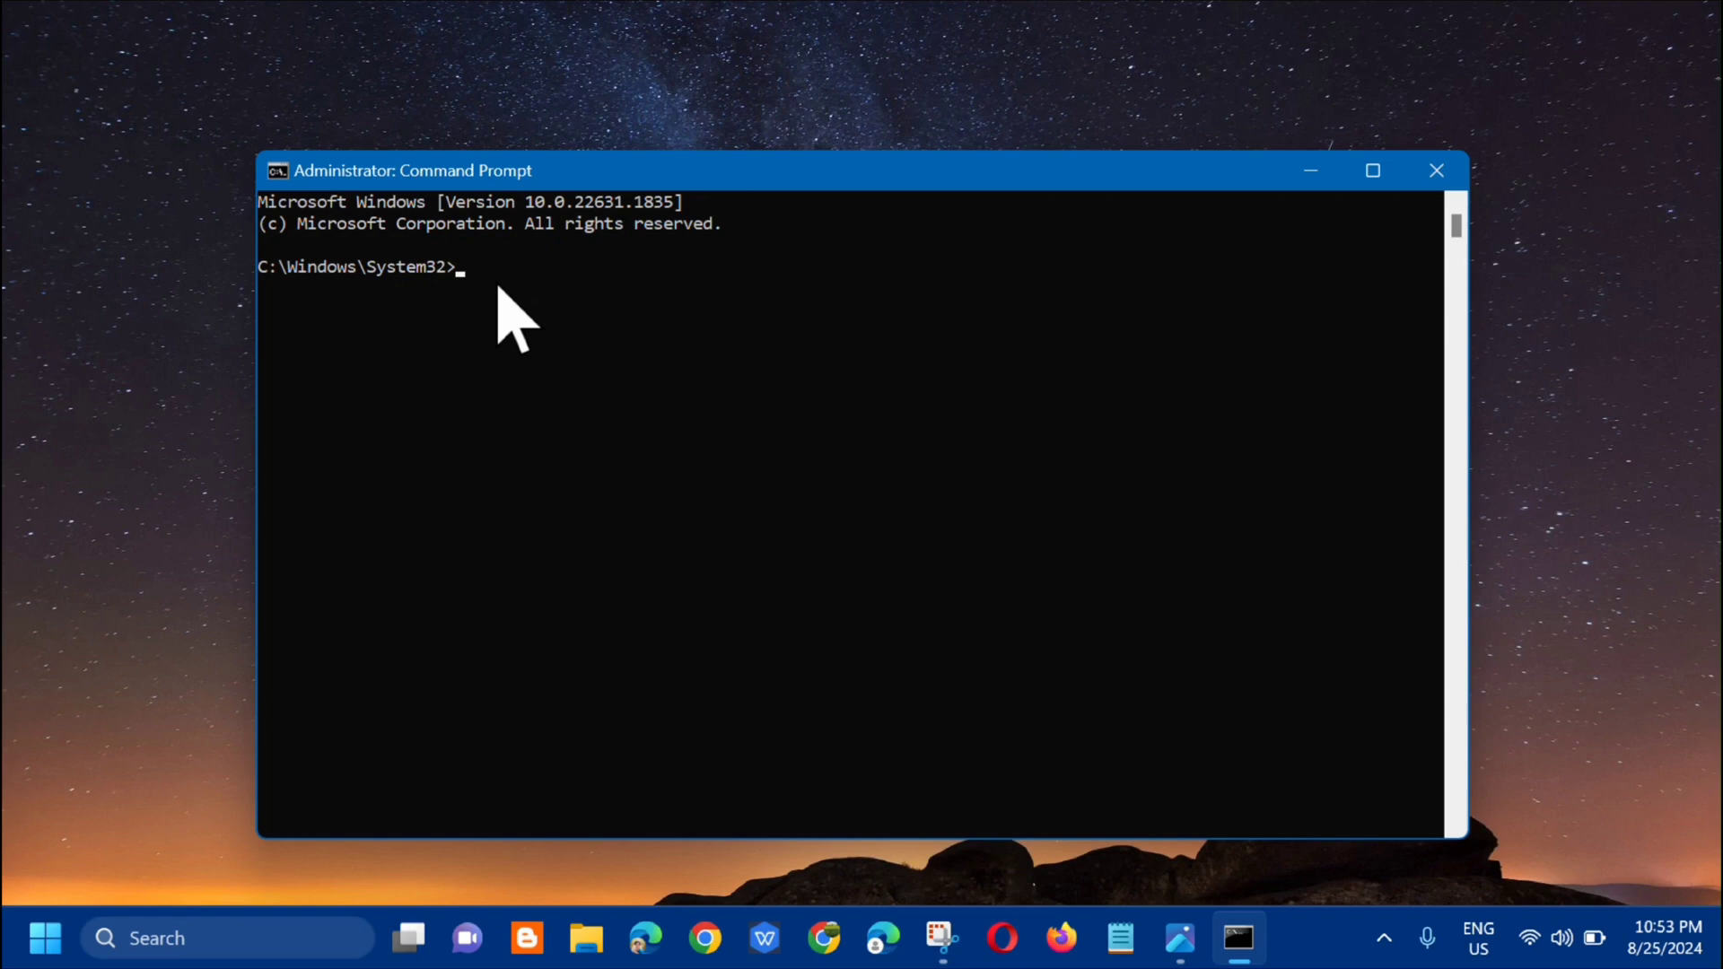
Run 'ipconfig /flushdns' in the elevated Command Prompt.
type("i")
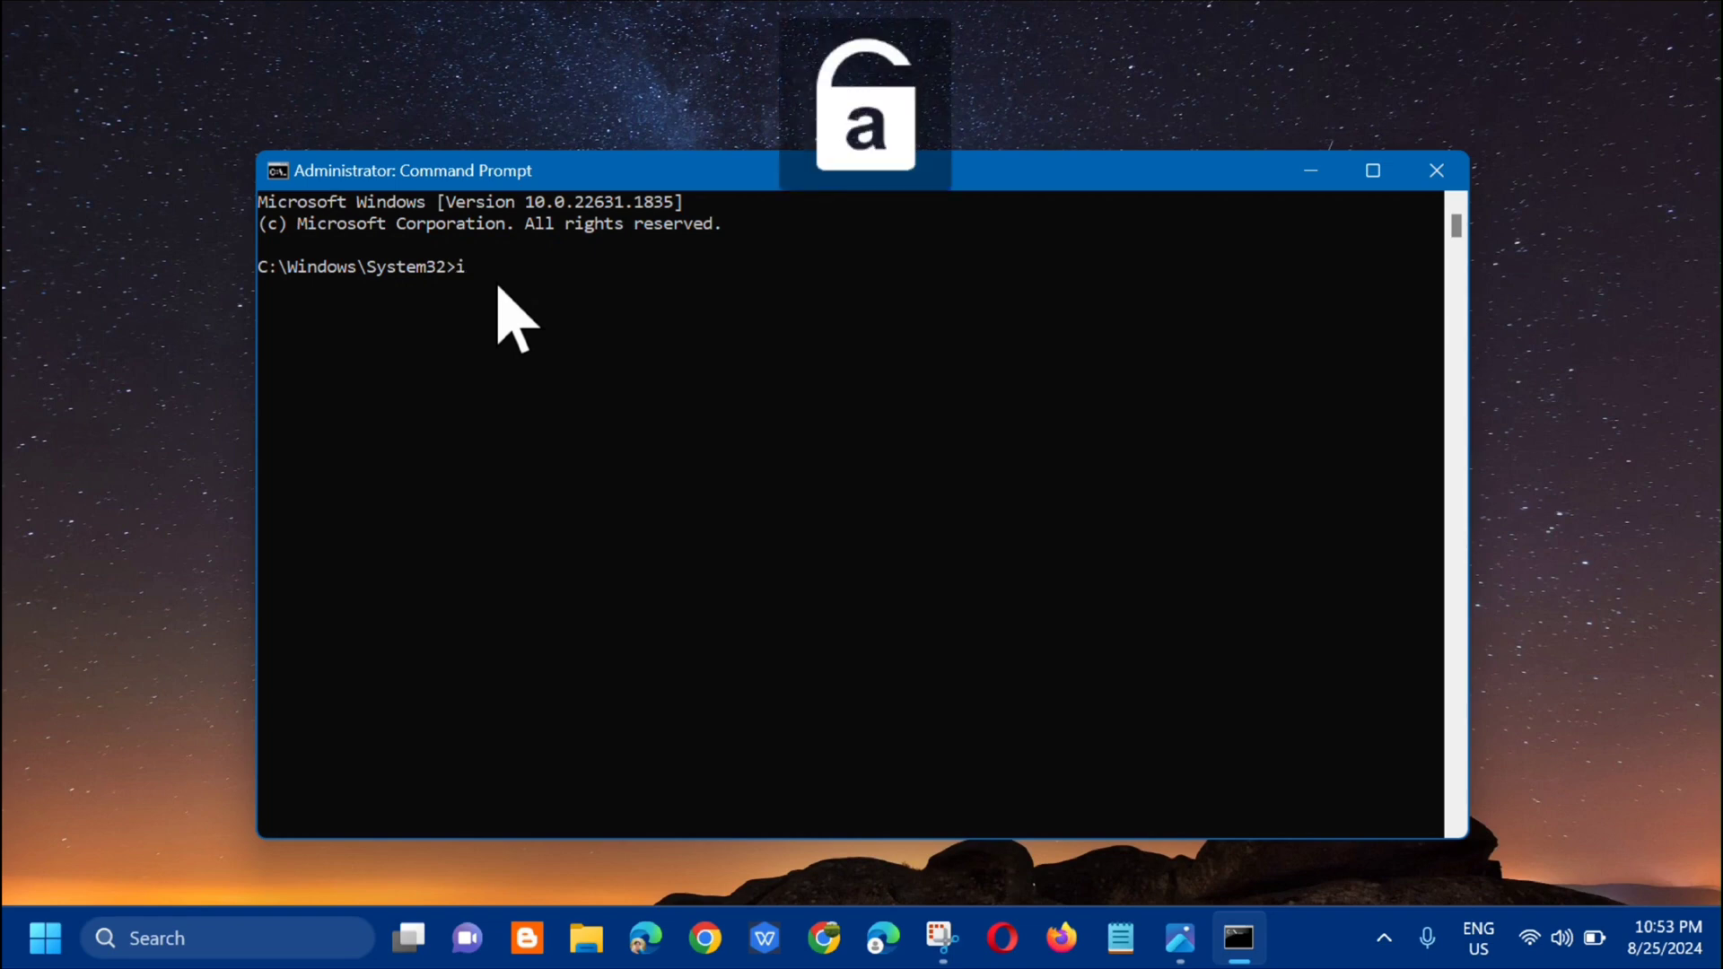
type("pconfig")
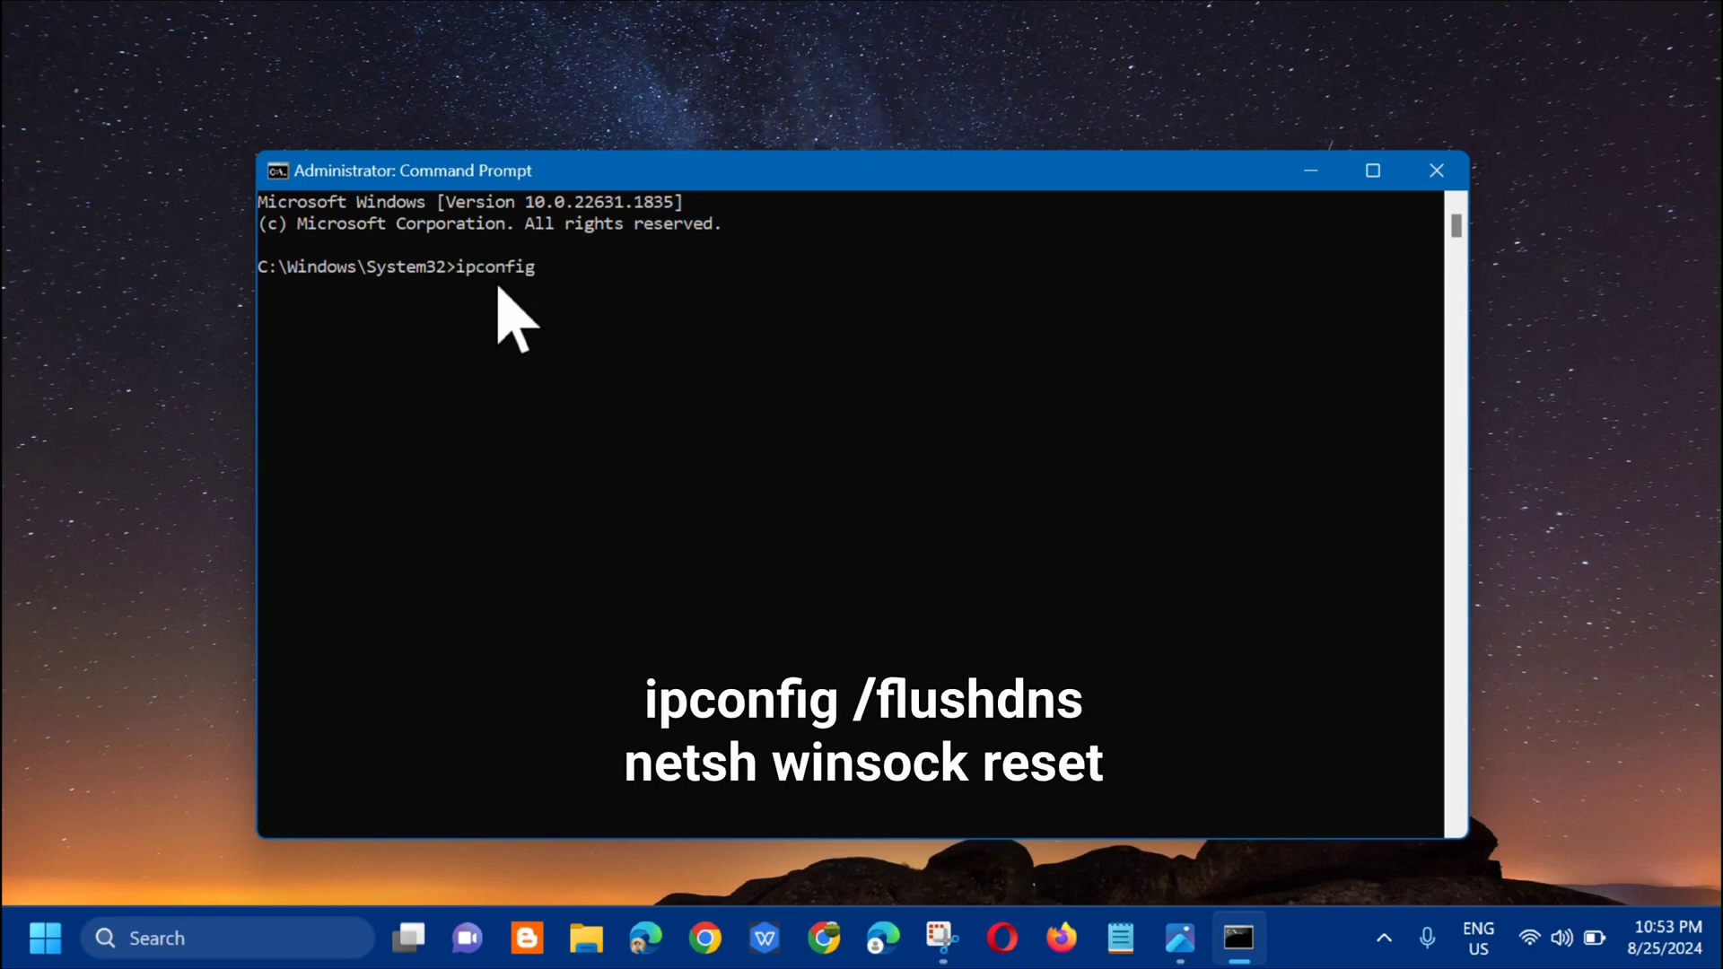
type("/flu")
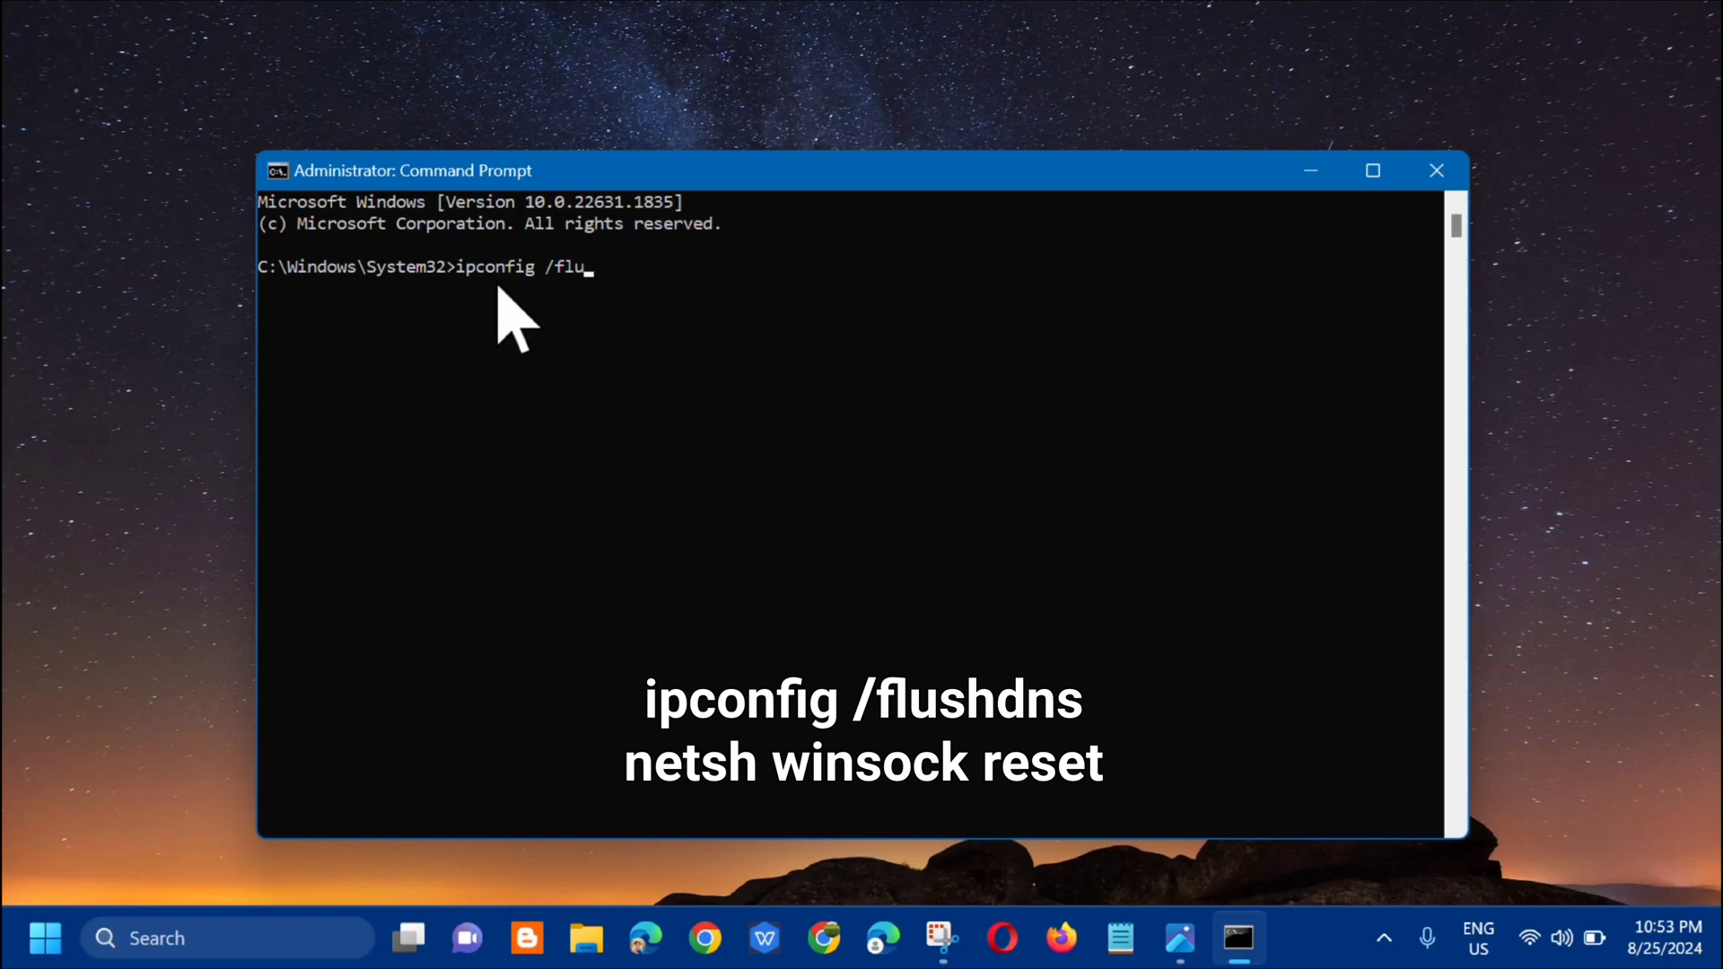
type("shdns")
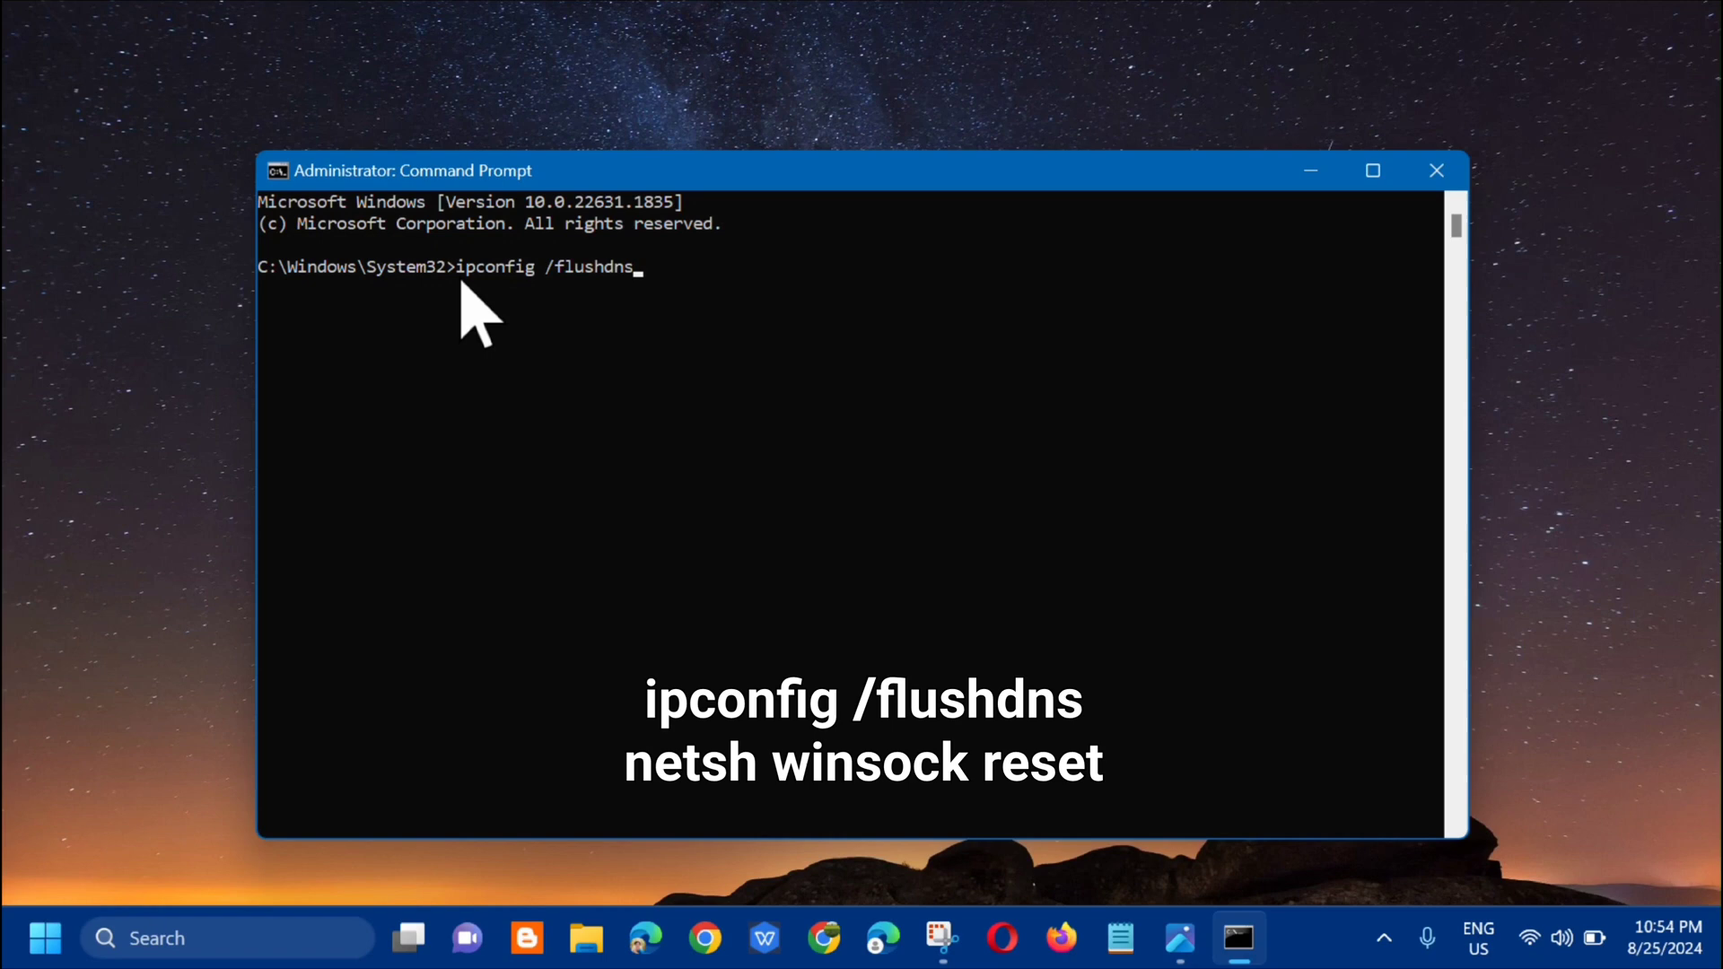
mouse_move(535, 330)
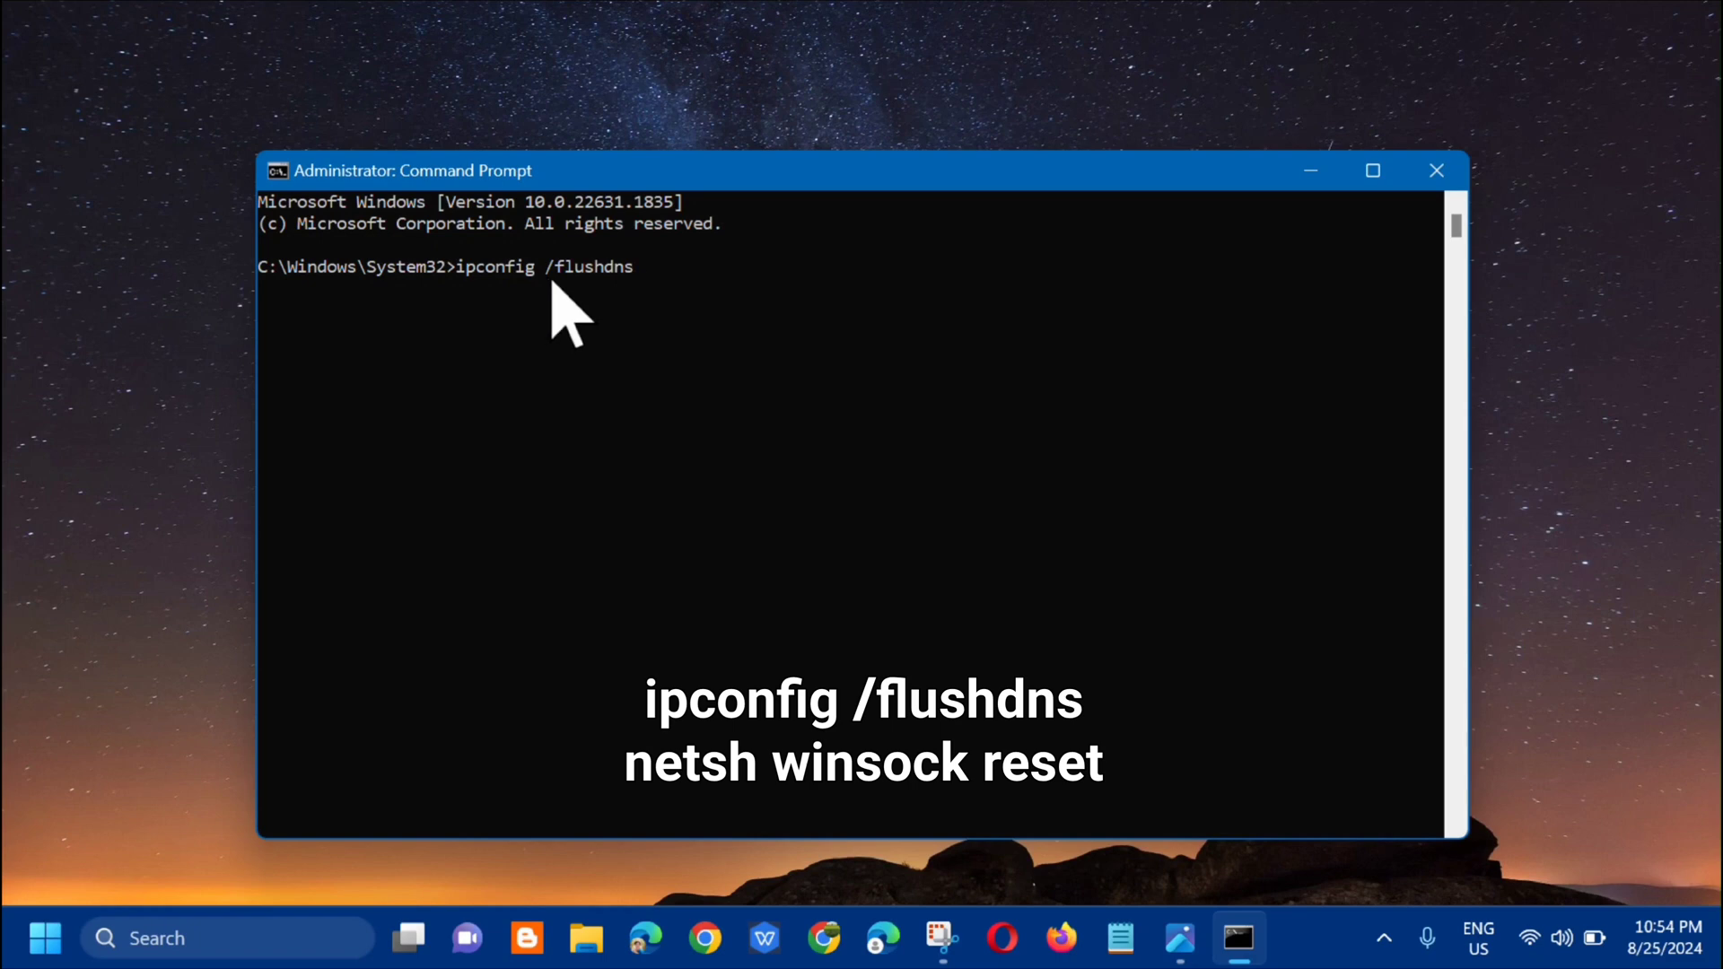
mouse_move(665, 341)
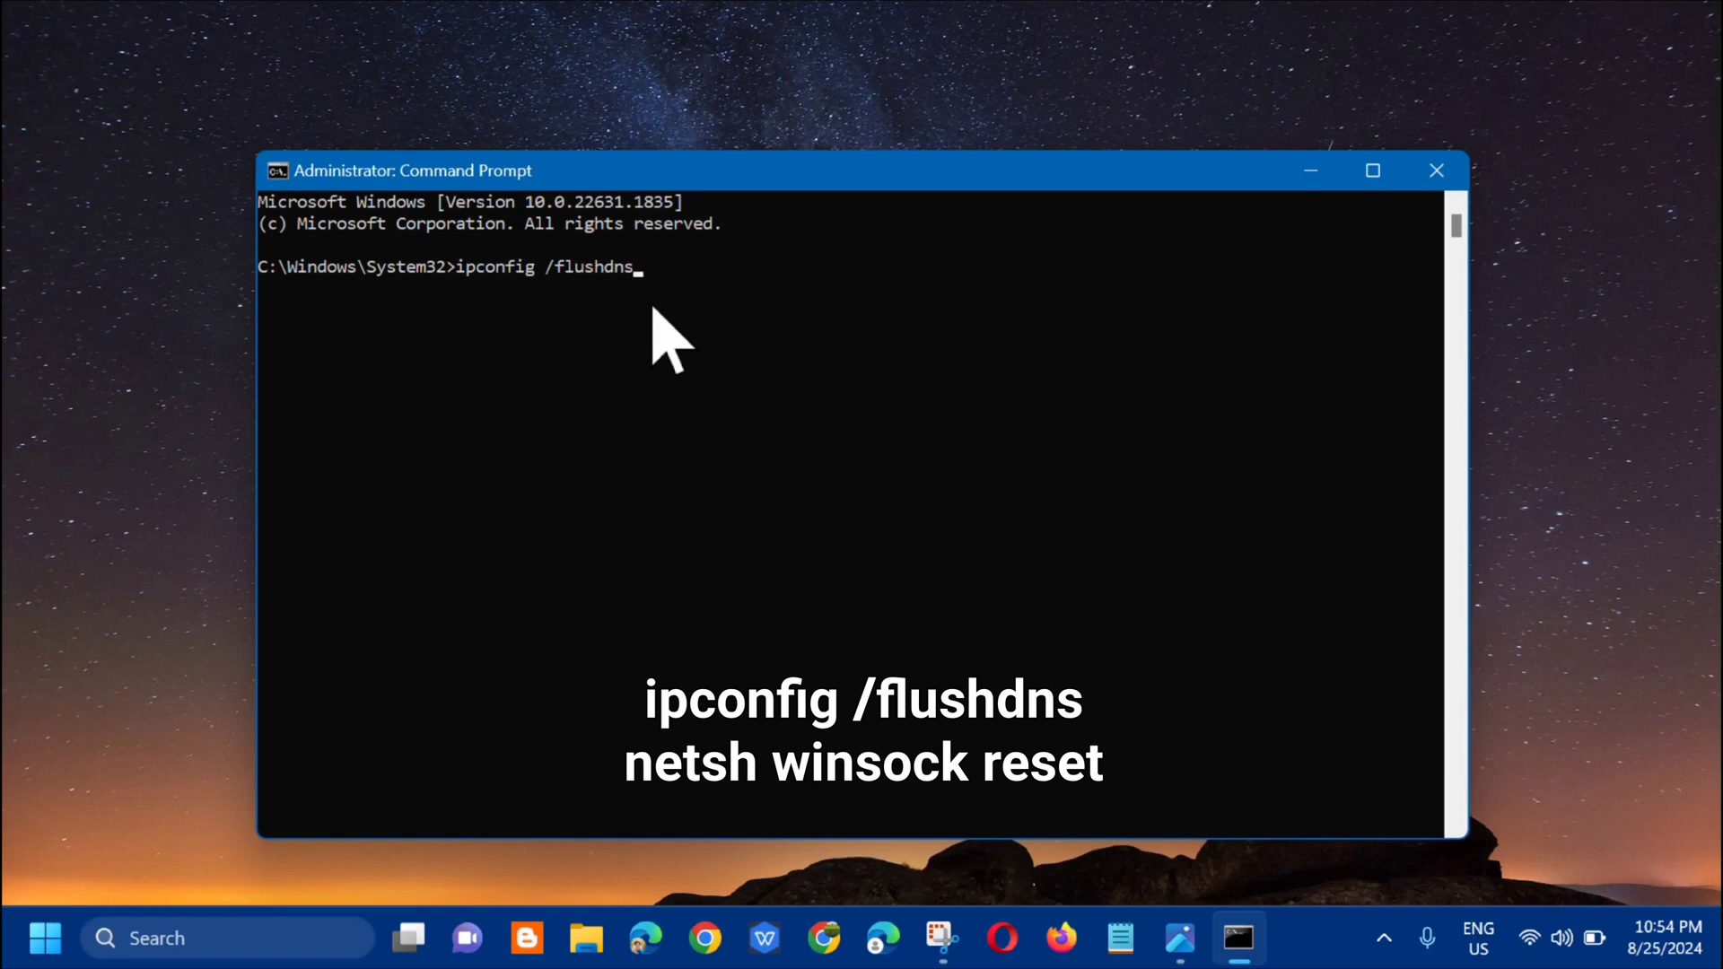
key("Return")
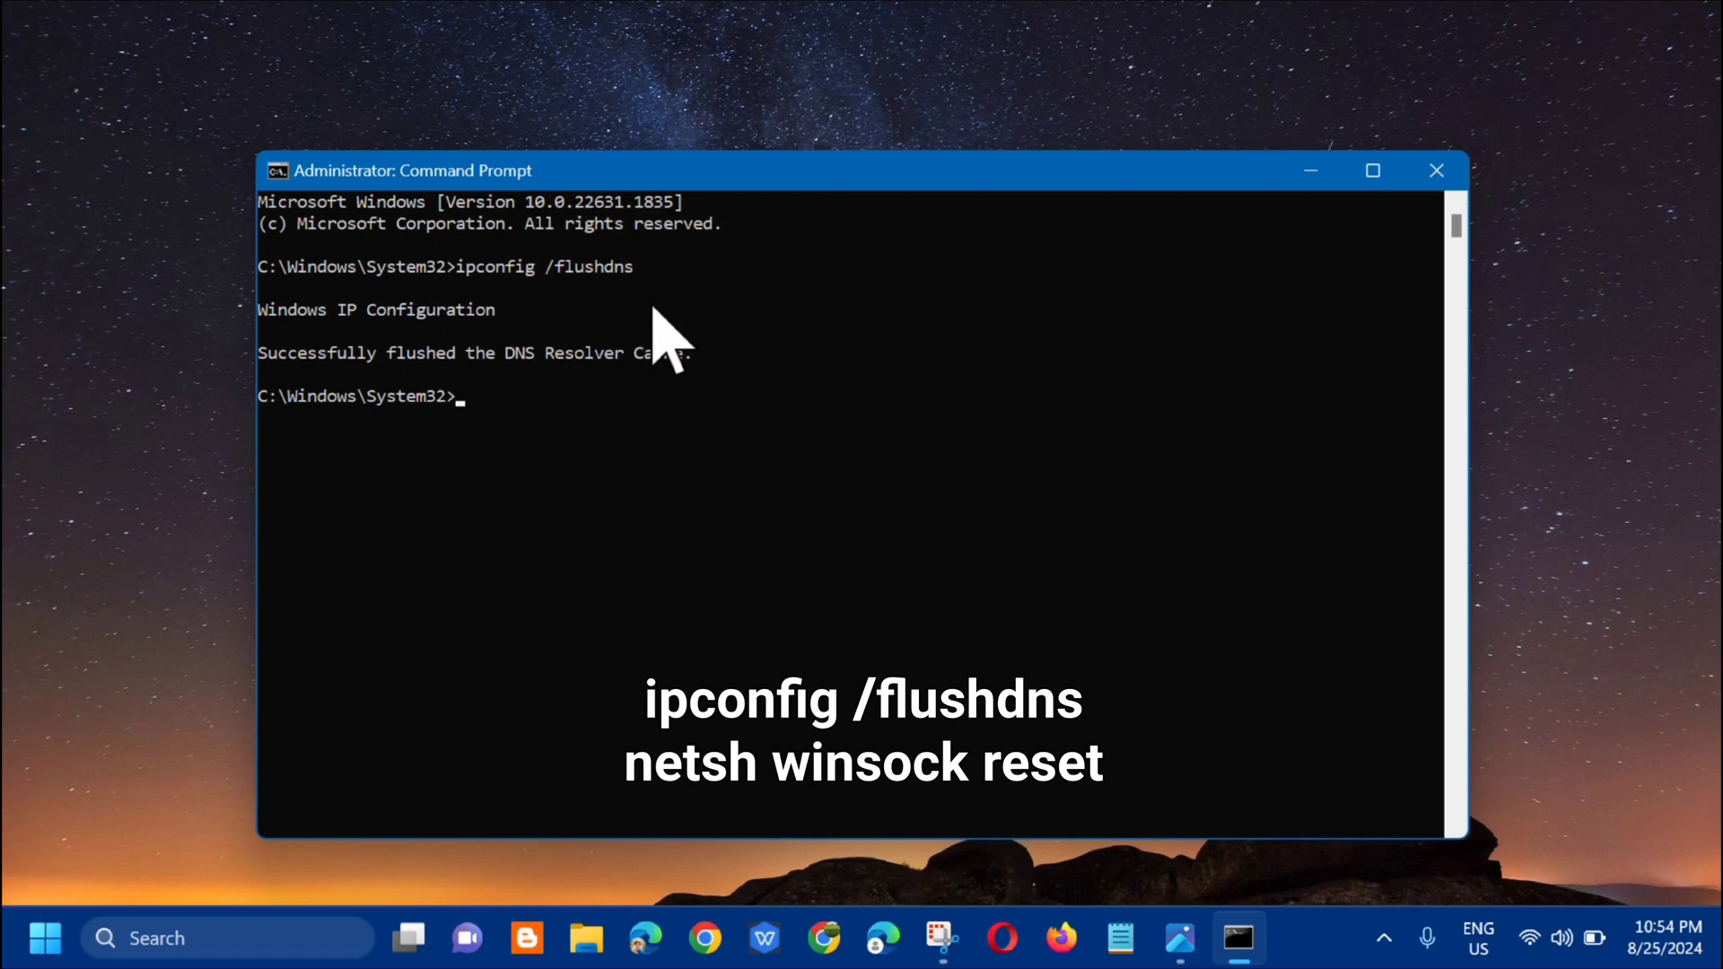
mouse_move(368, 412)
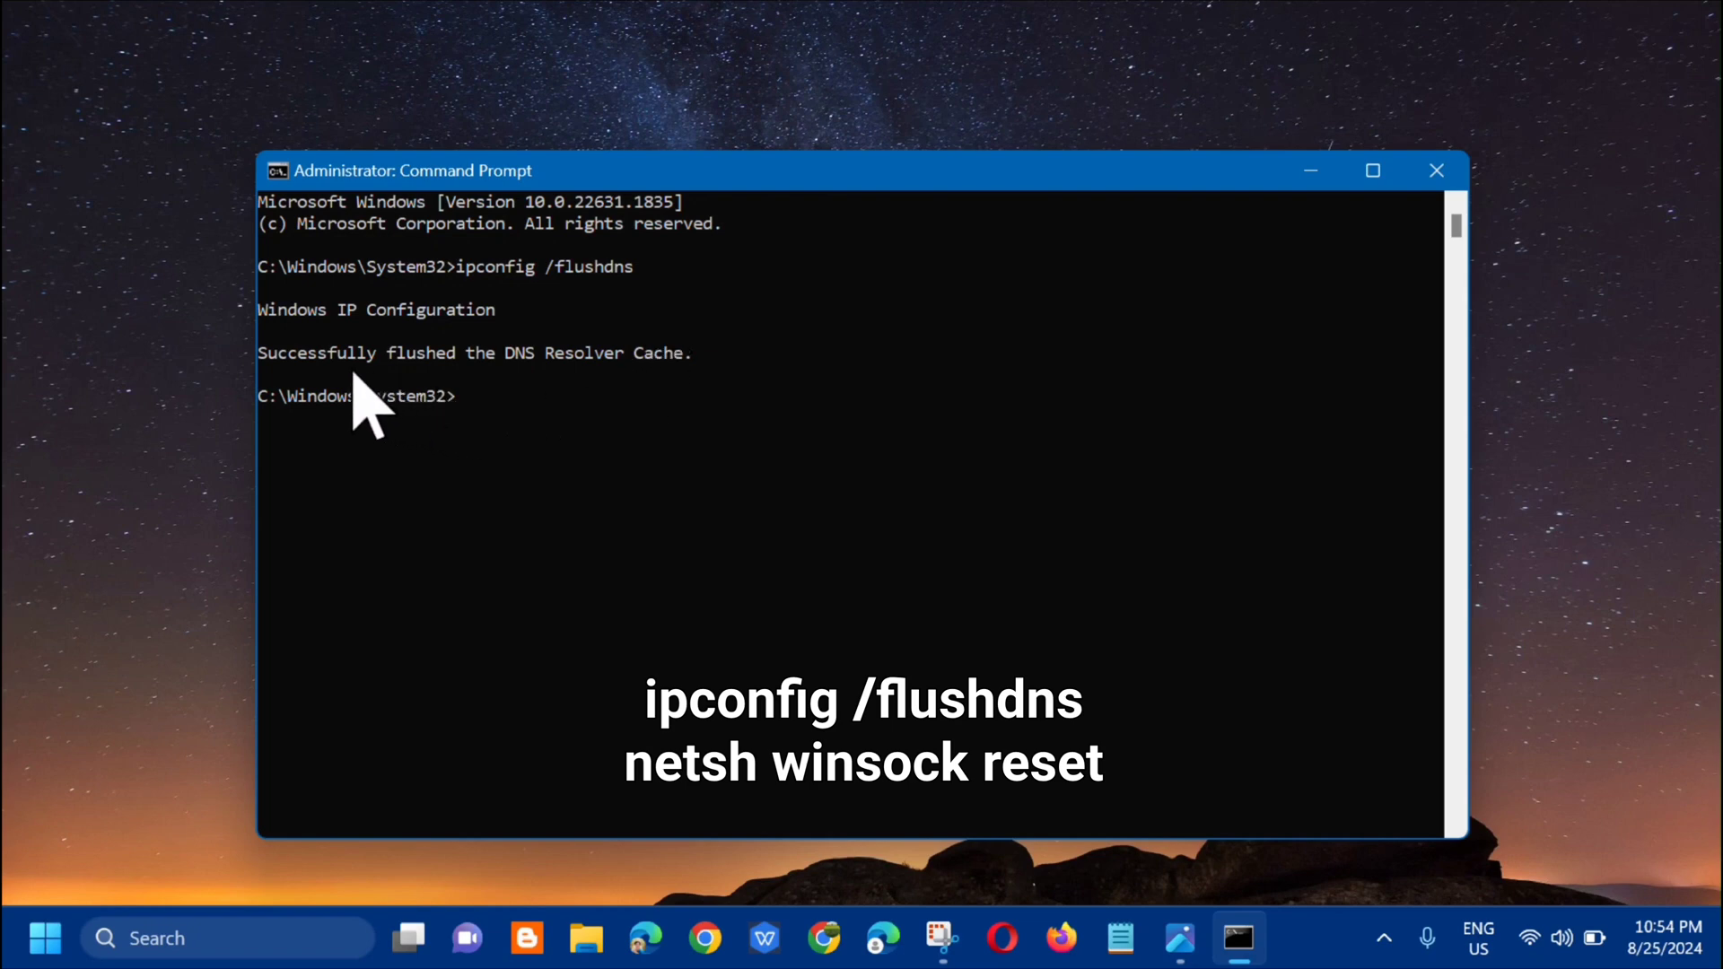
mouse_move(538, 412)
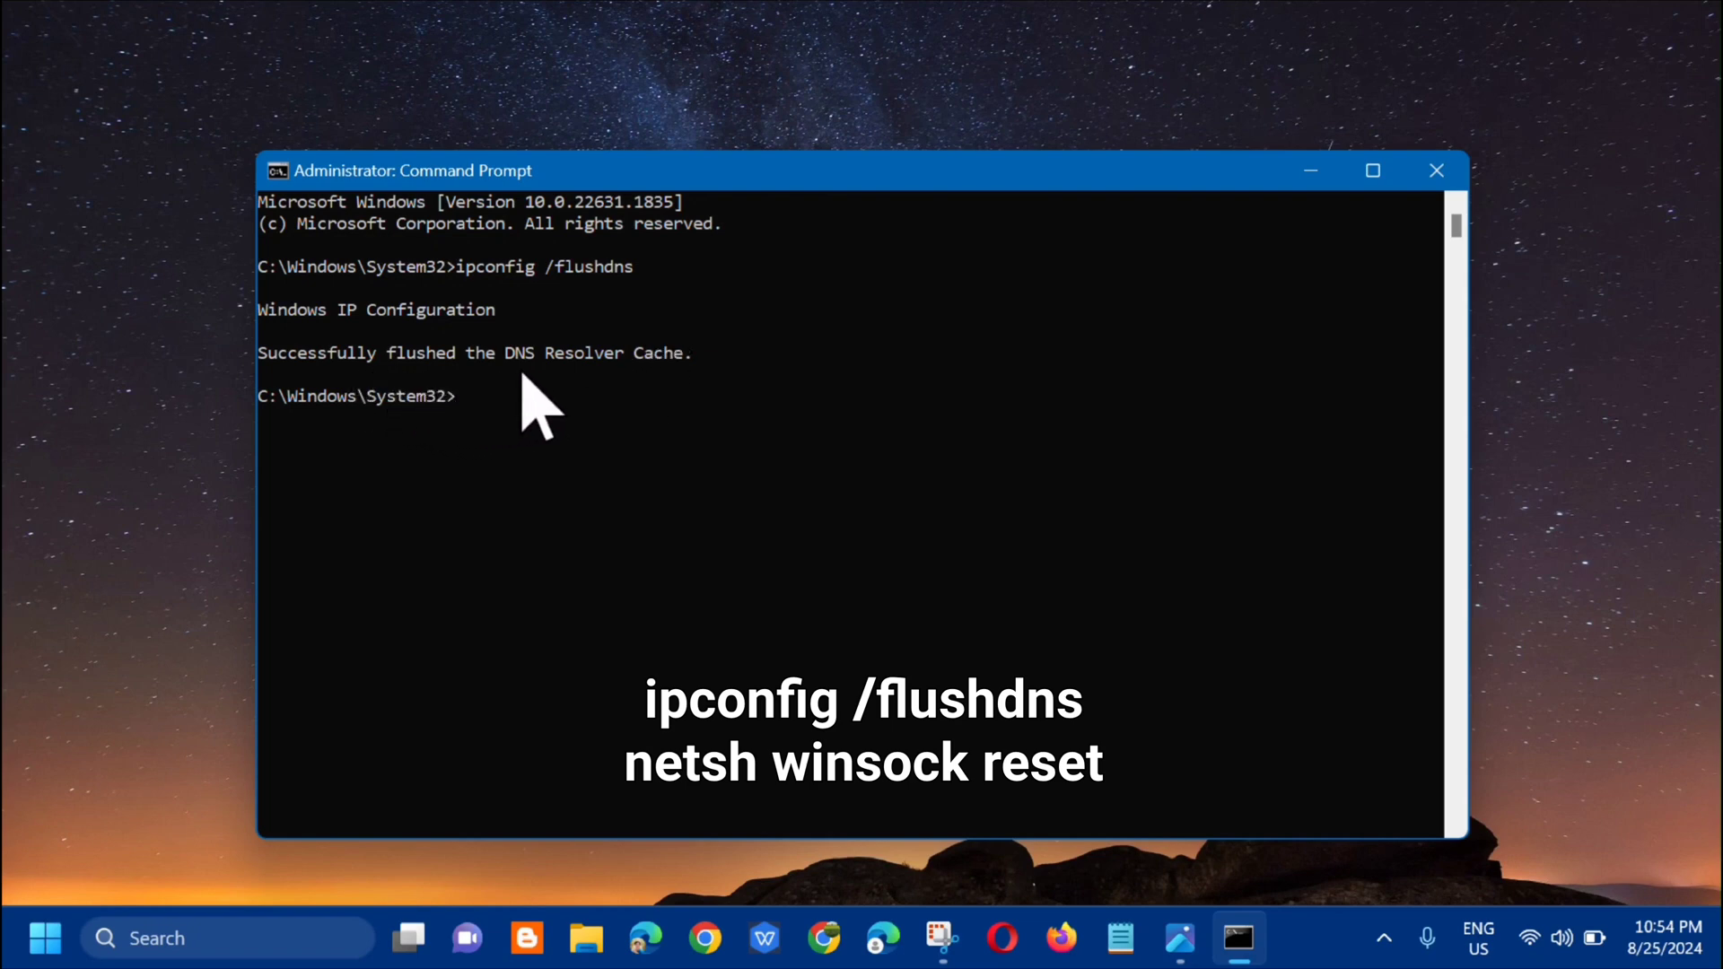
mouse_move(517, 451)
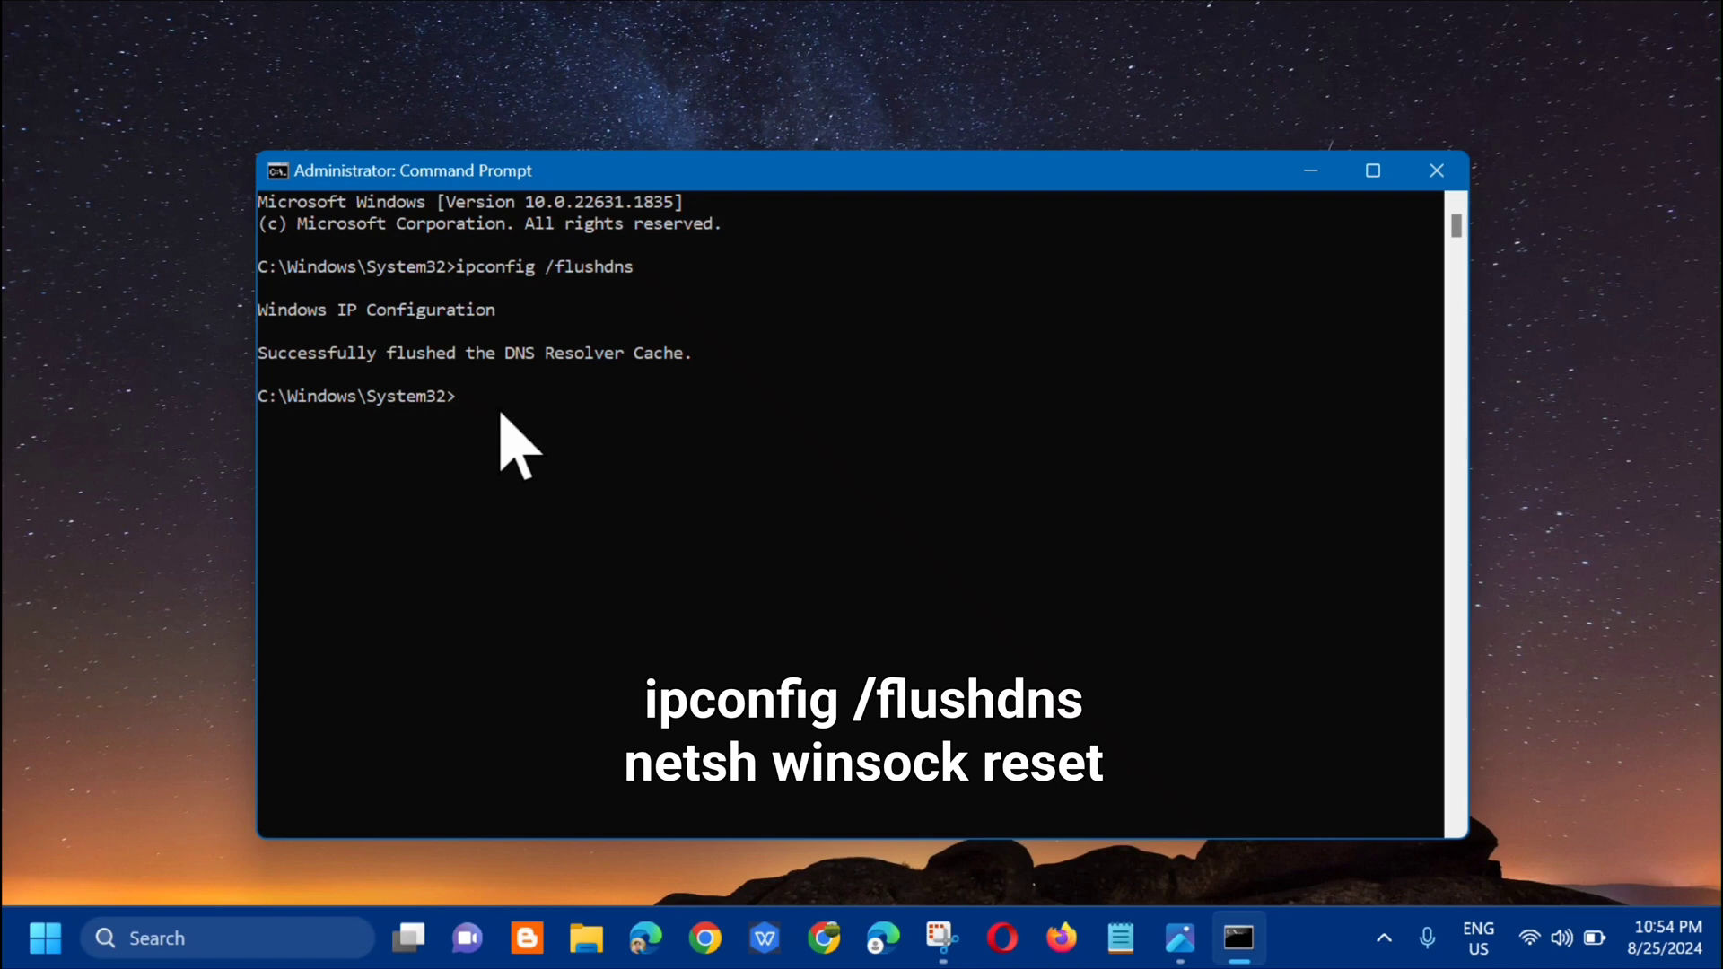
Enter the command 'netsh winsock reset' at the prompt.
type("n")
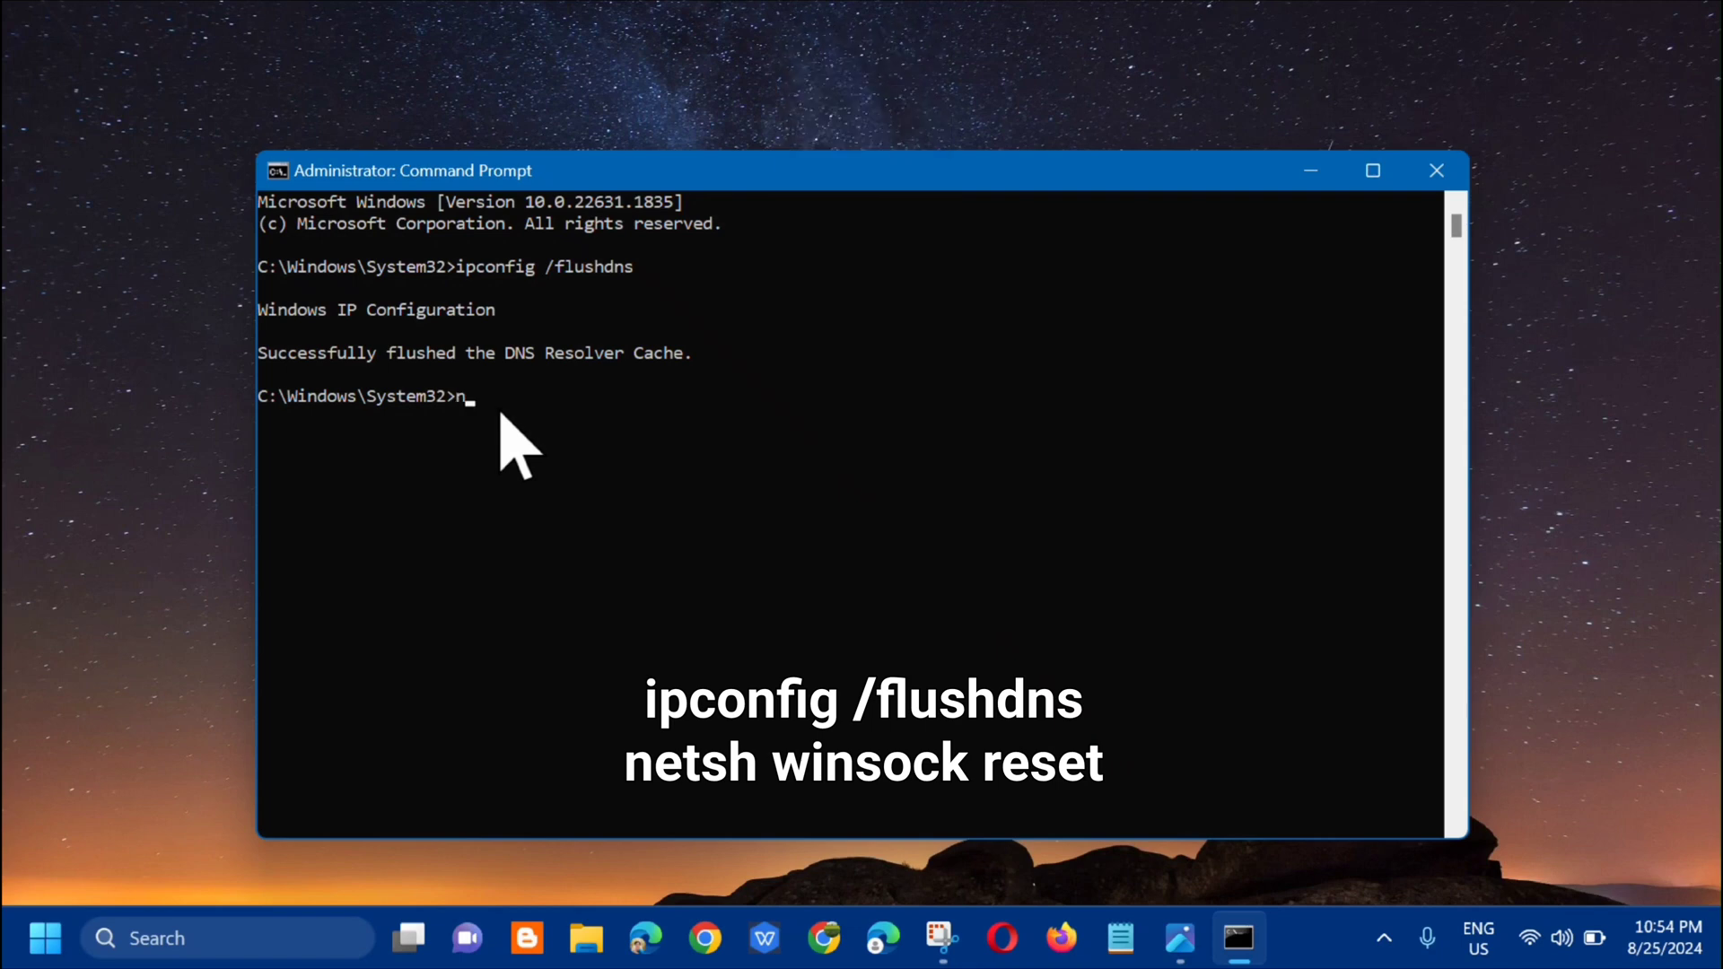
type("etsh")
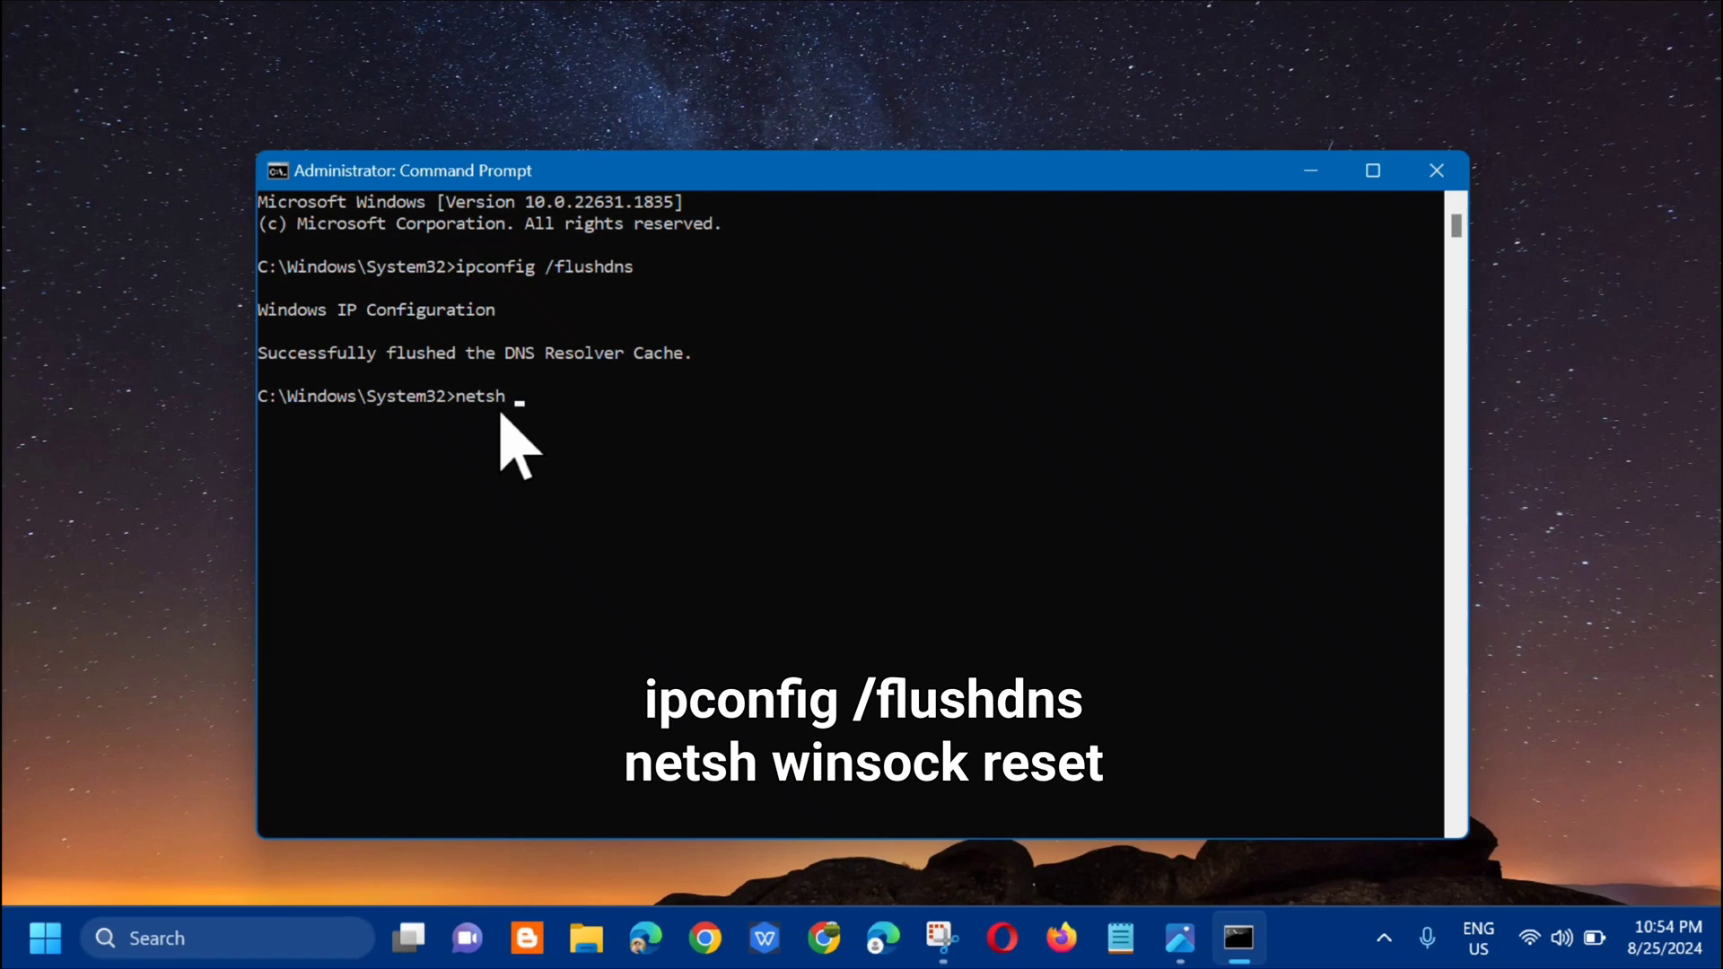
type("winso")
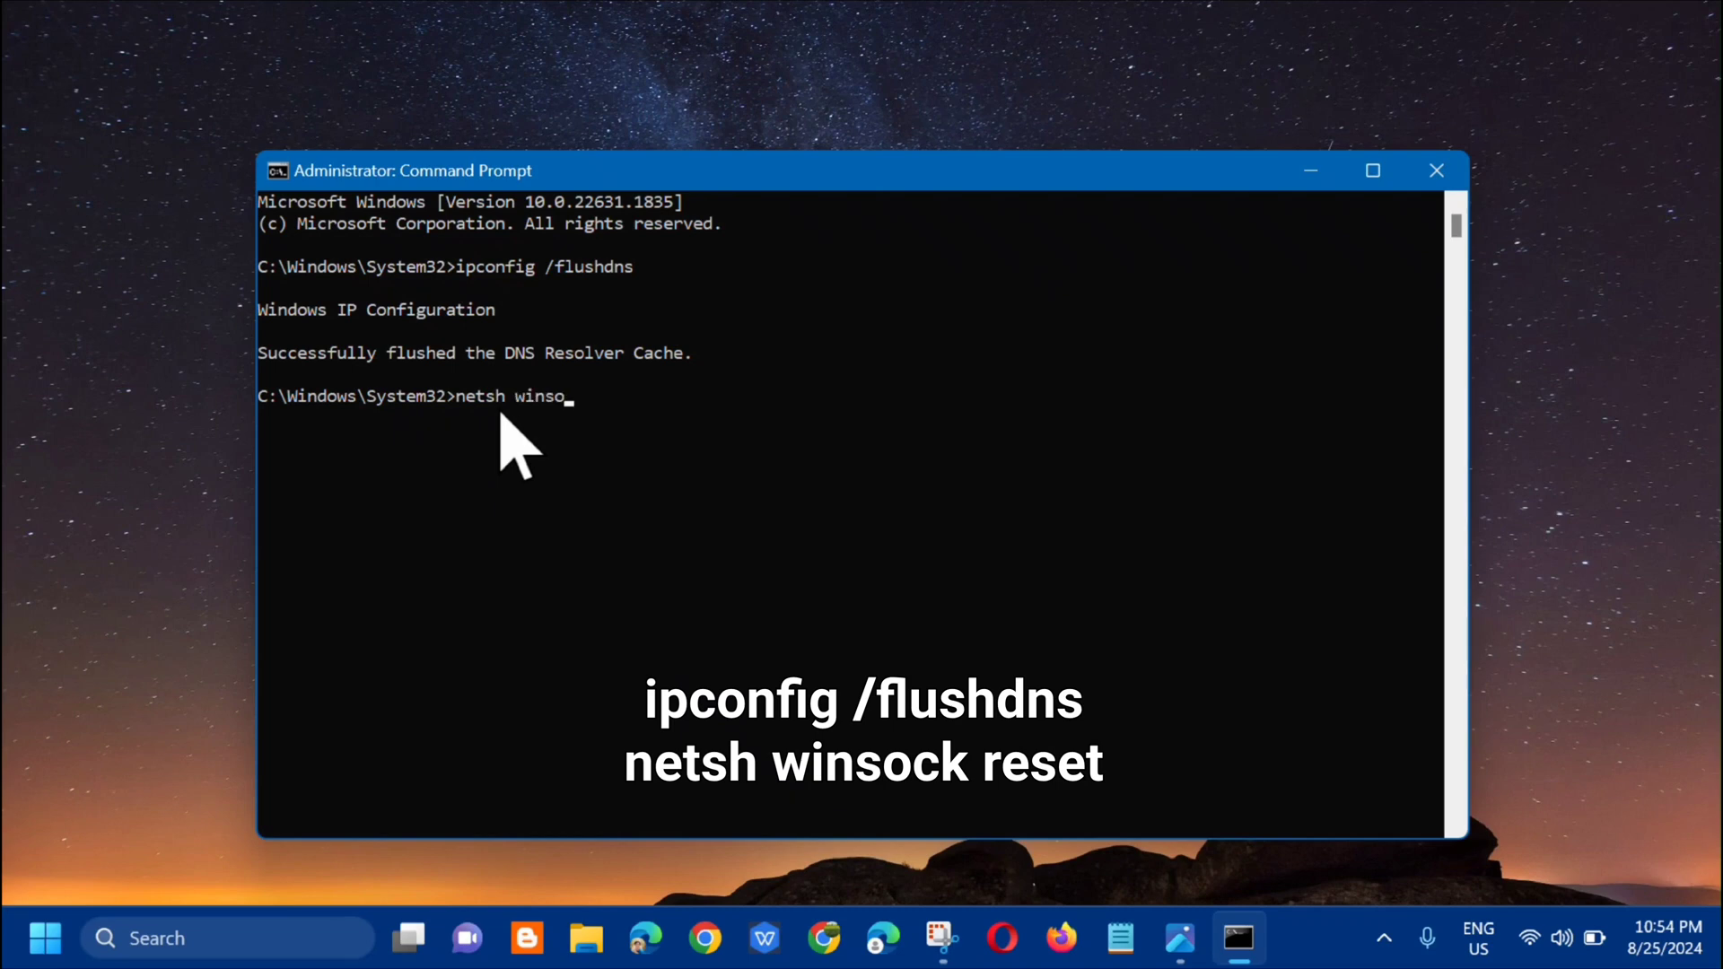
type("ck rese")
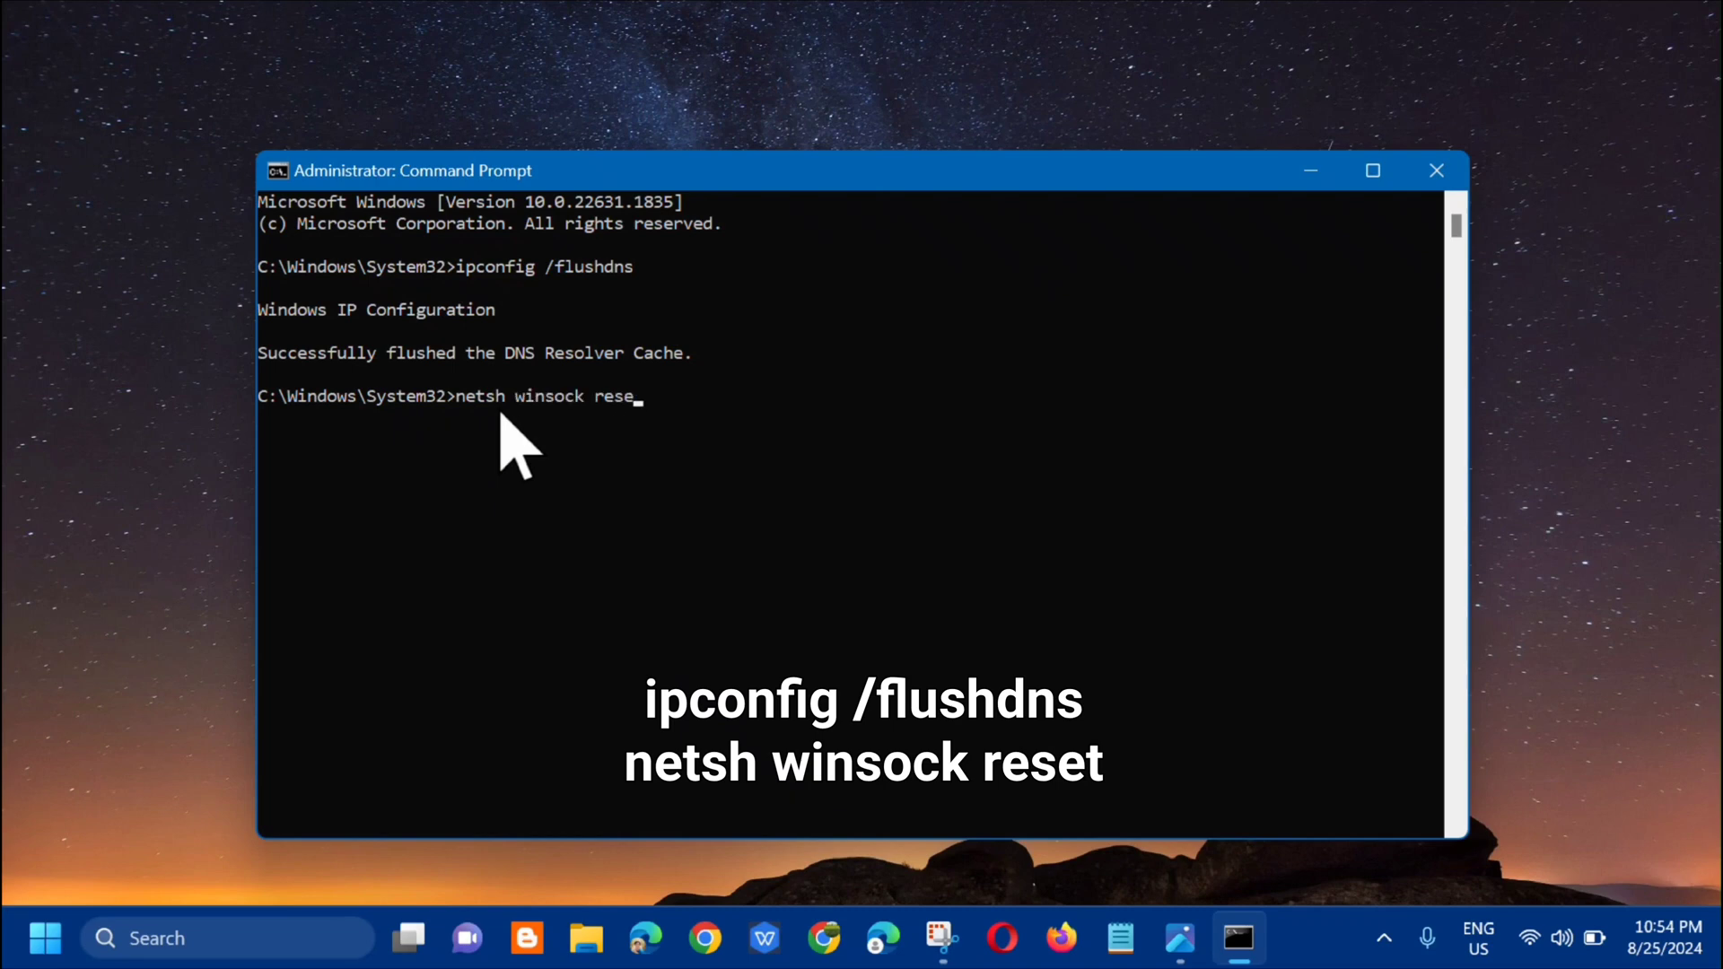
type("t")
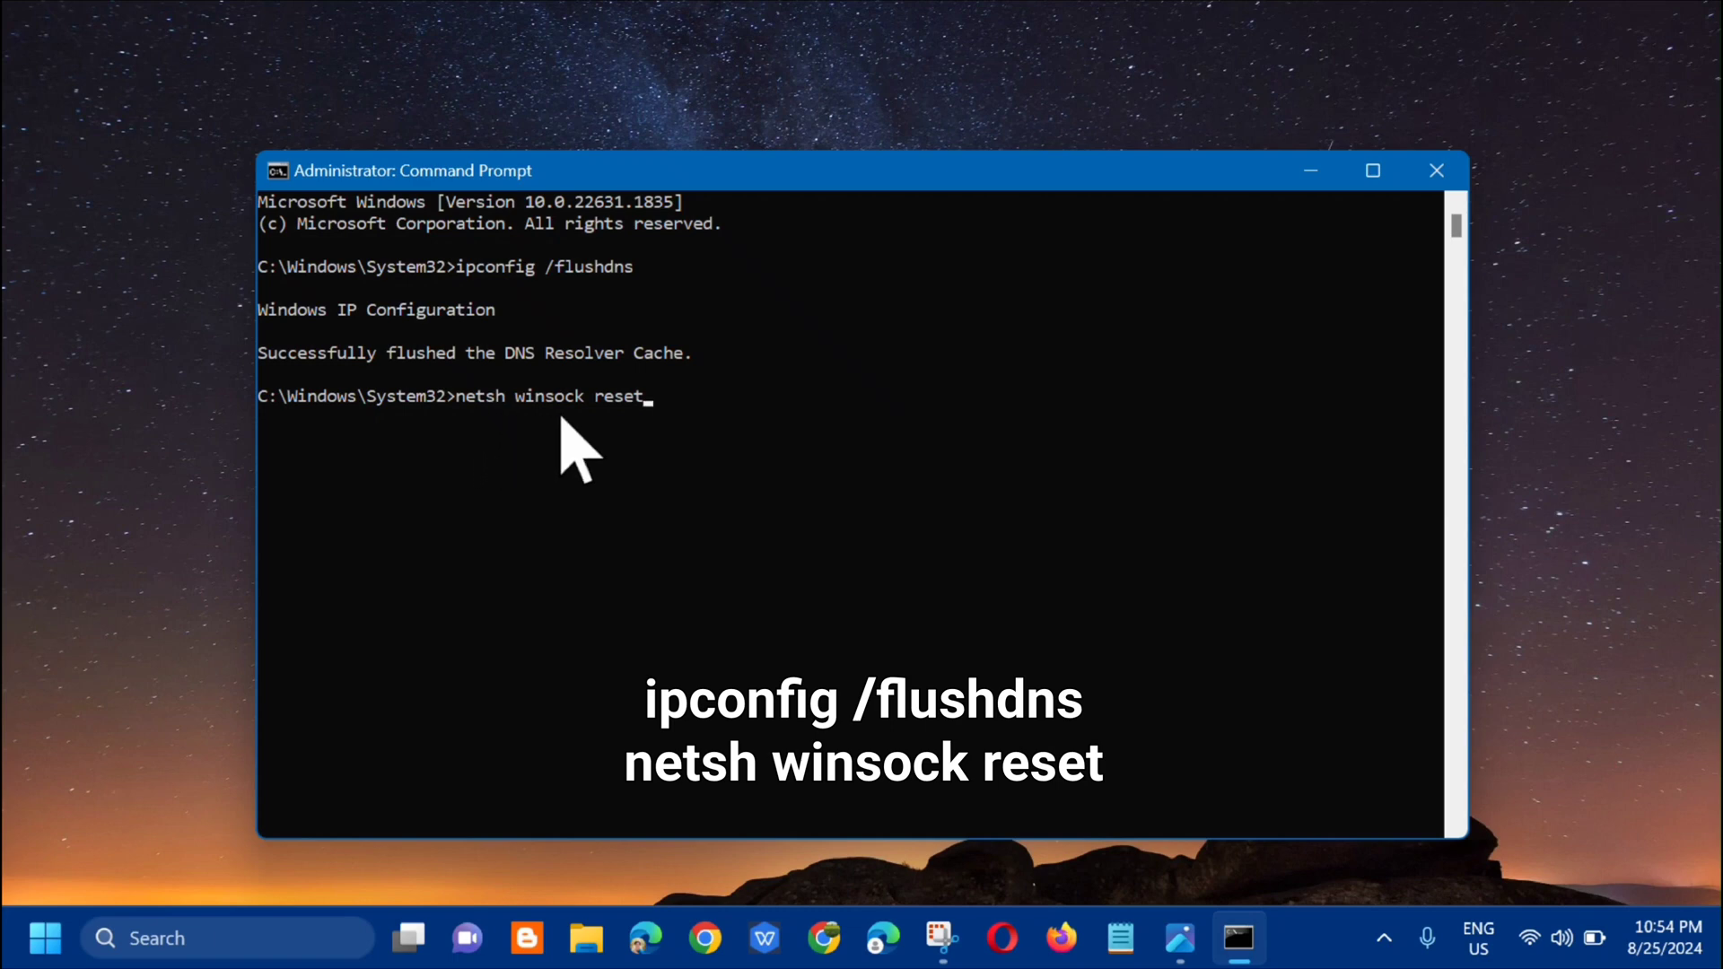
mouse_move(676, 490)
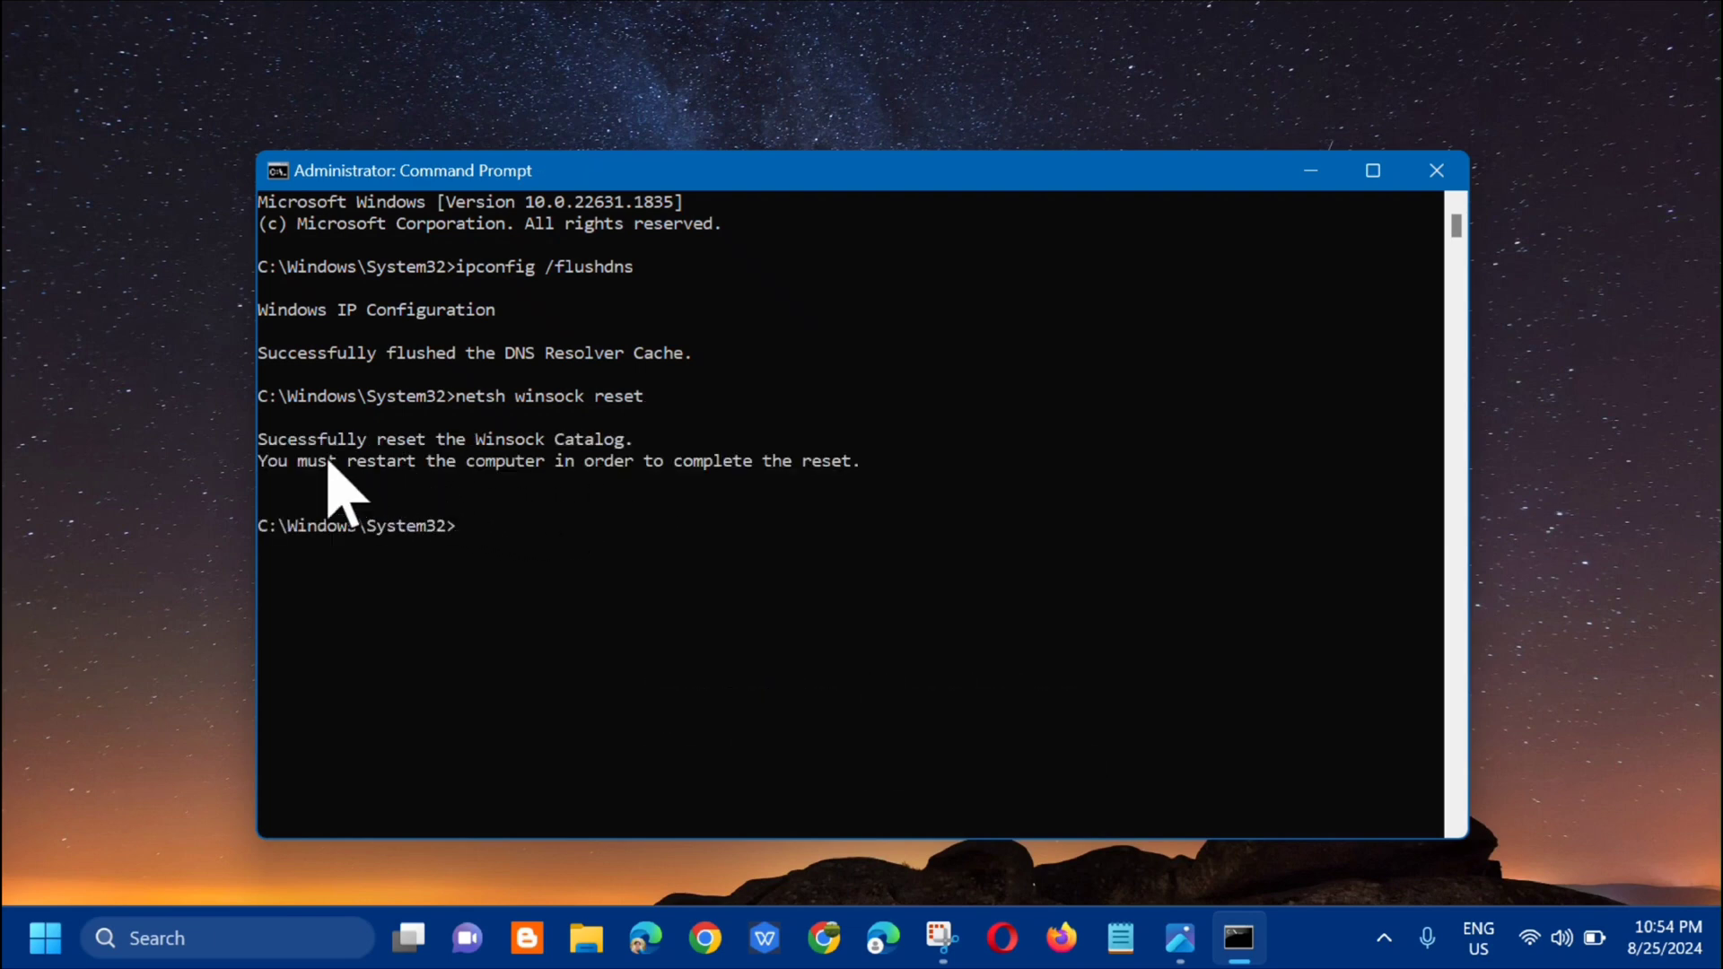
mouse_move(582, 489)
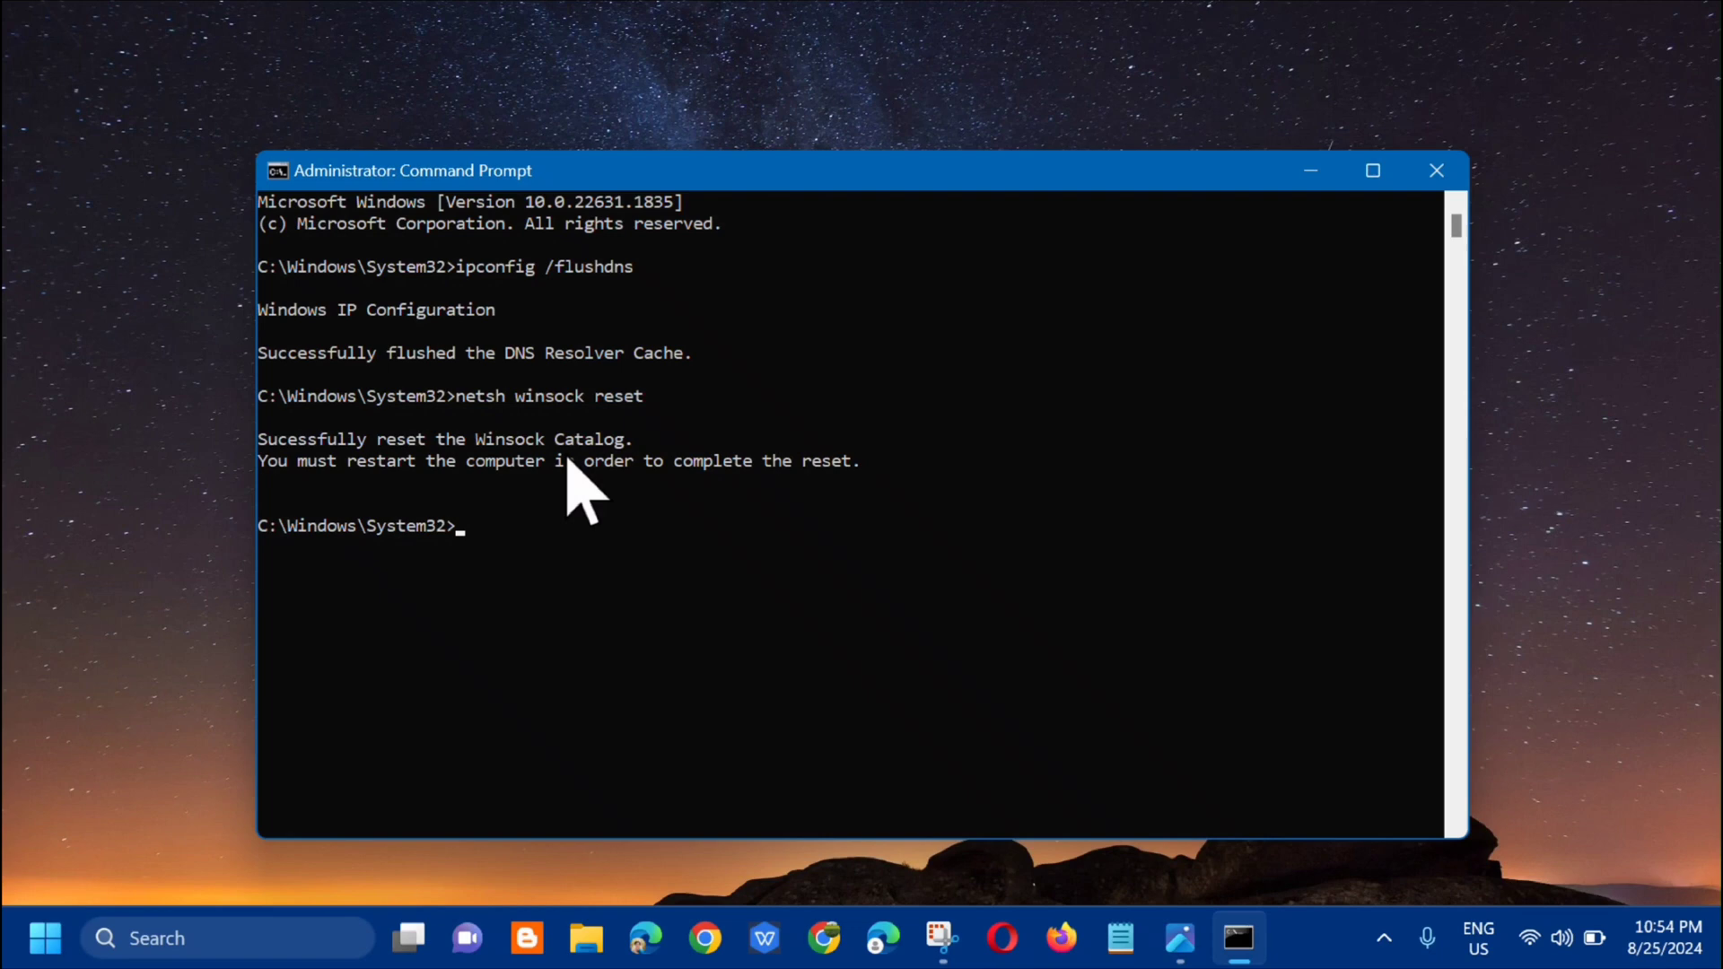
mouse_move(434, 523)
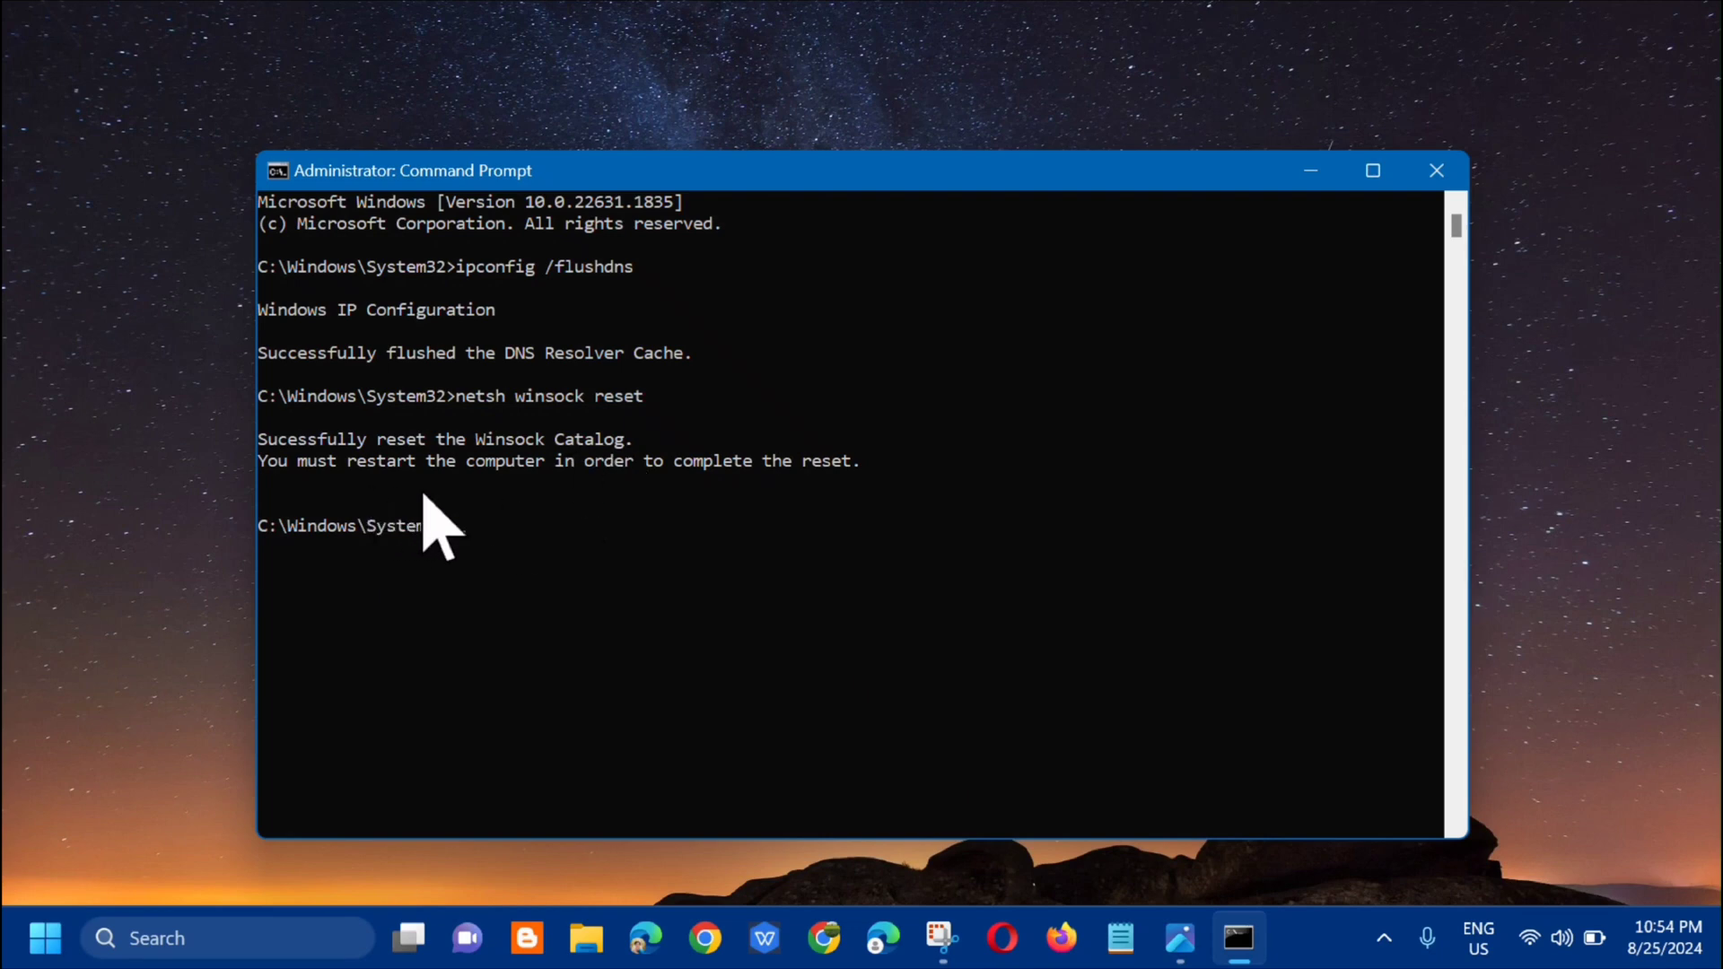
mouse_move(720, 517)
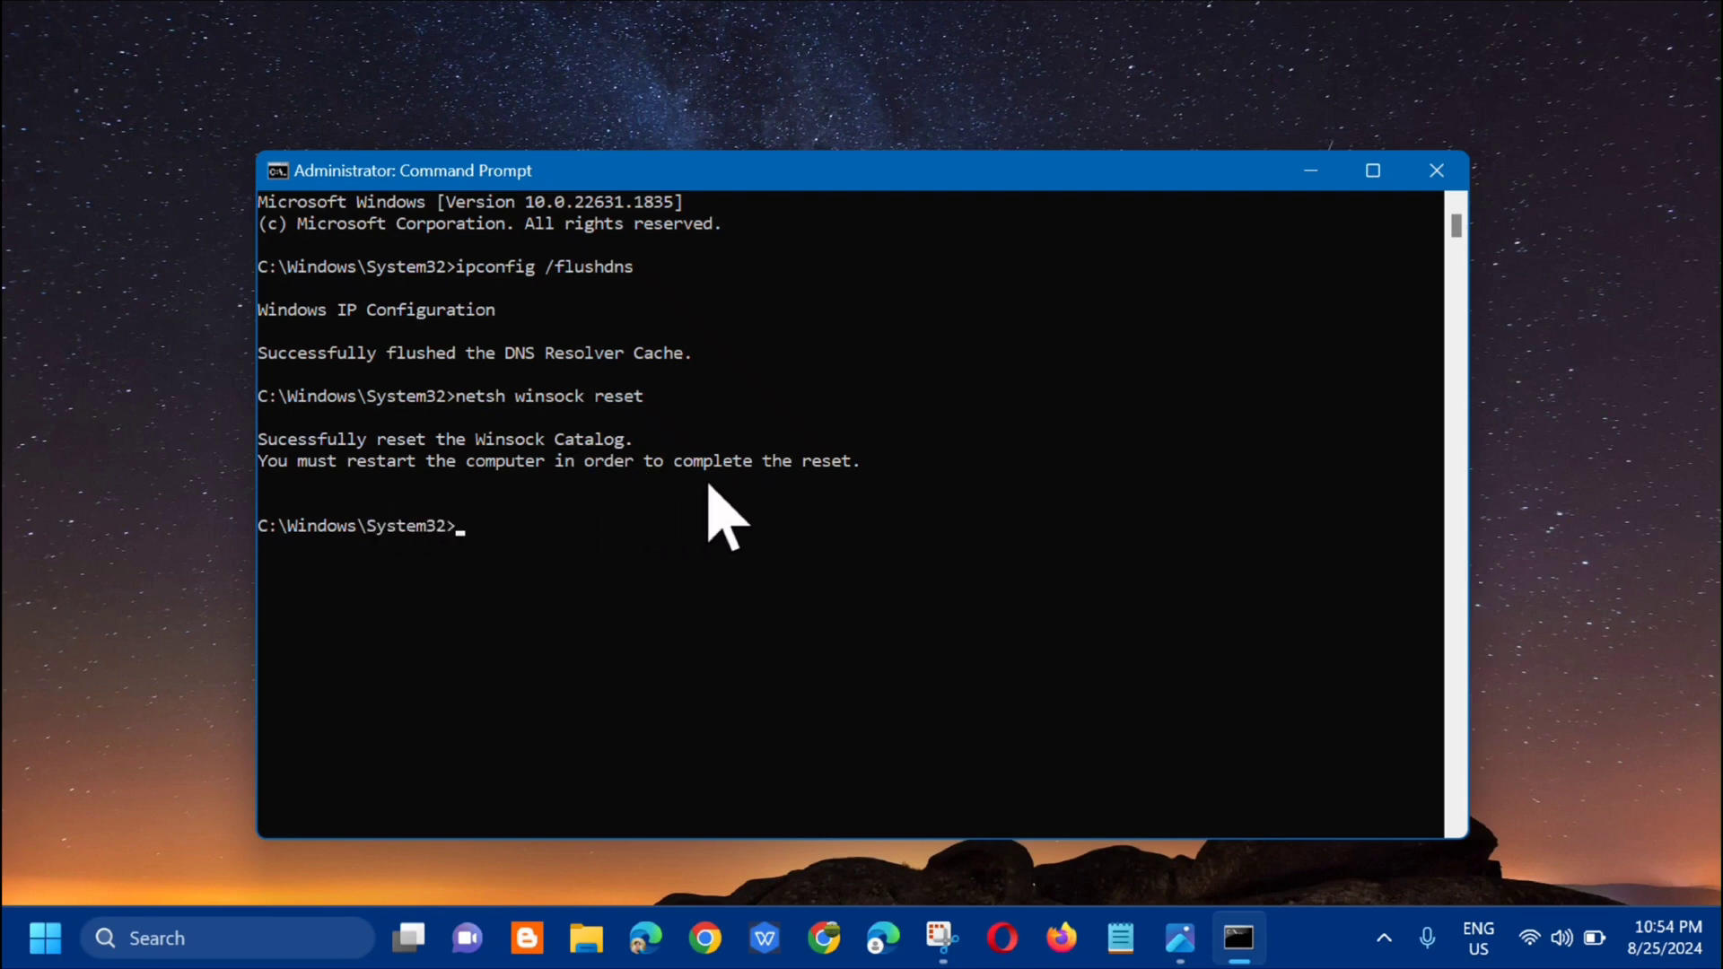
mouse_move(764, 517)
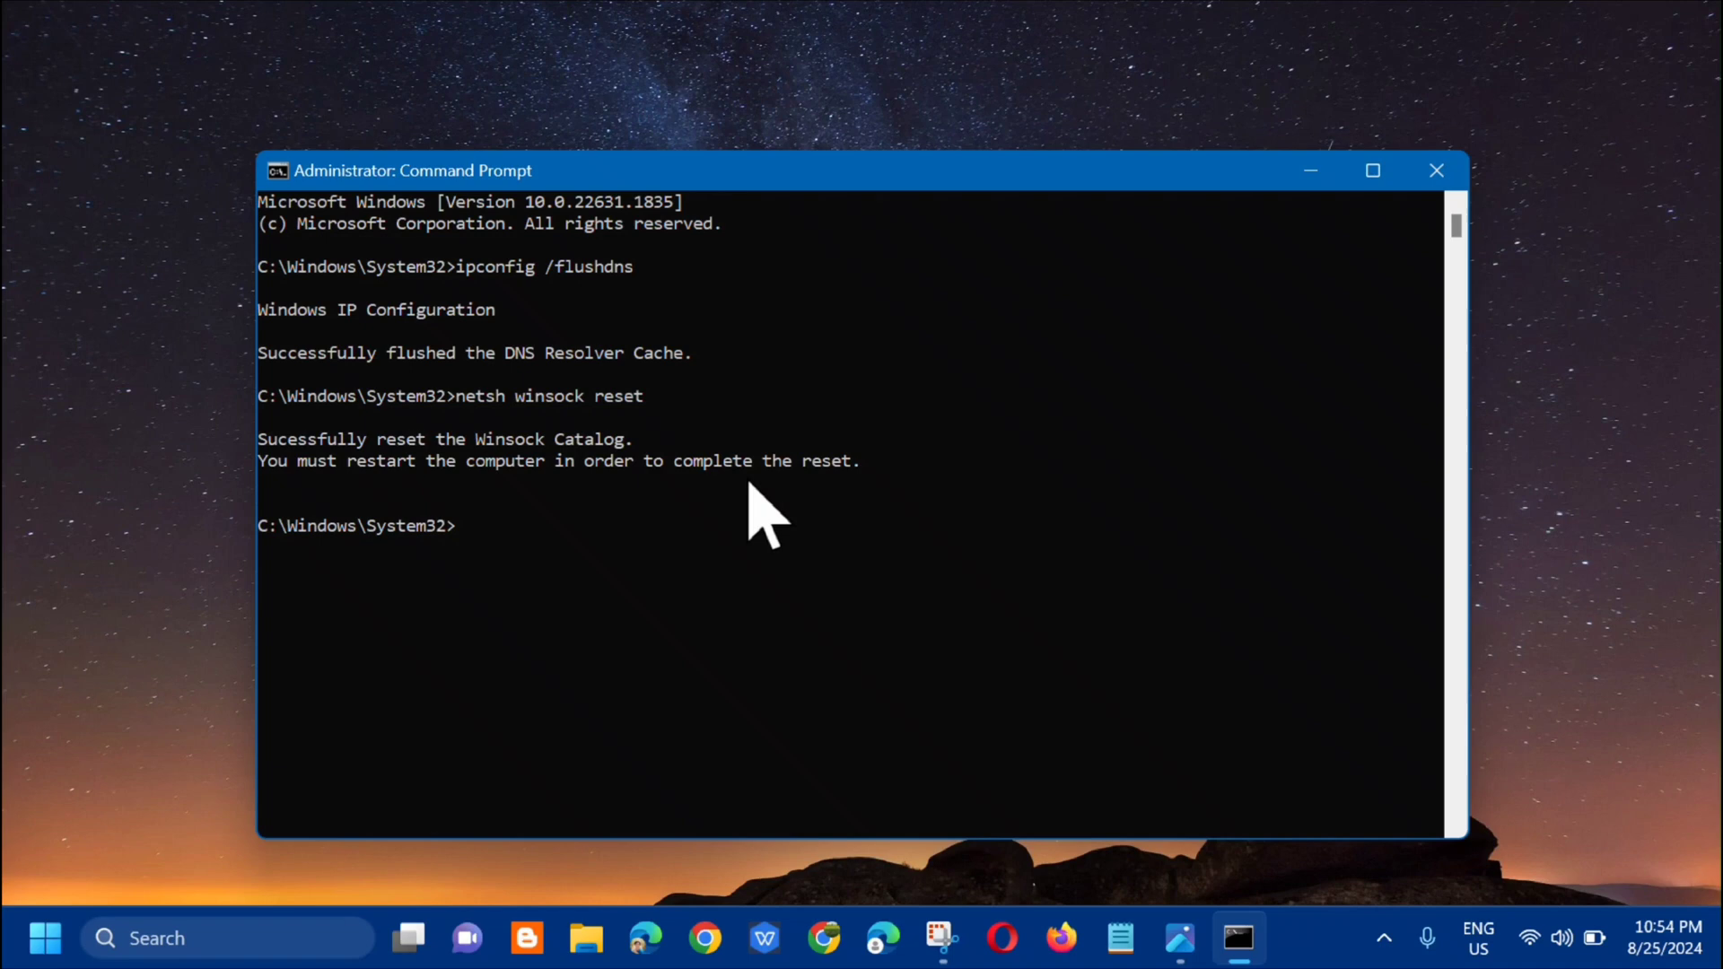
mouse_move(692, 593)
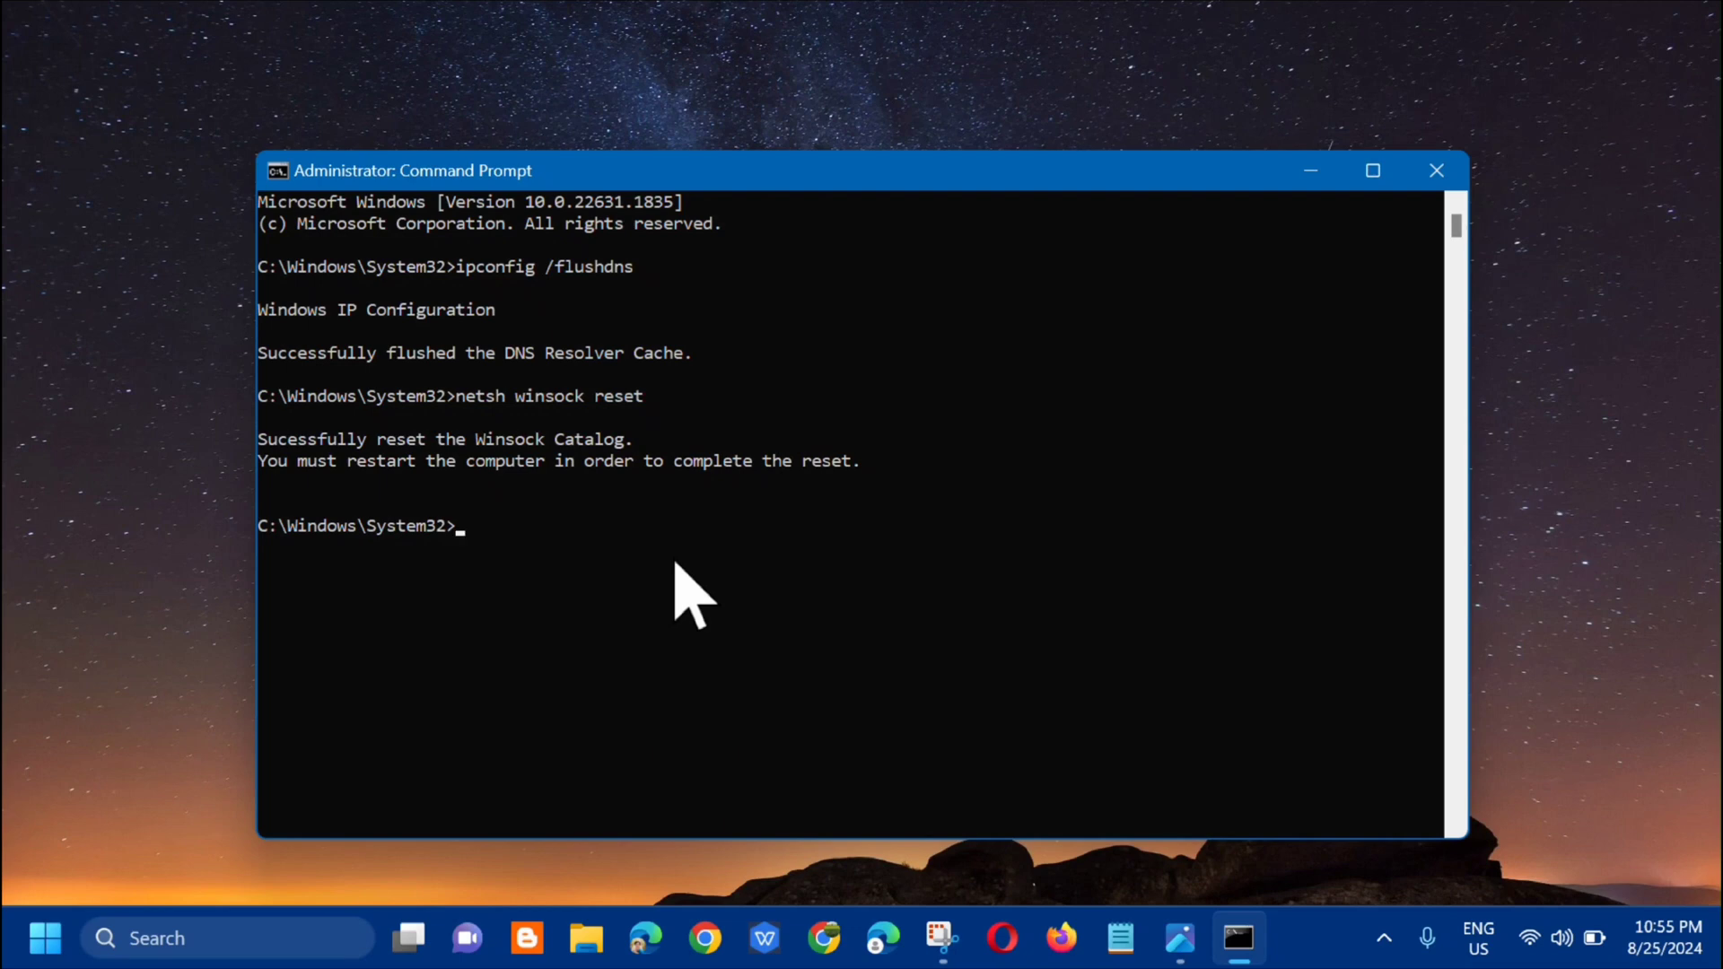
Close Command Prompt and launch Settings by searching 'settings' in Start.
left_click(1436, 171)
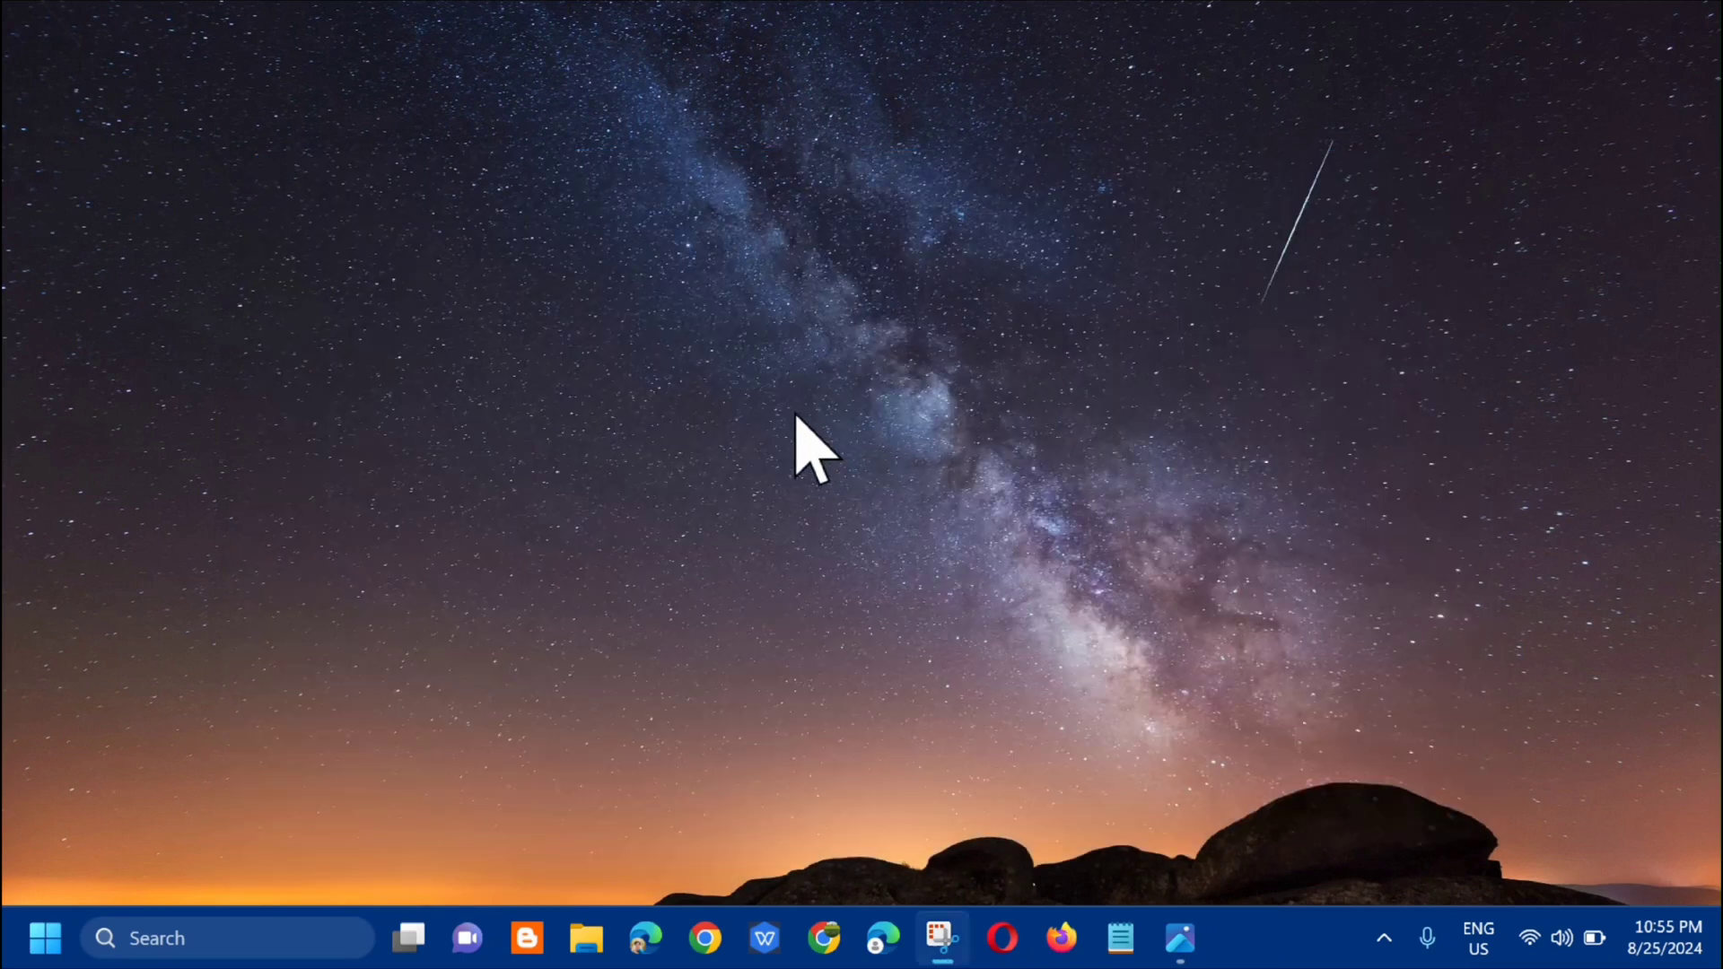
mouse_move(692, 528)
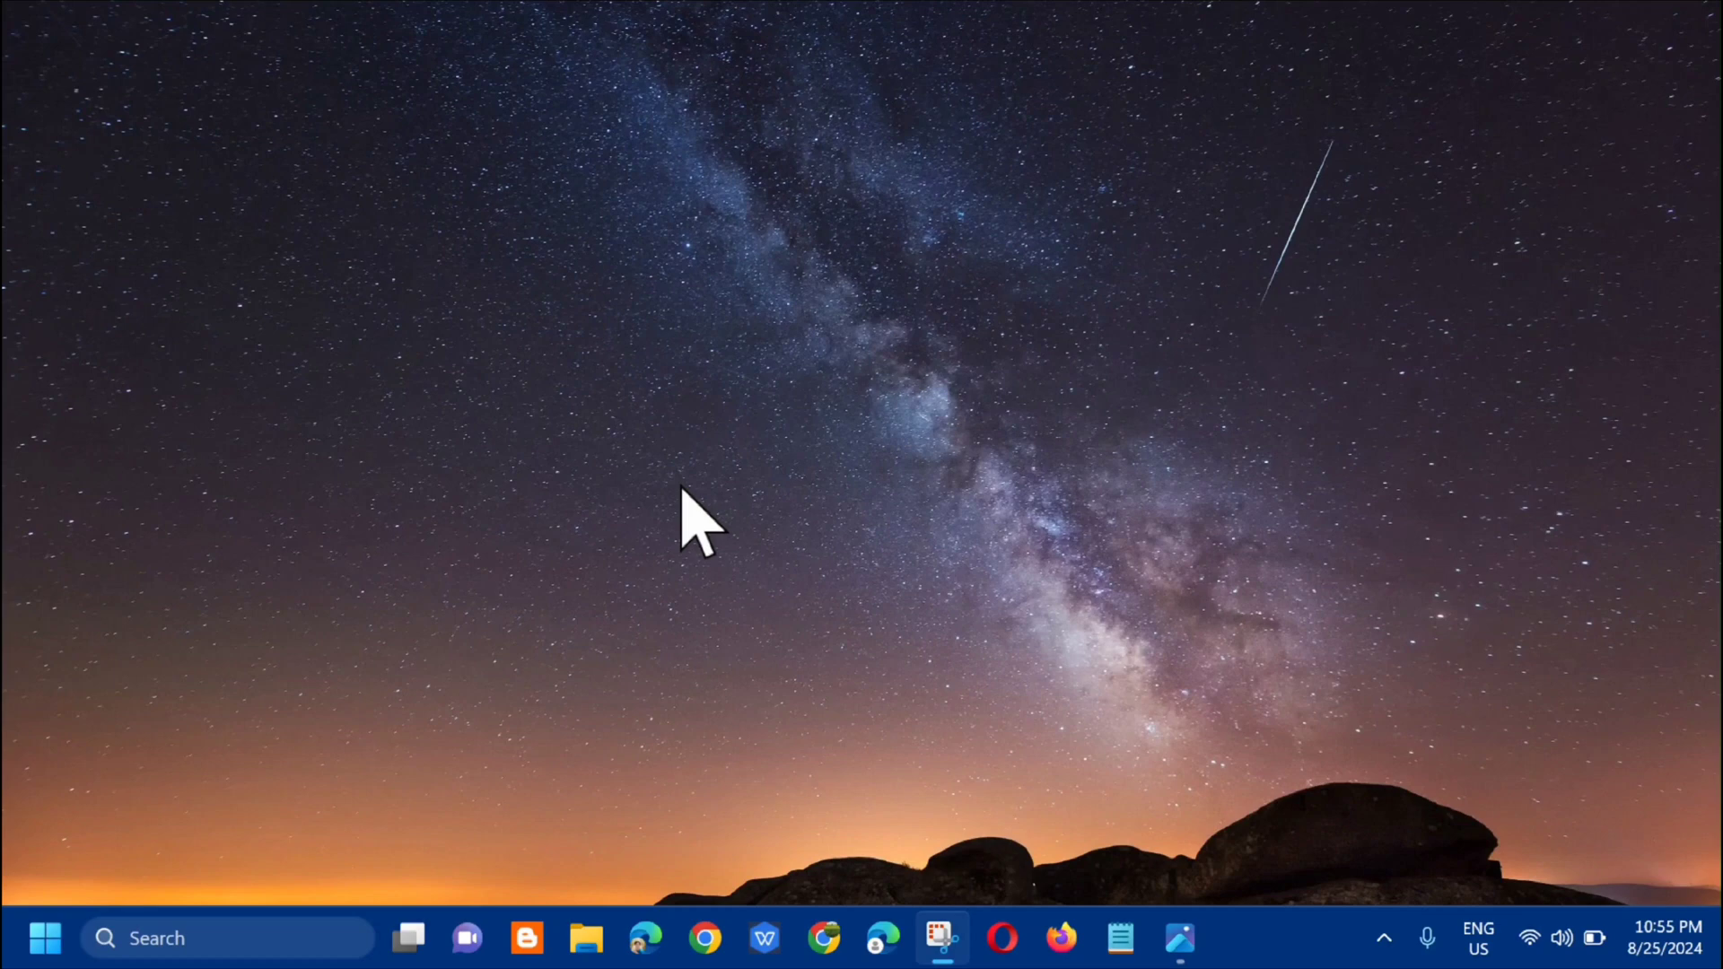
mouse_move(71, 862)
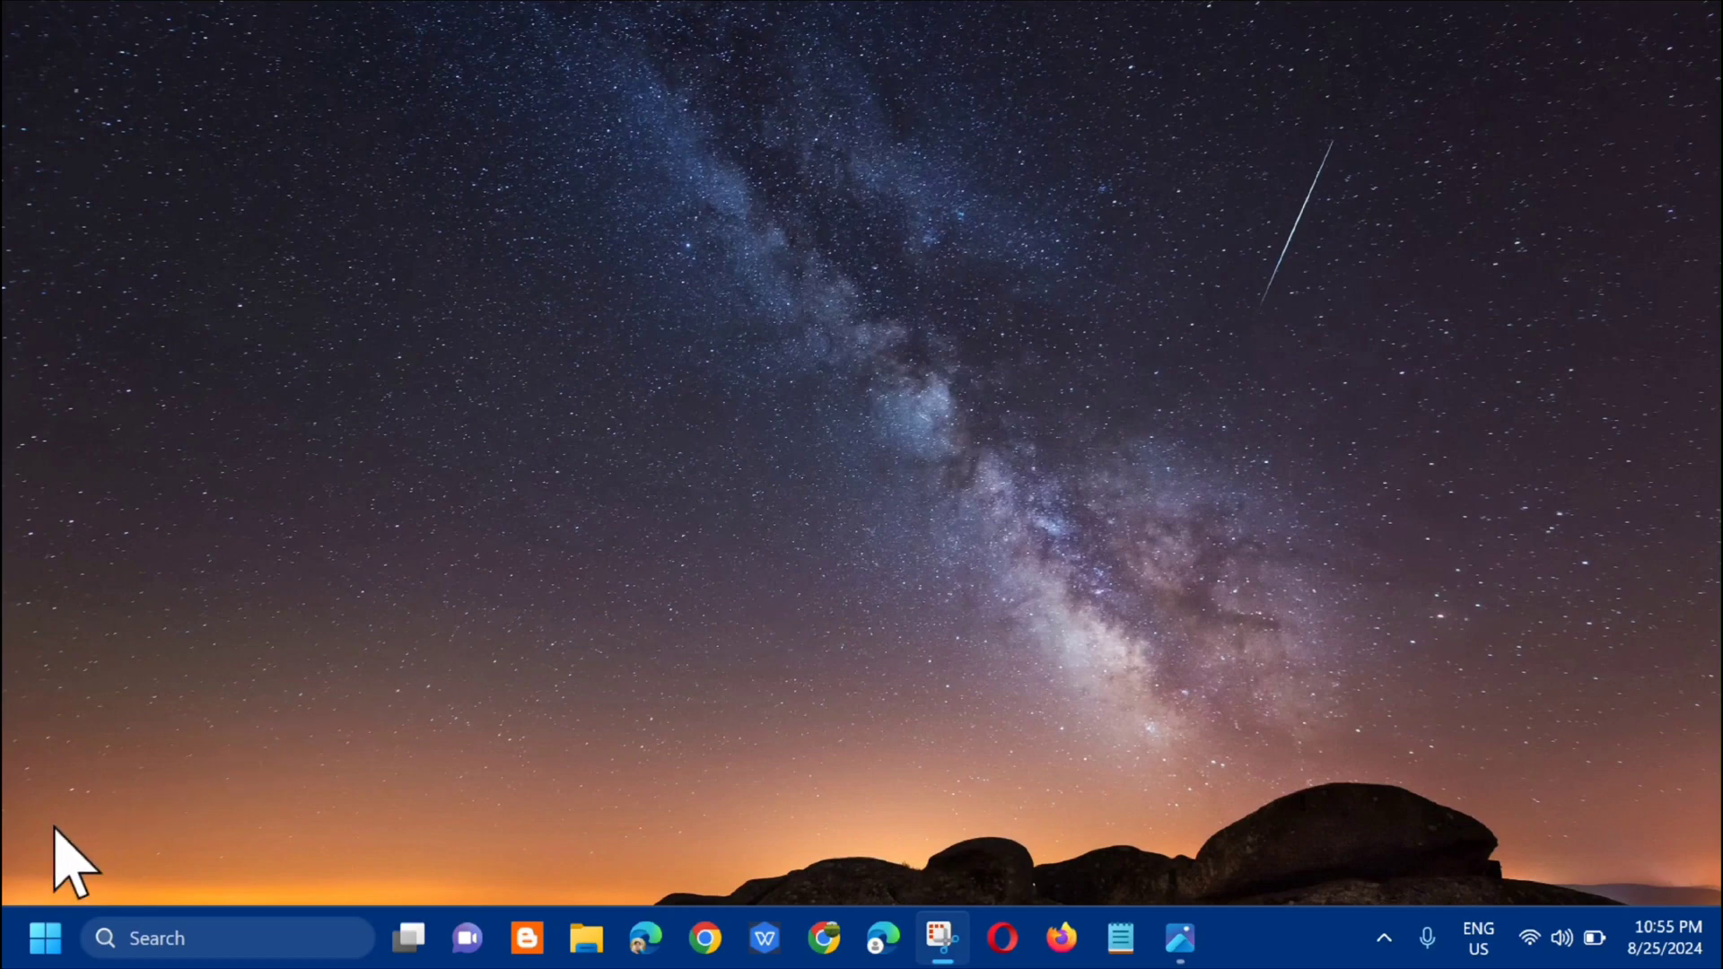
left_click(45, 937)
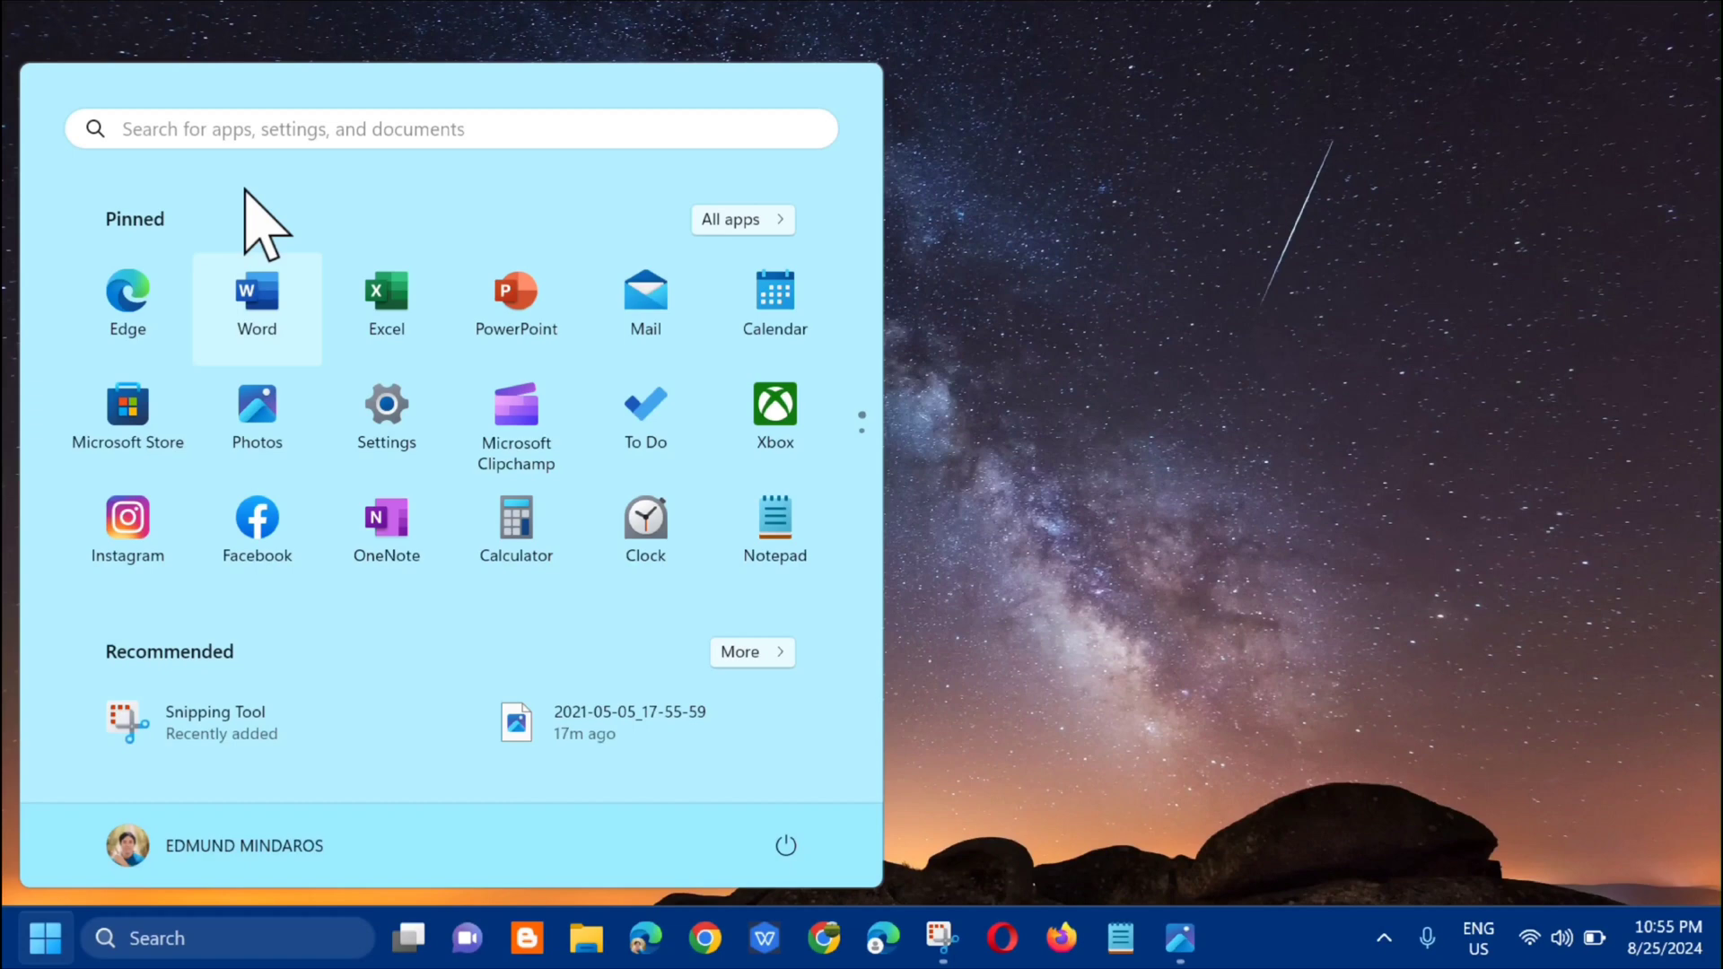
left_click(450, 129)
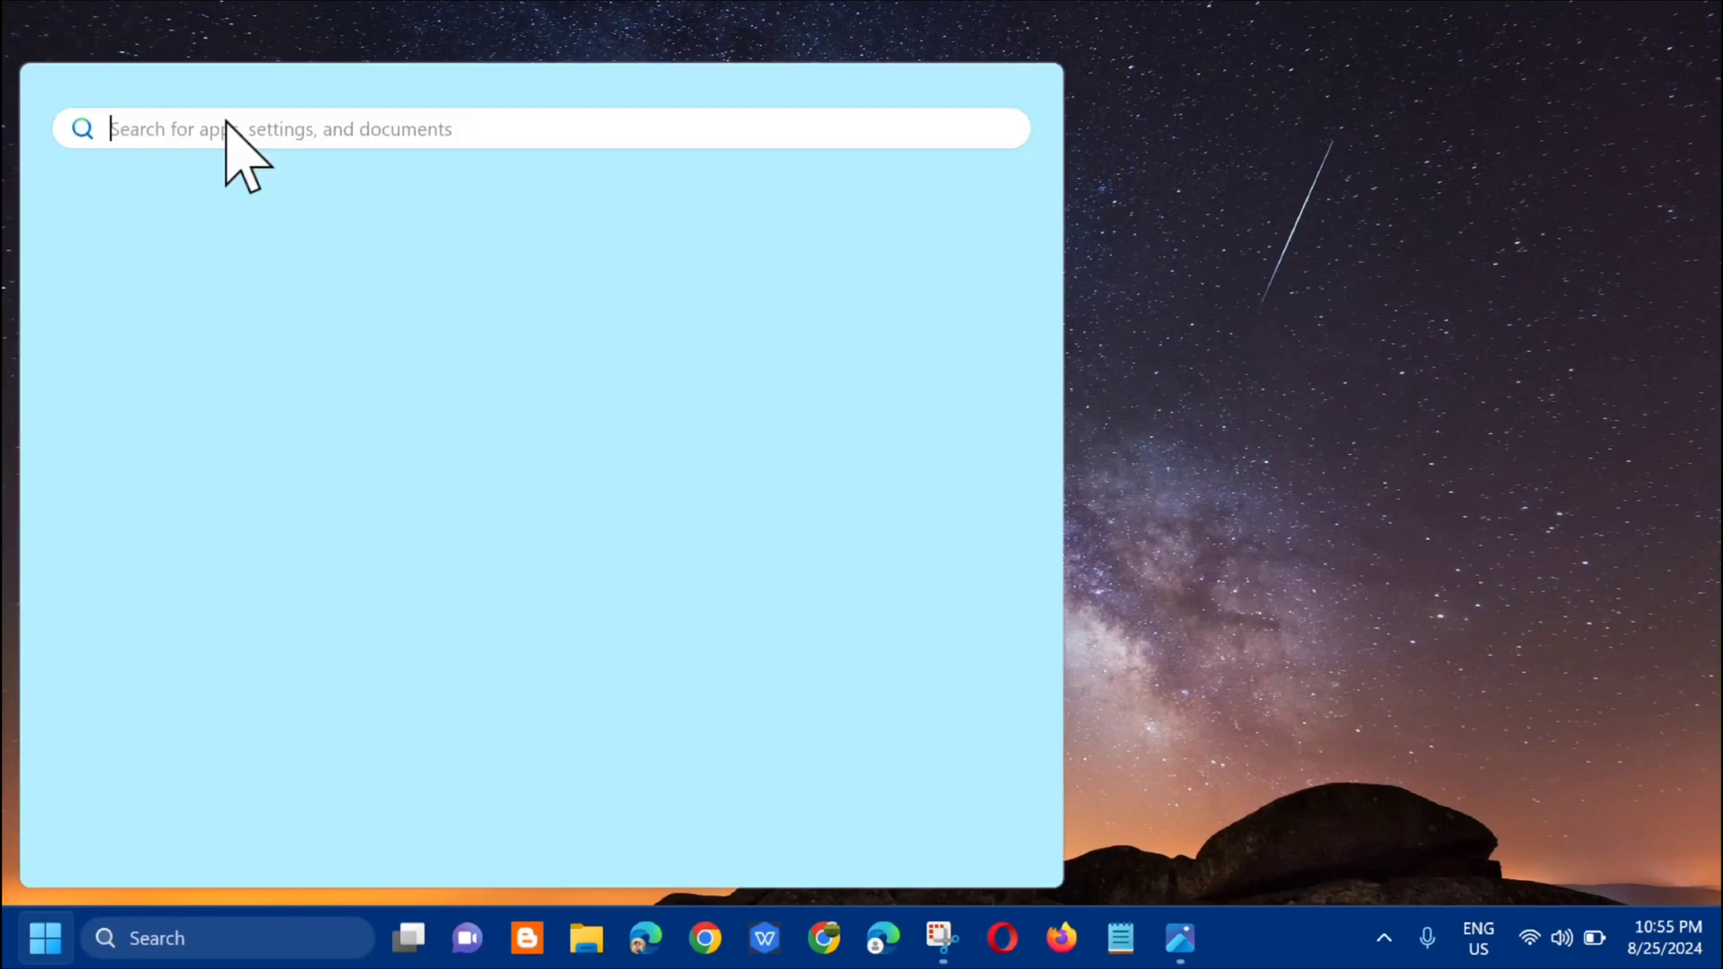
type("setti")
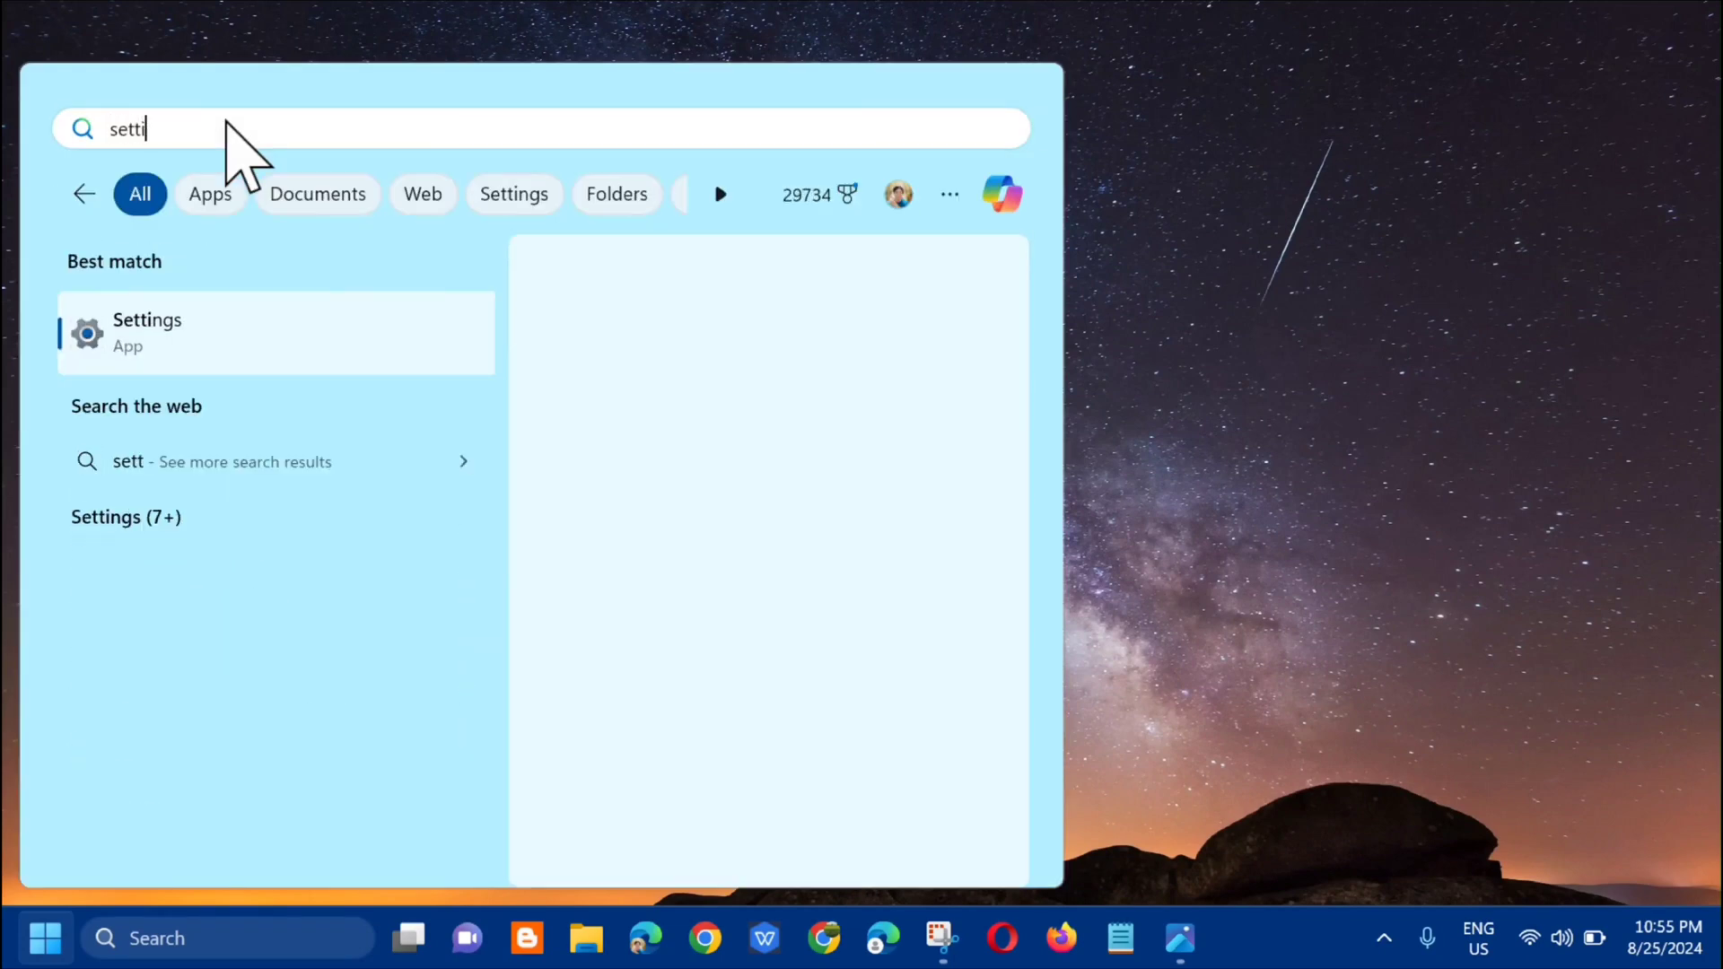
type("ngs")
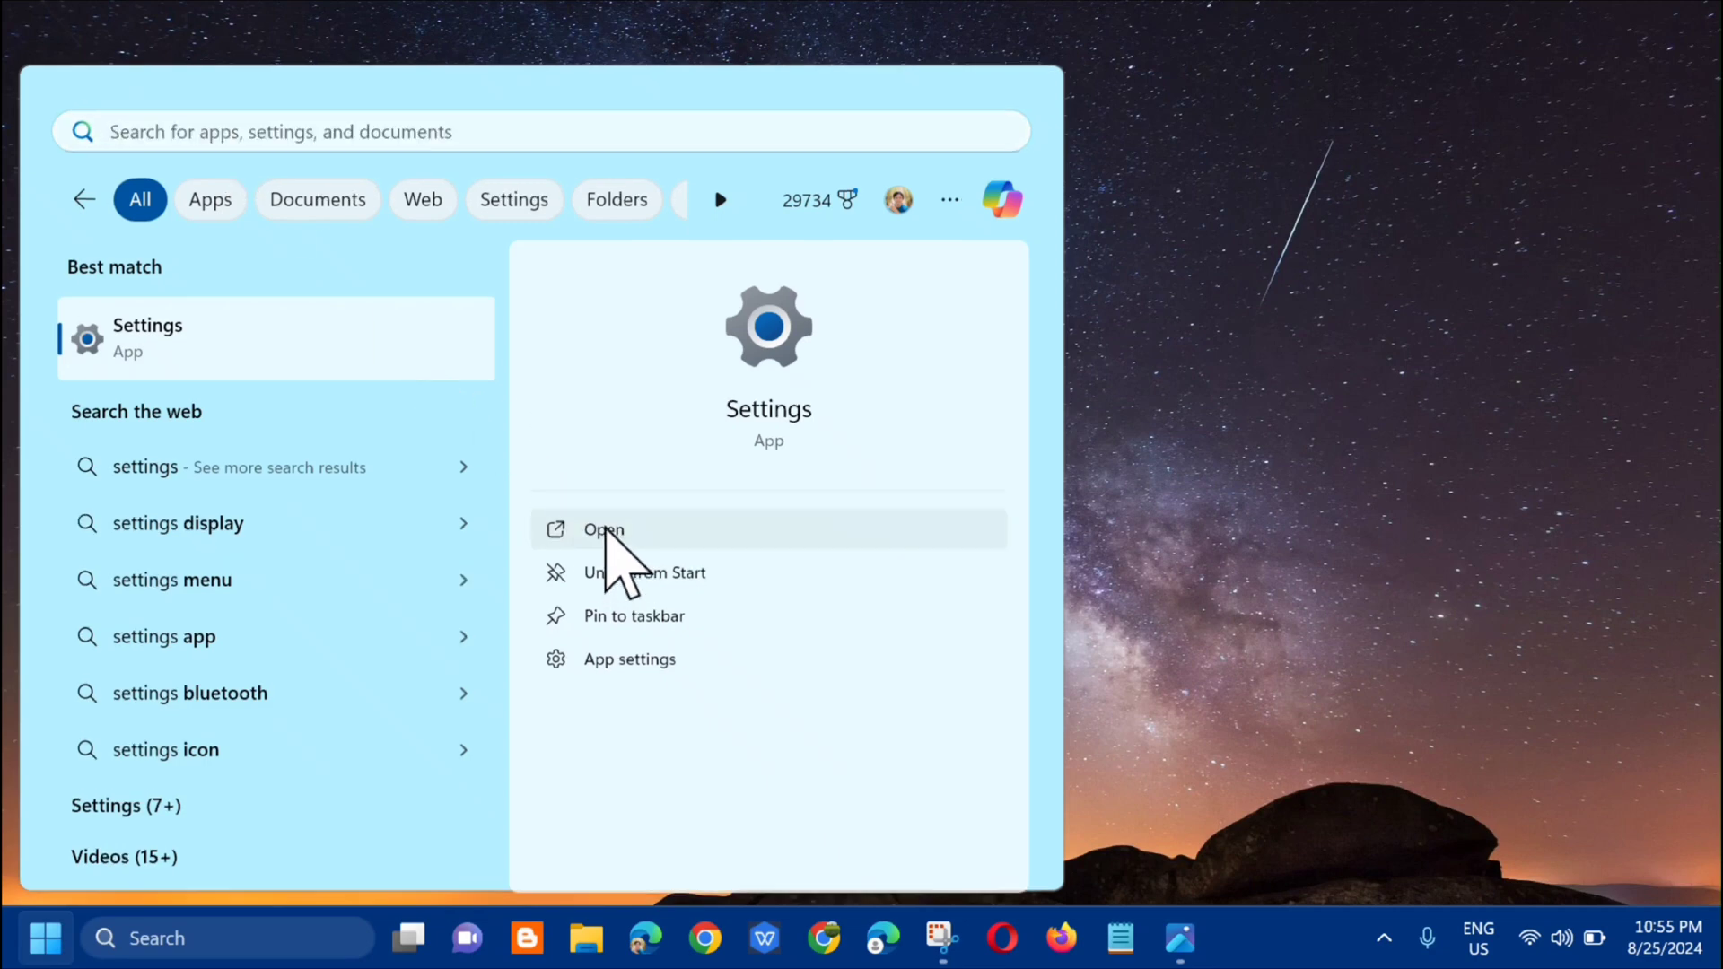
left_click(603, 529)
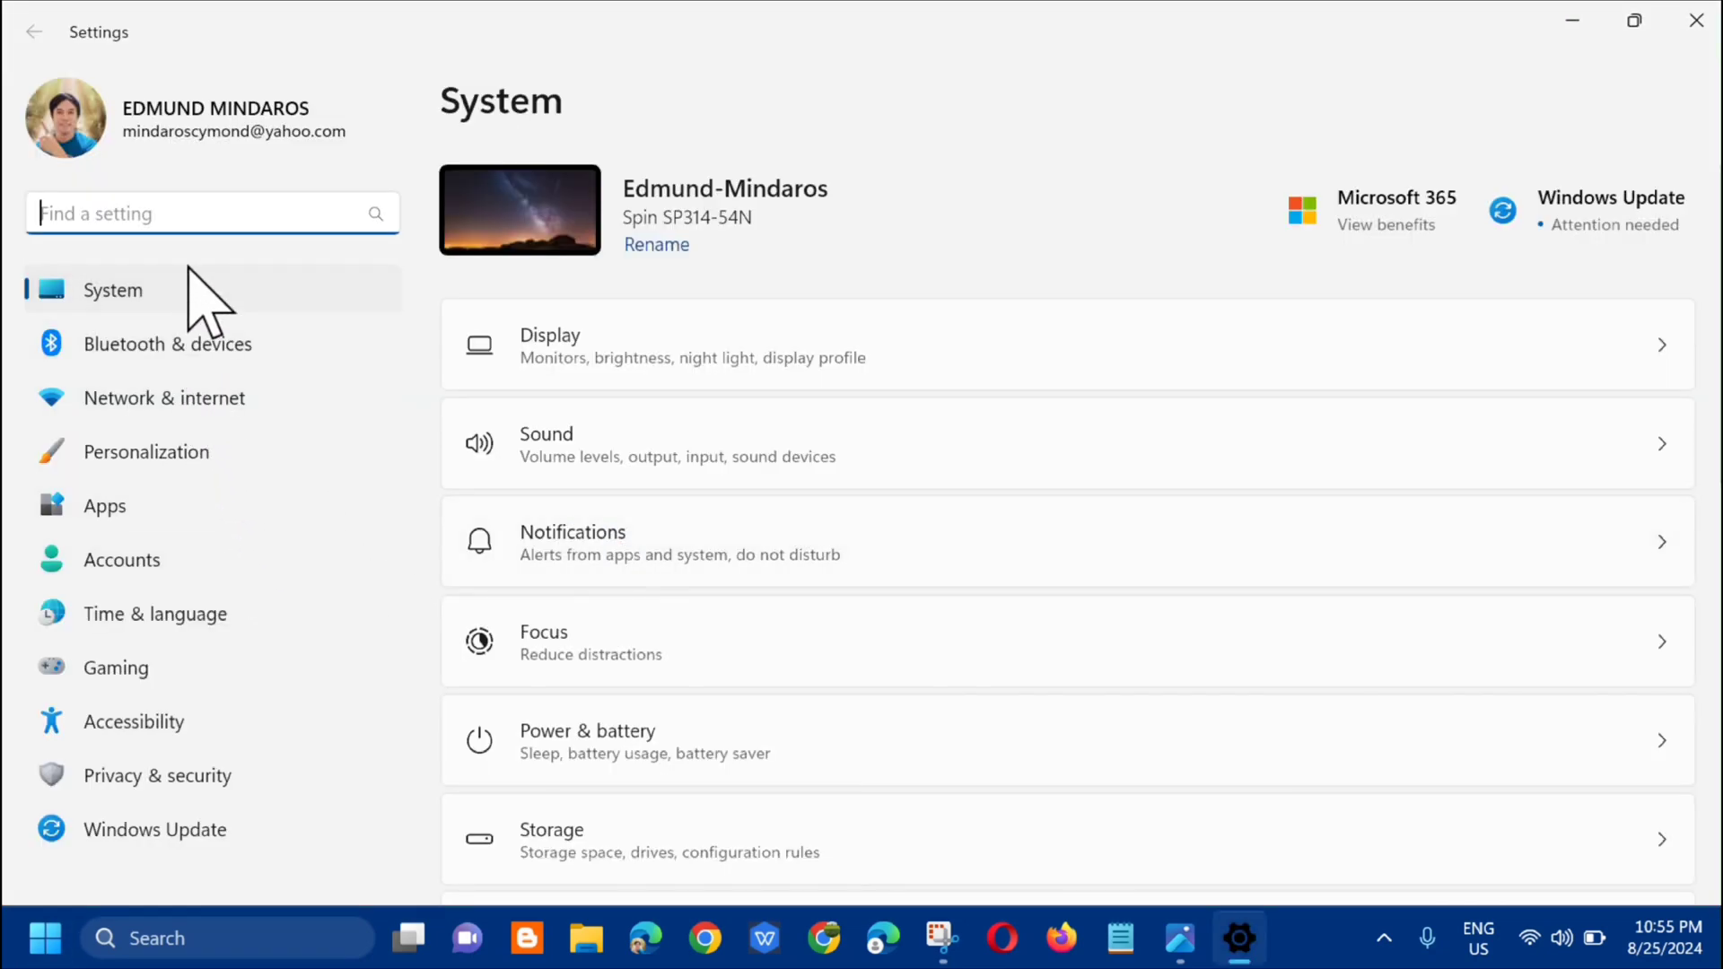
mouse_move(165, 398)
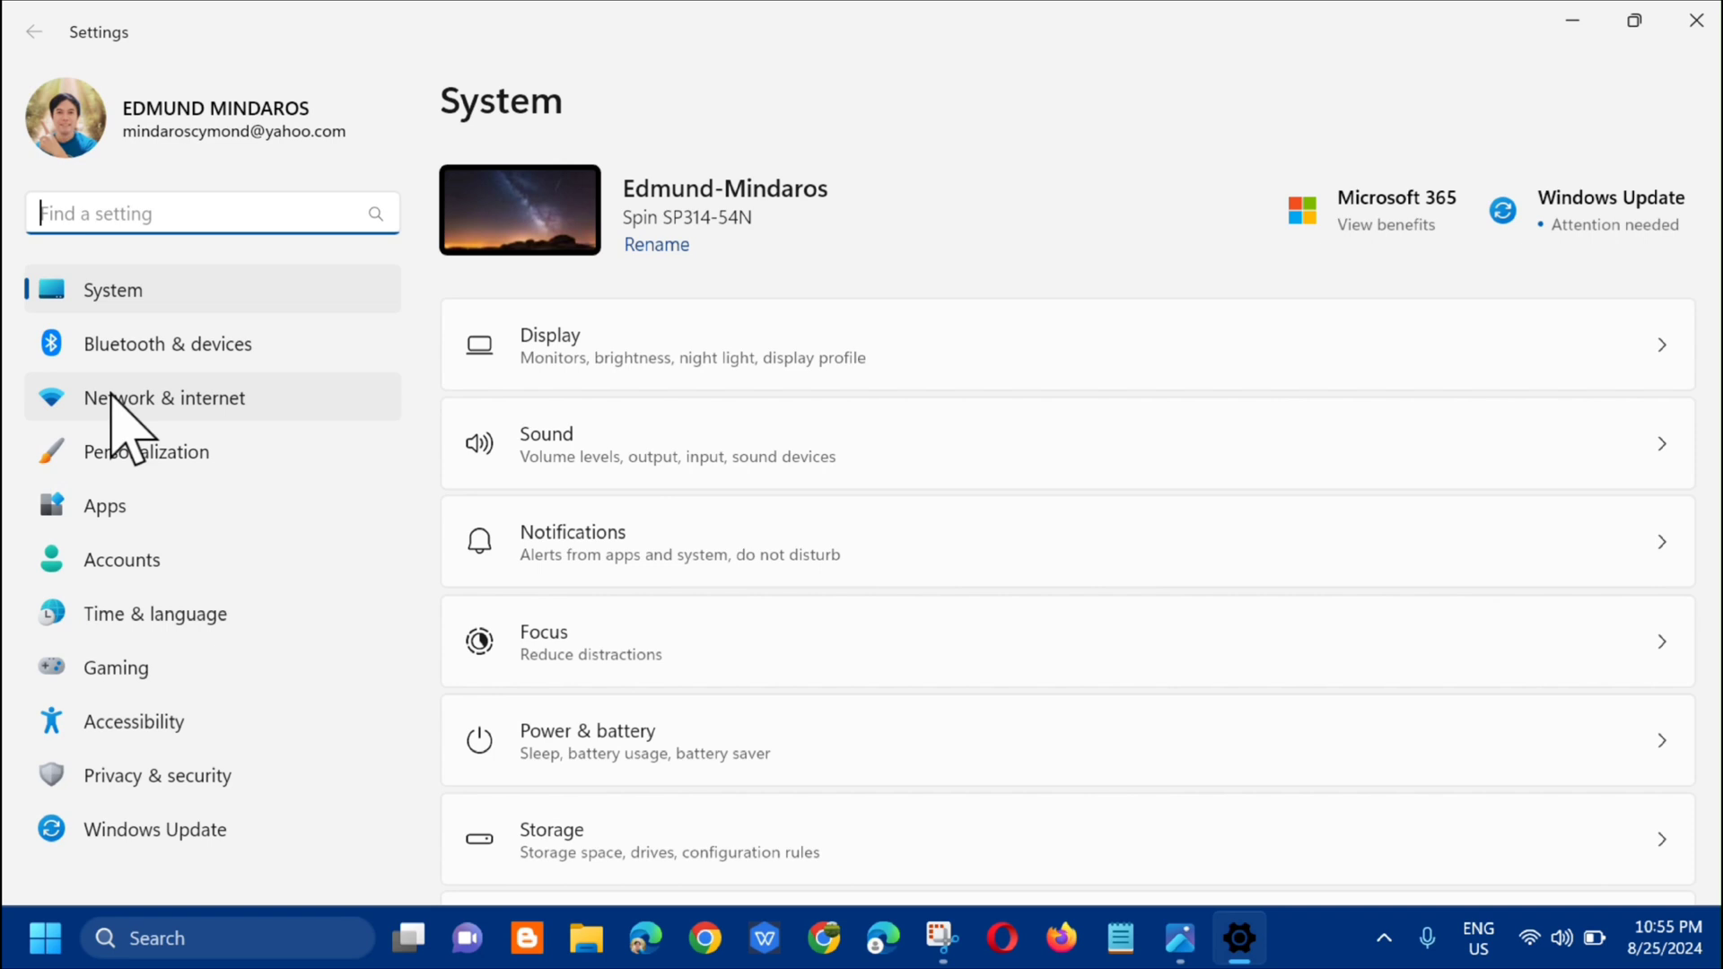
mouse_move(220, 440)
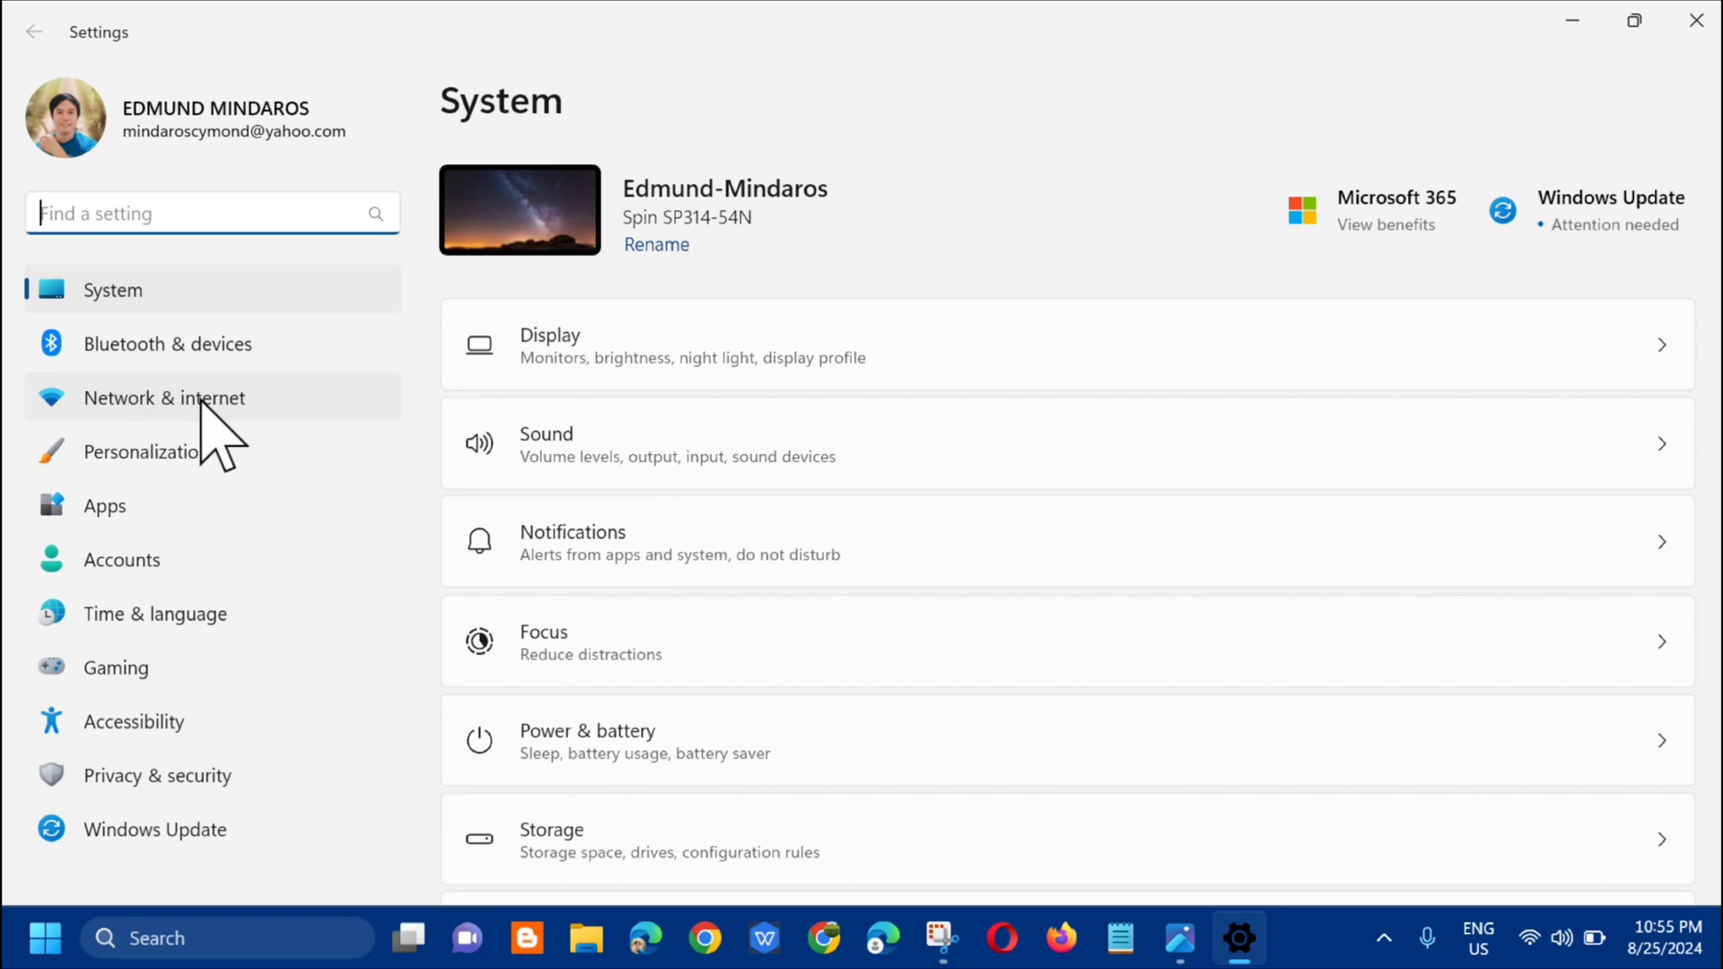
Go to Network & internet > Advanced network settings and scroll to Network reset.
left_click(163, 397)
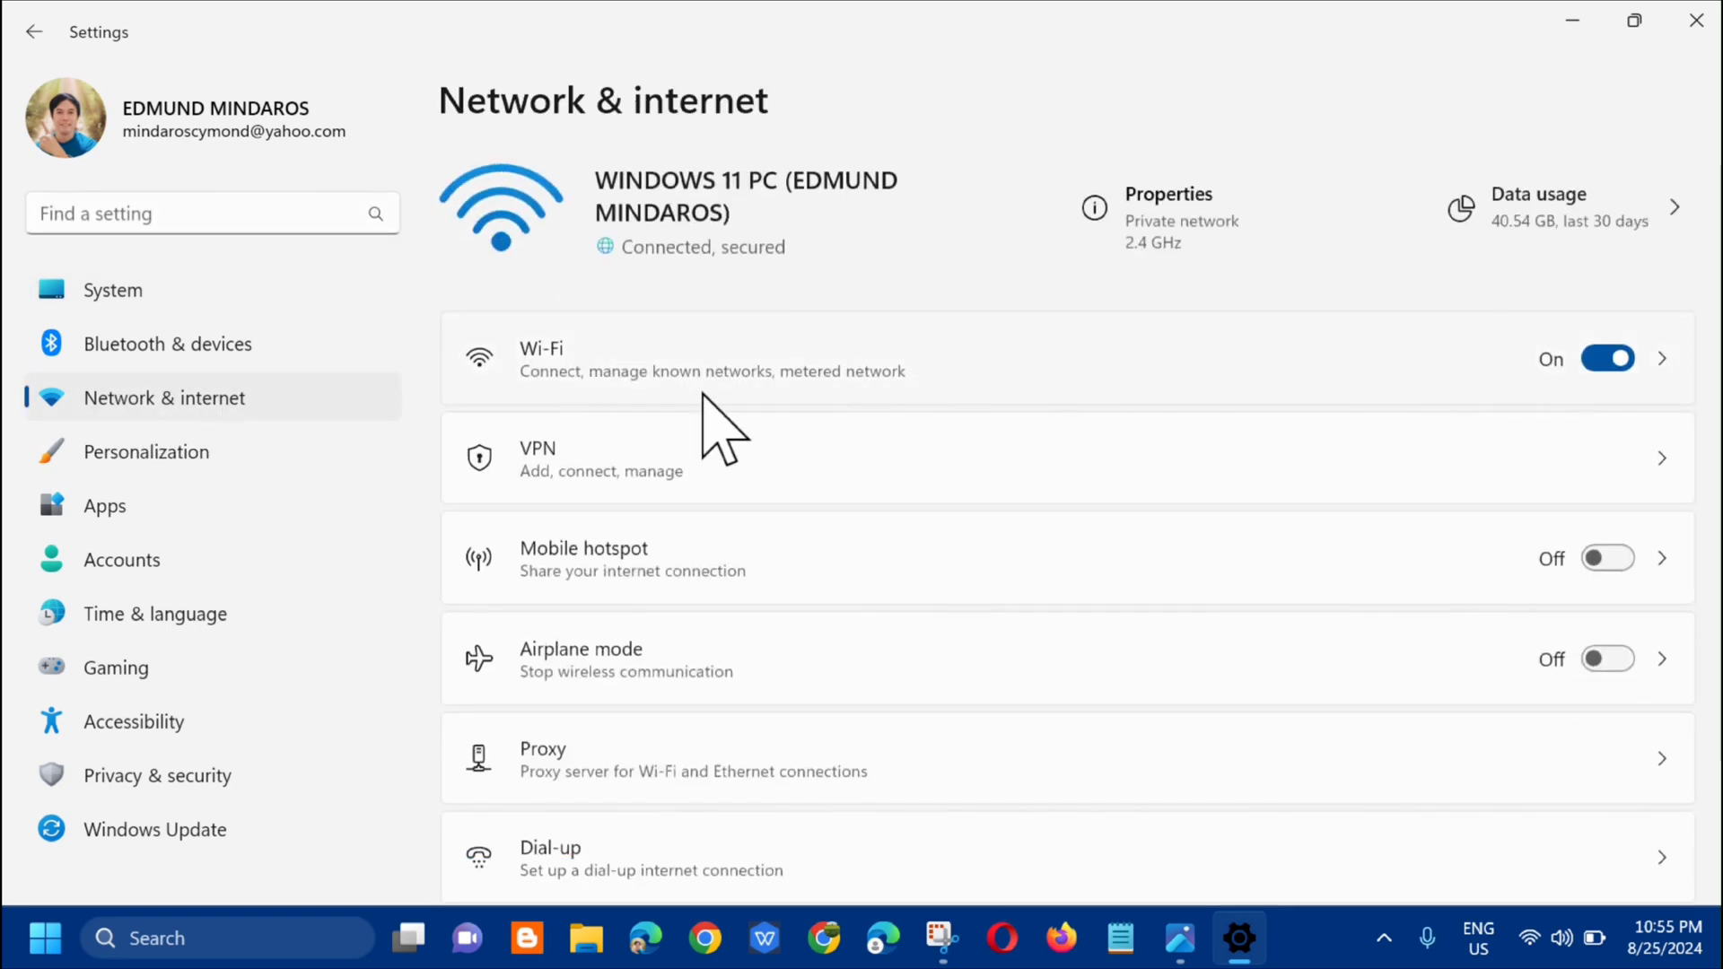
scroll("down", 3)
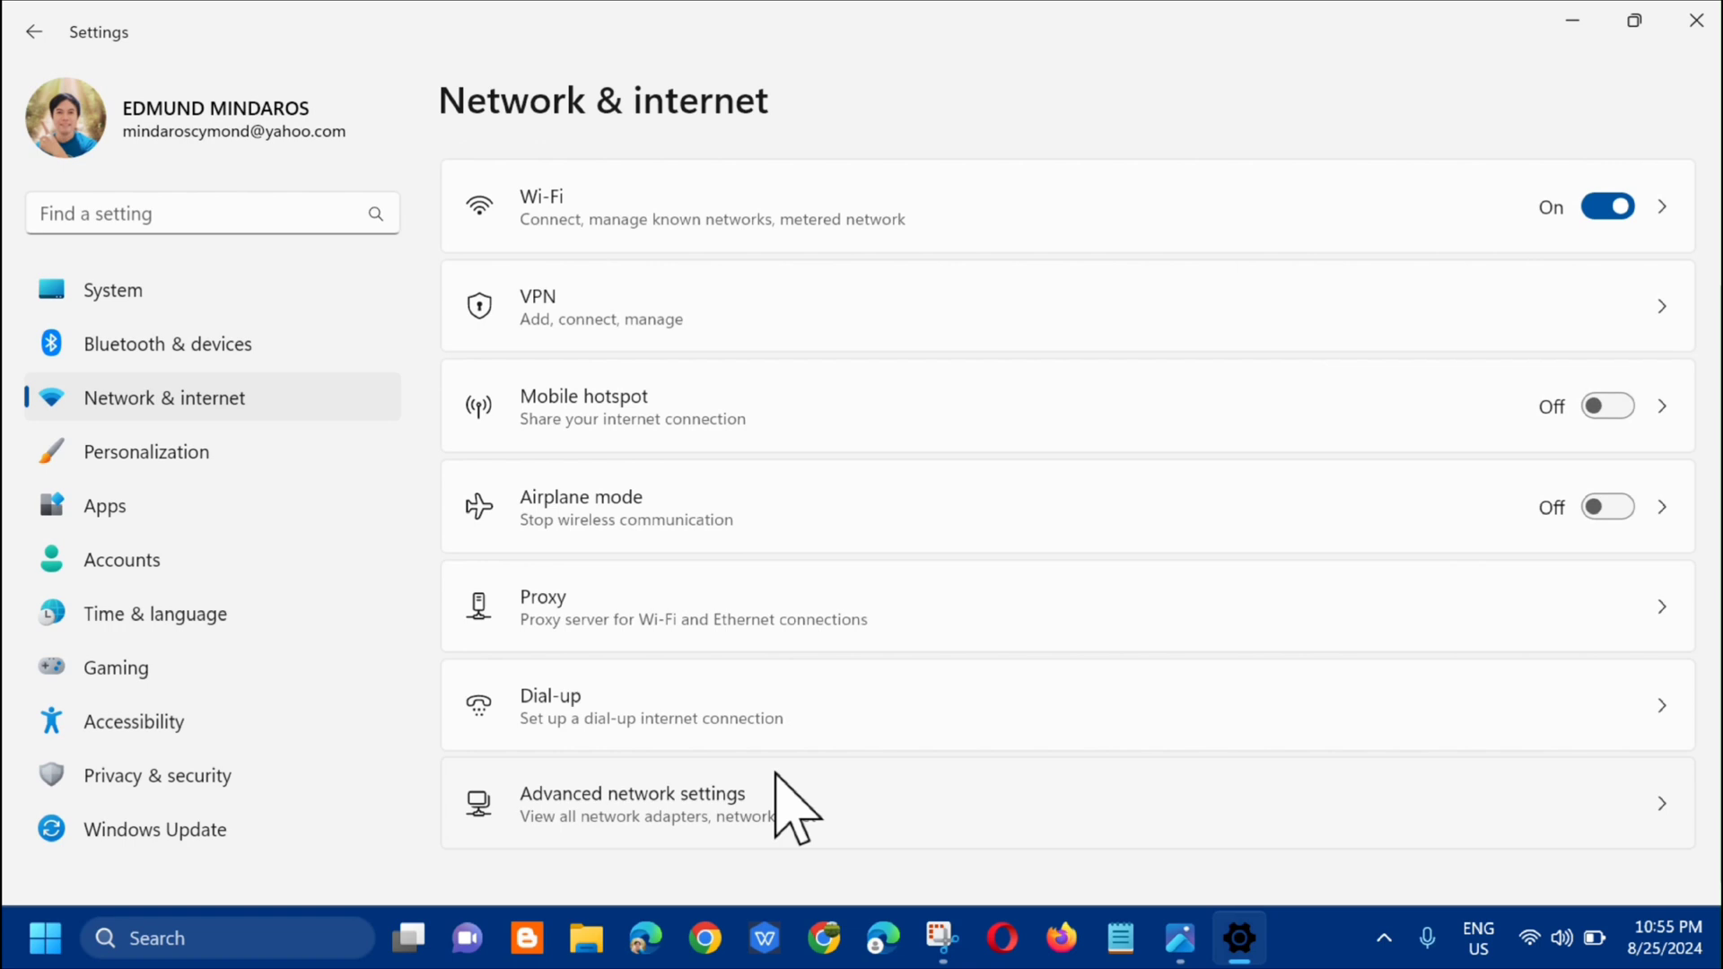
mouse_move(632, 835)
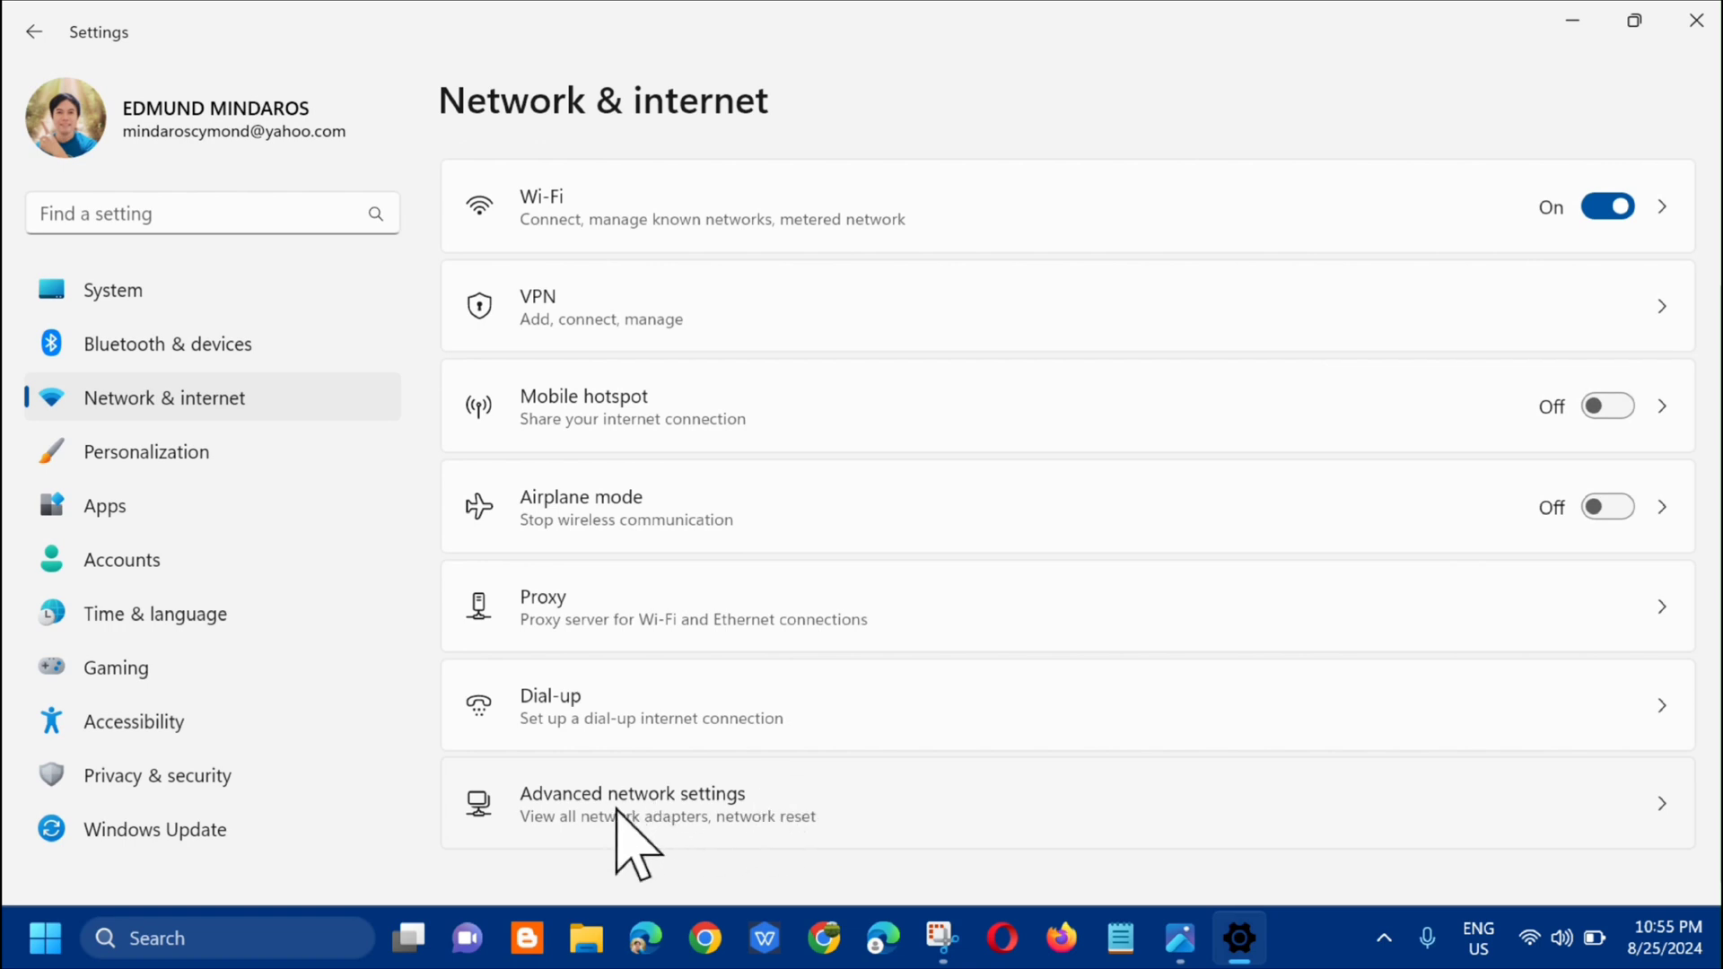
mouse_move(631, 818)
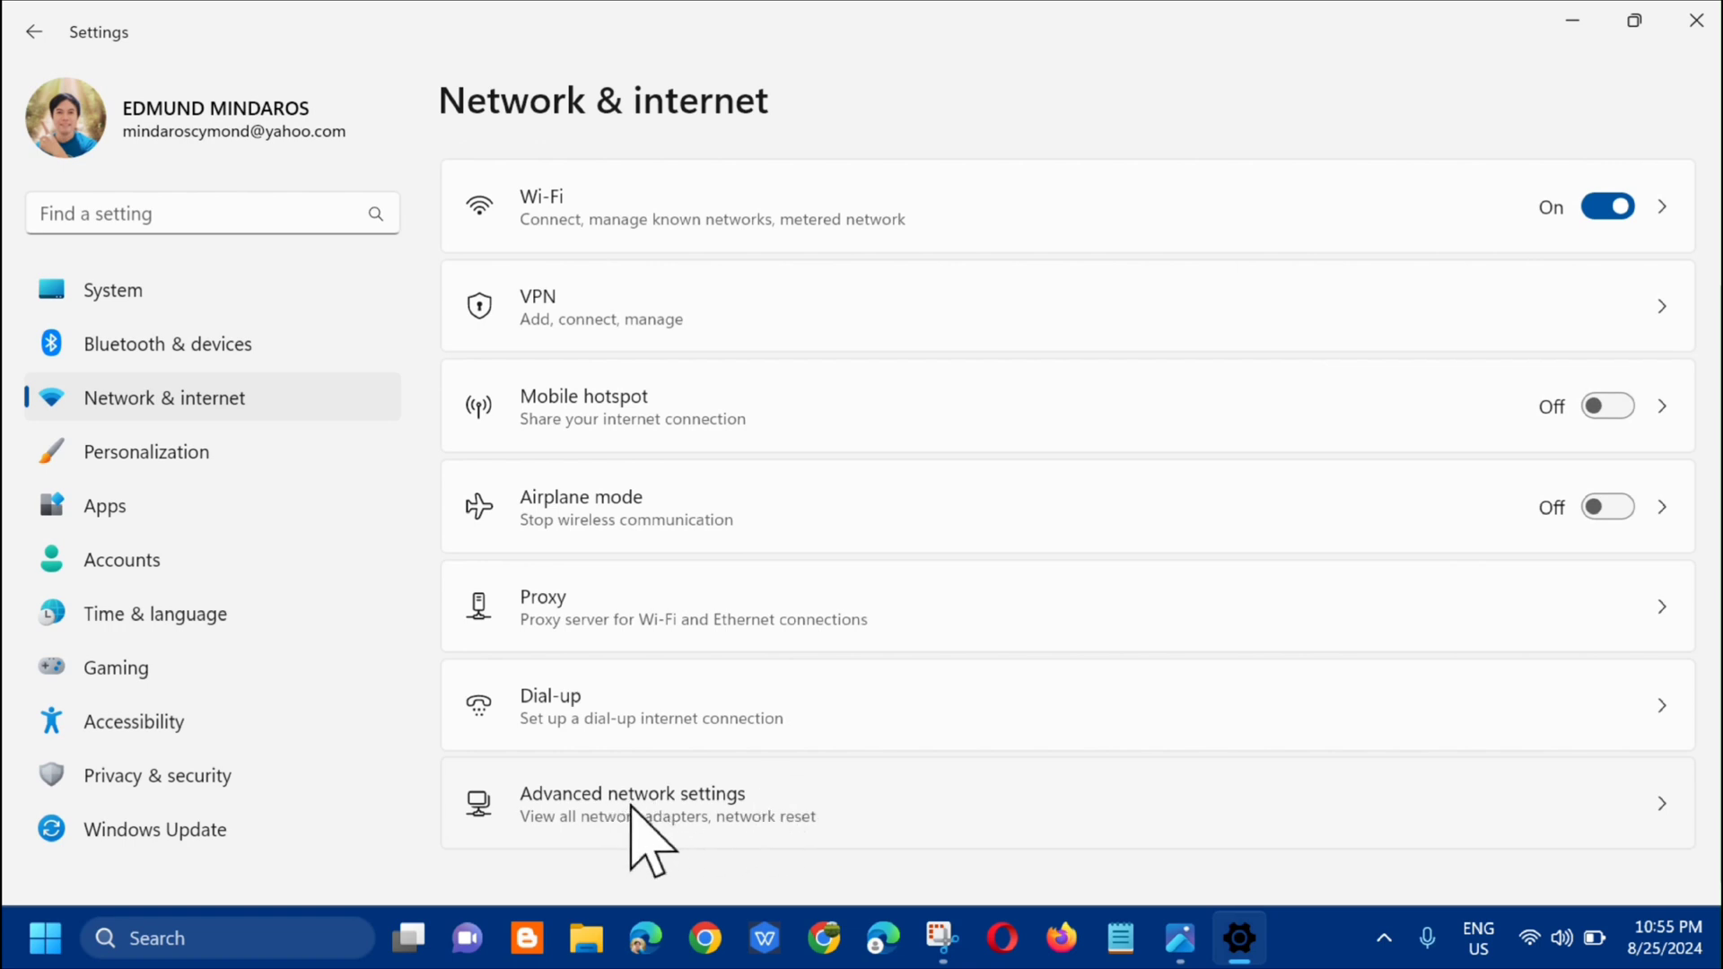
left_click(632, 803)
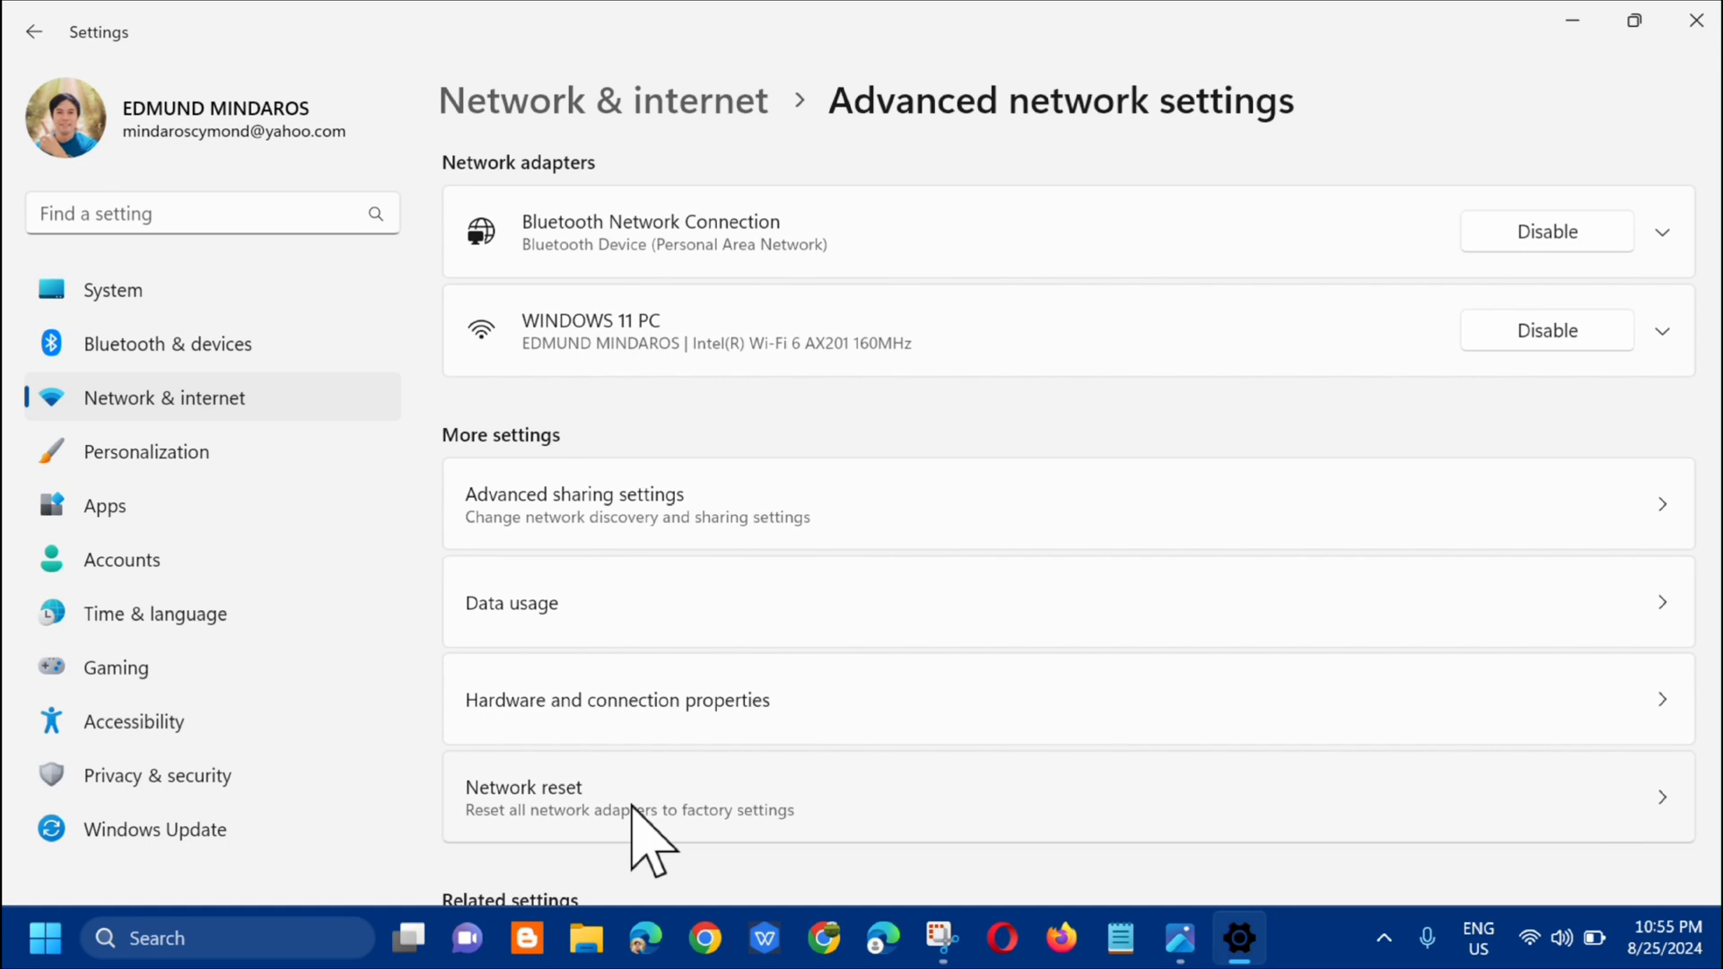
mouse_move(1239, 176)
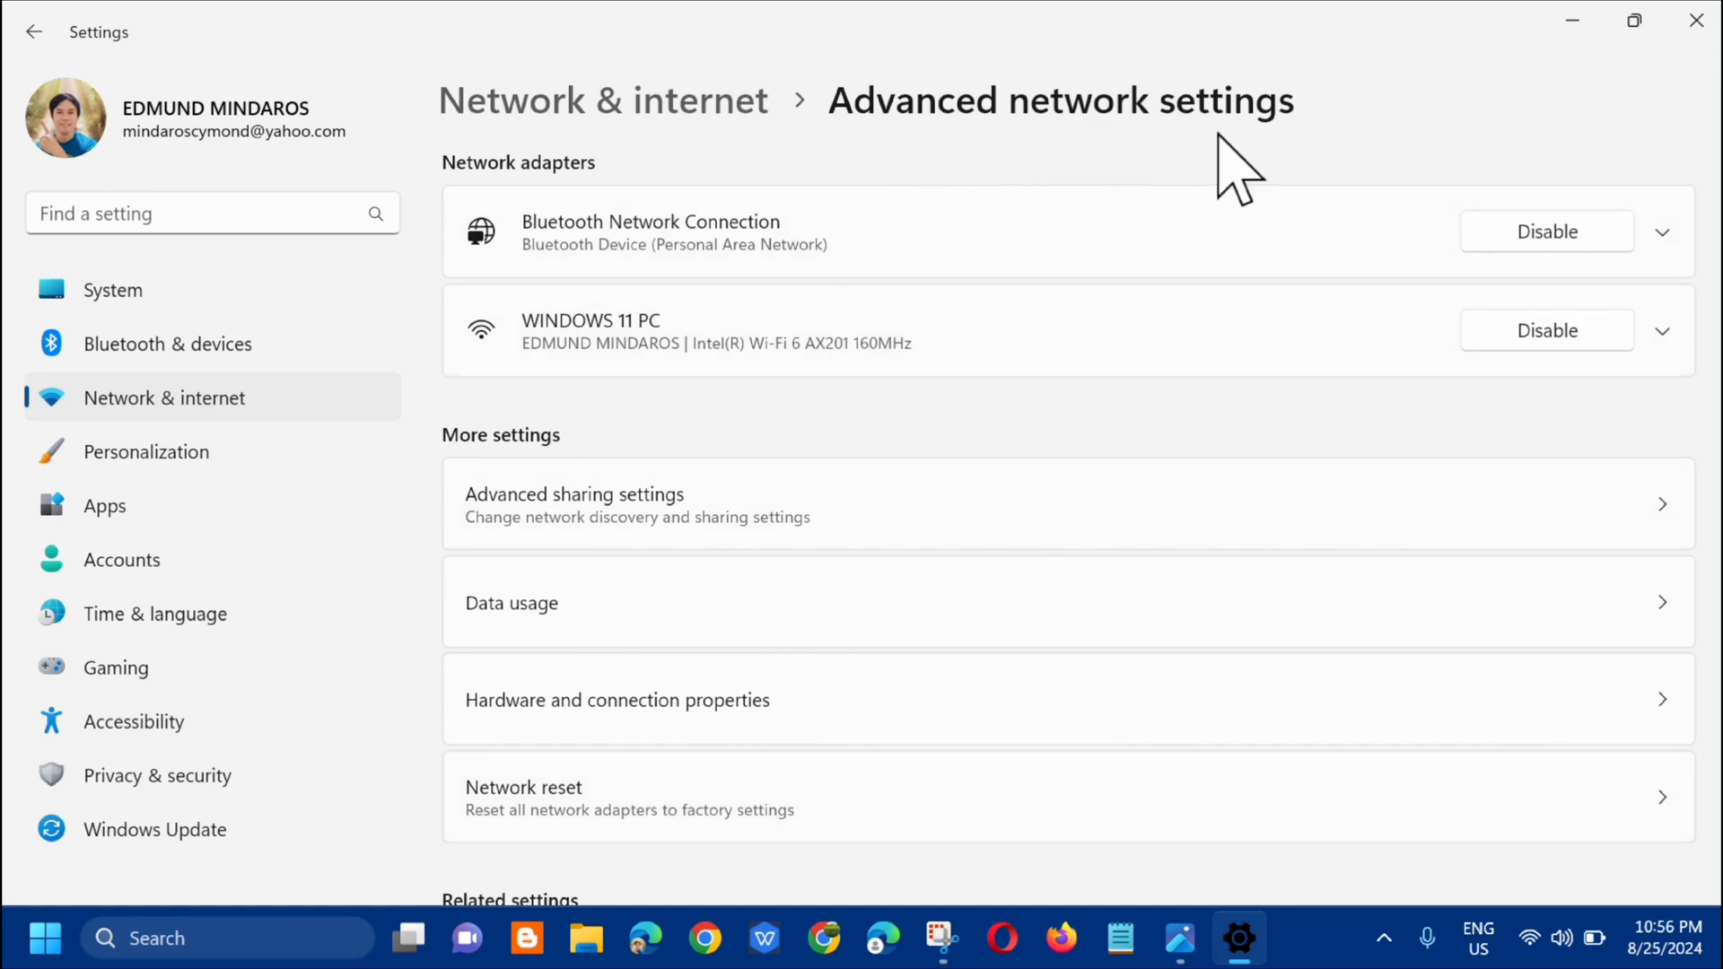
scroll("down", 3)
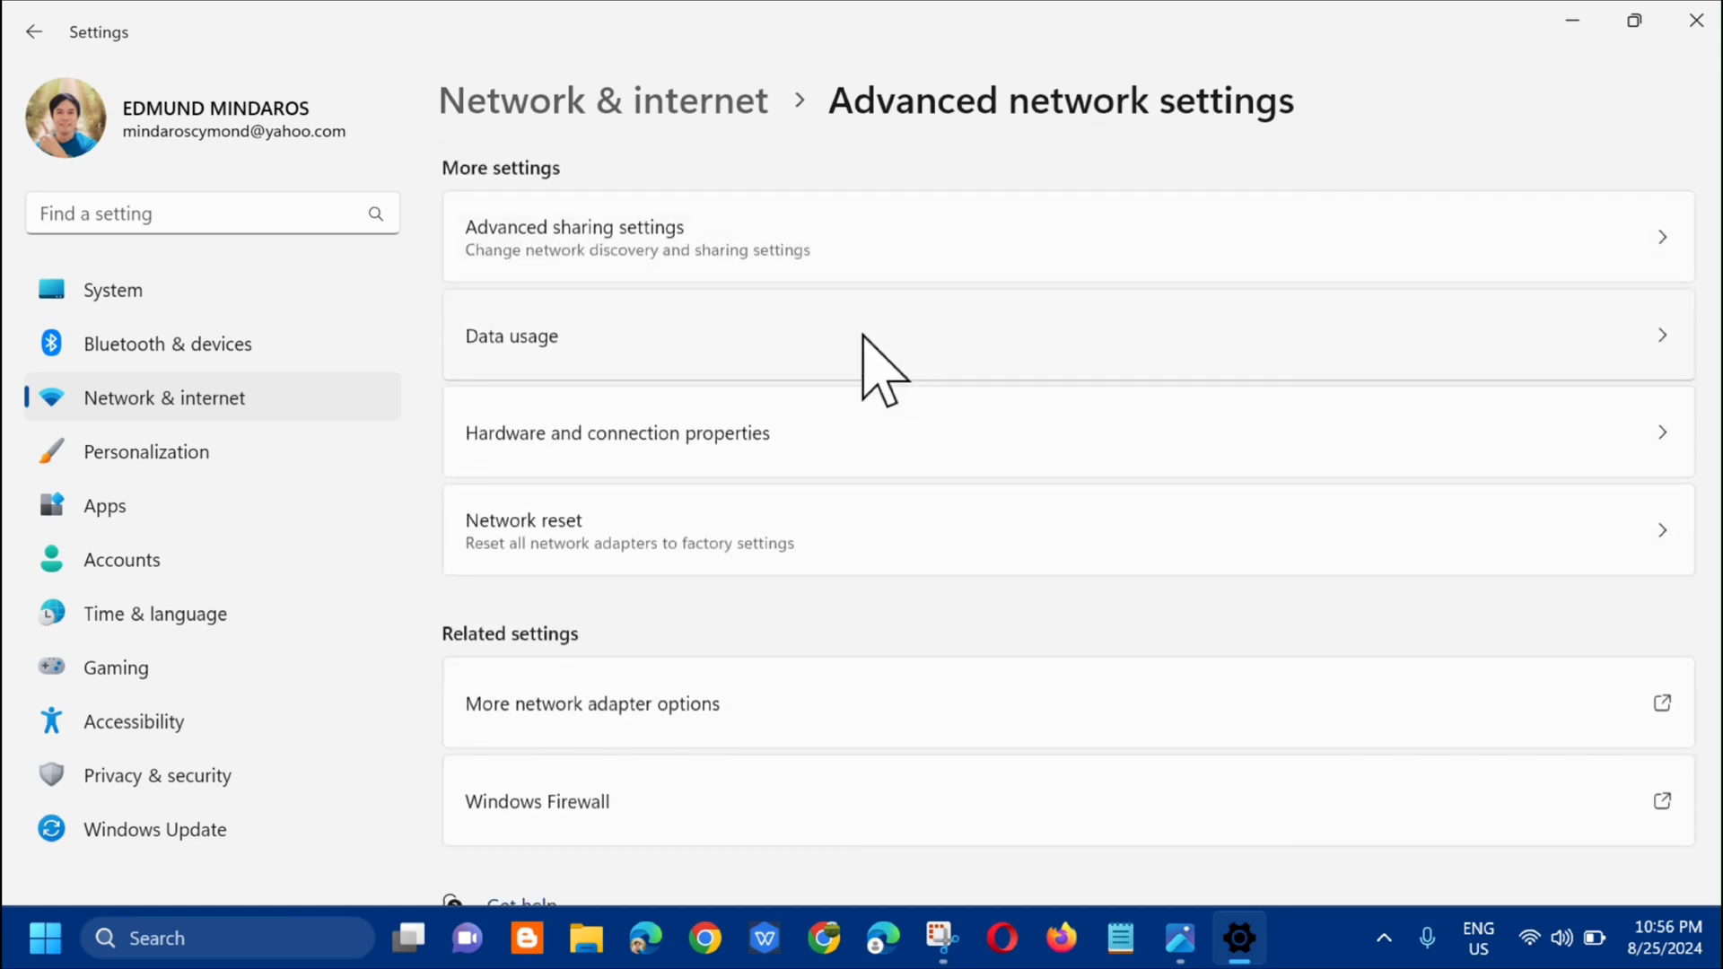
mouse_move(534, 220)
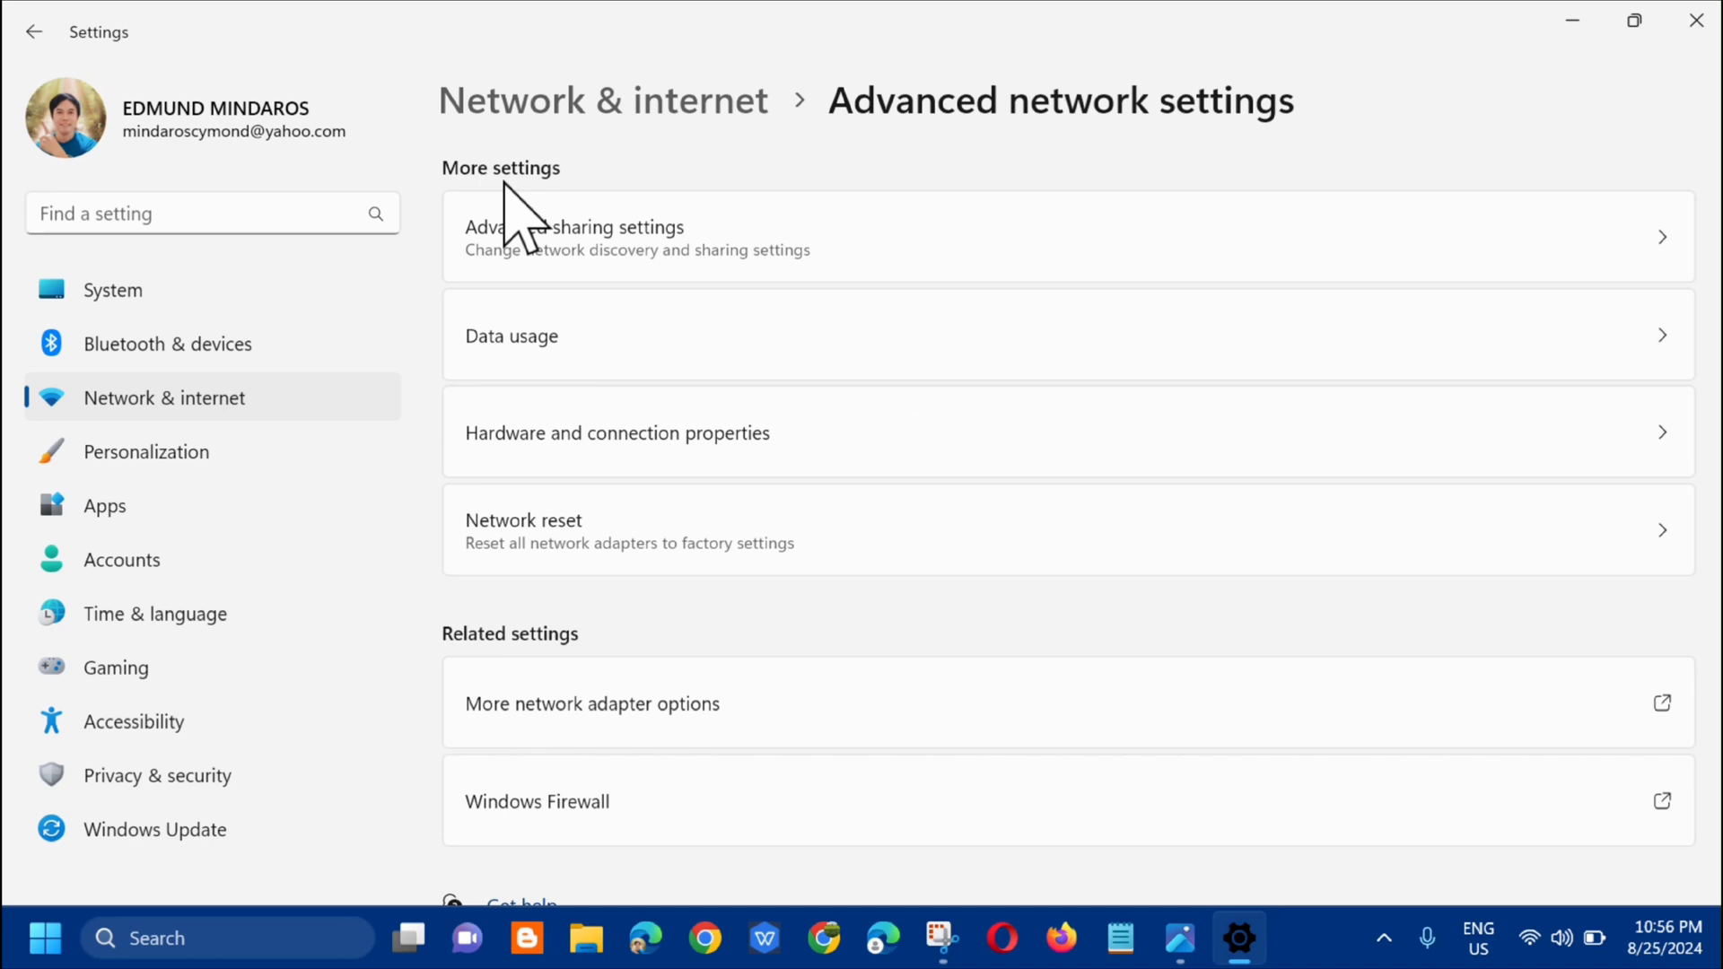
mouse_move(533, 231)
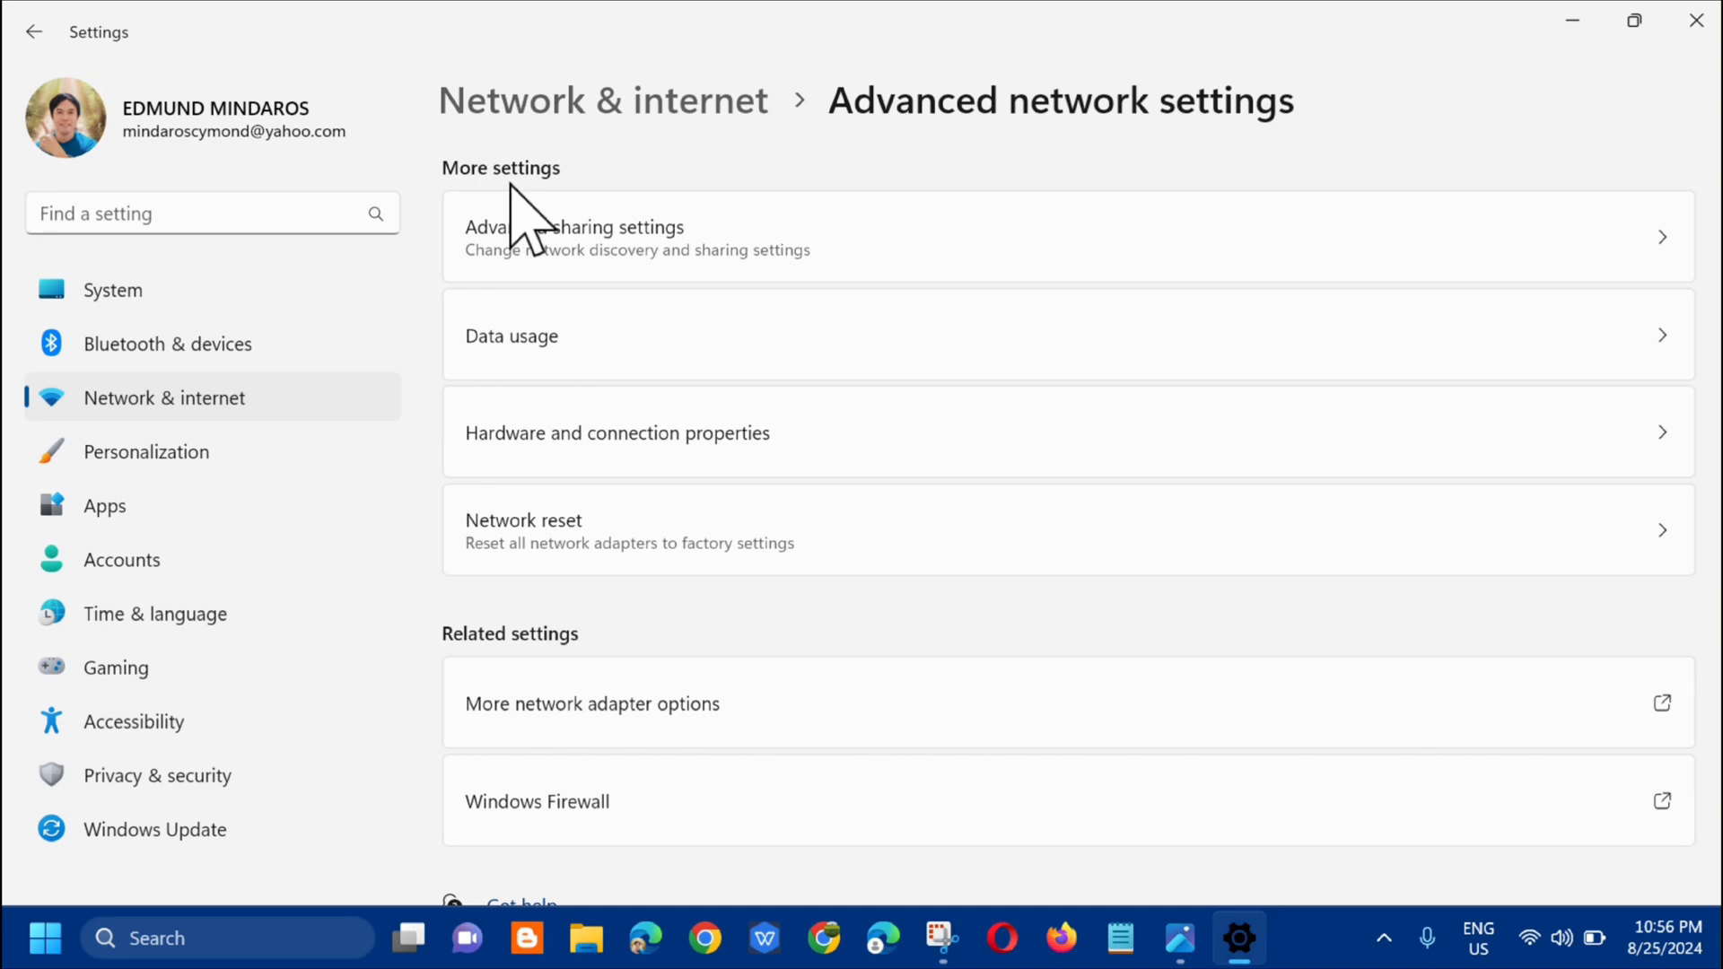
mouse_move(601, 572)
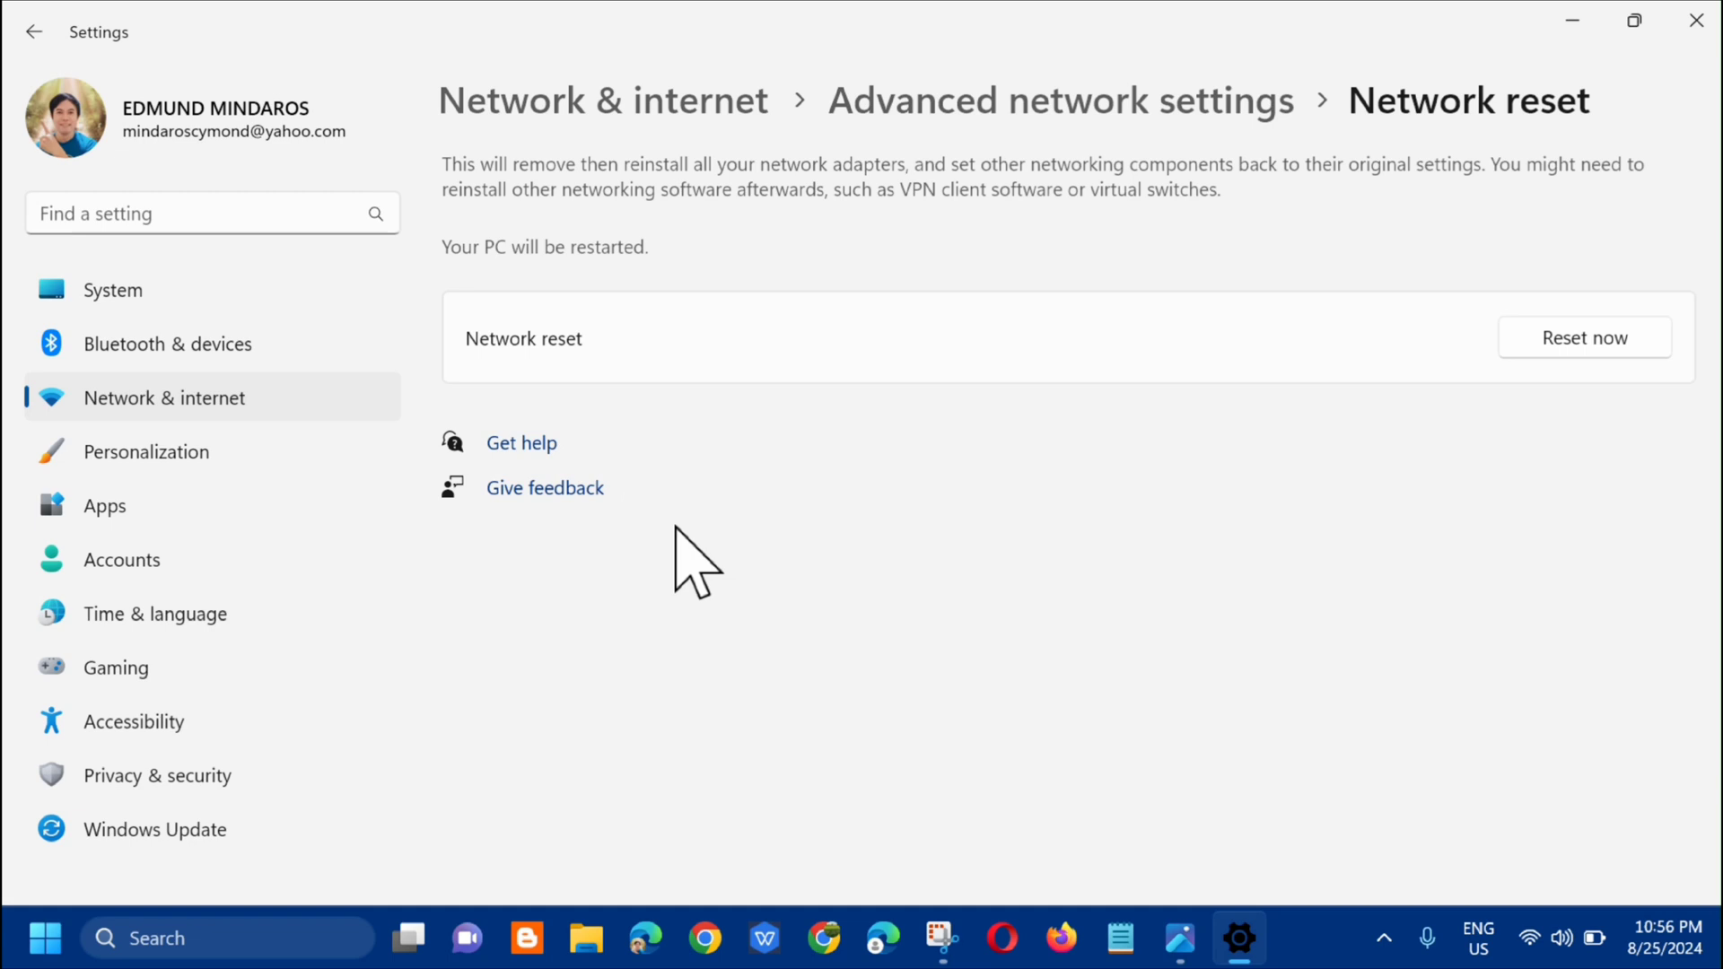
mouse_move(806, 269)
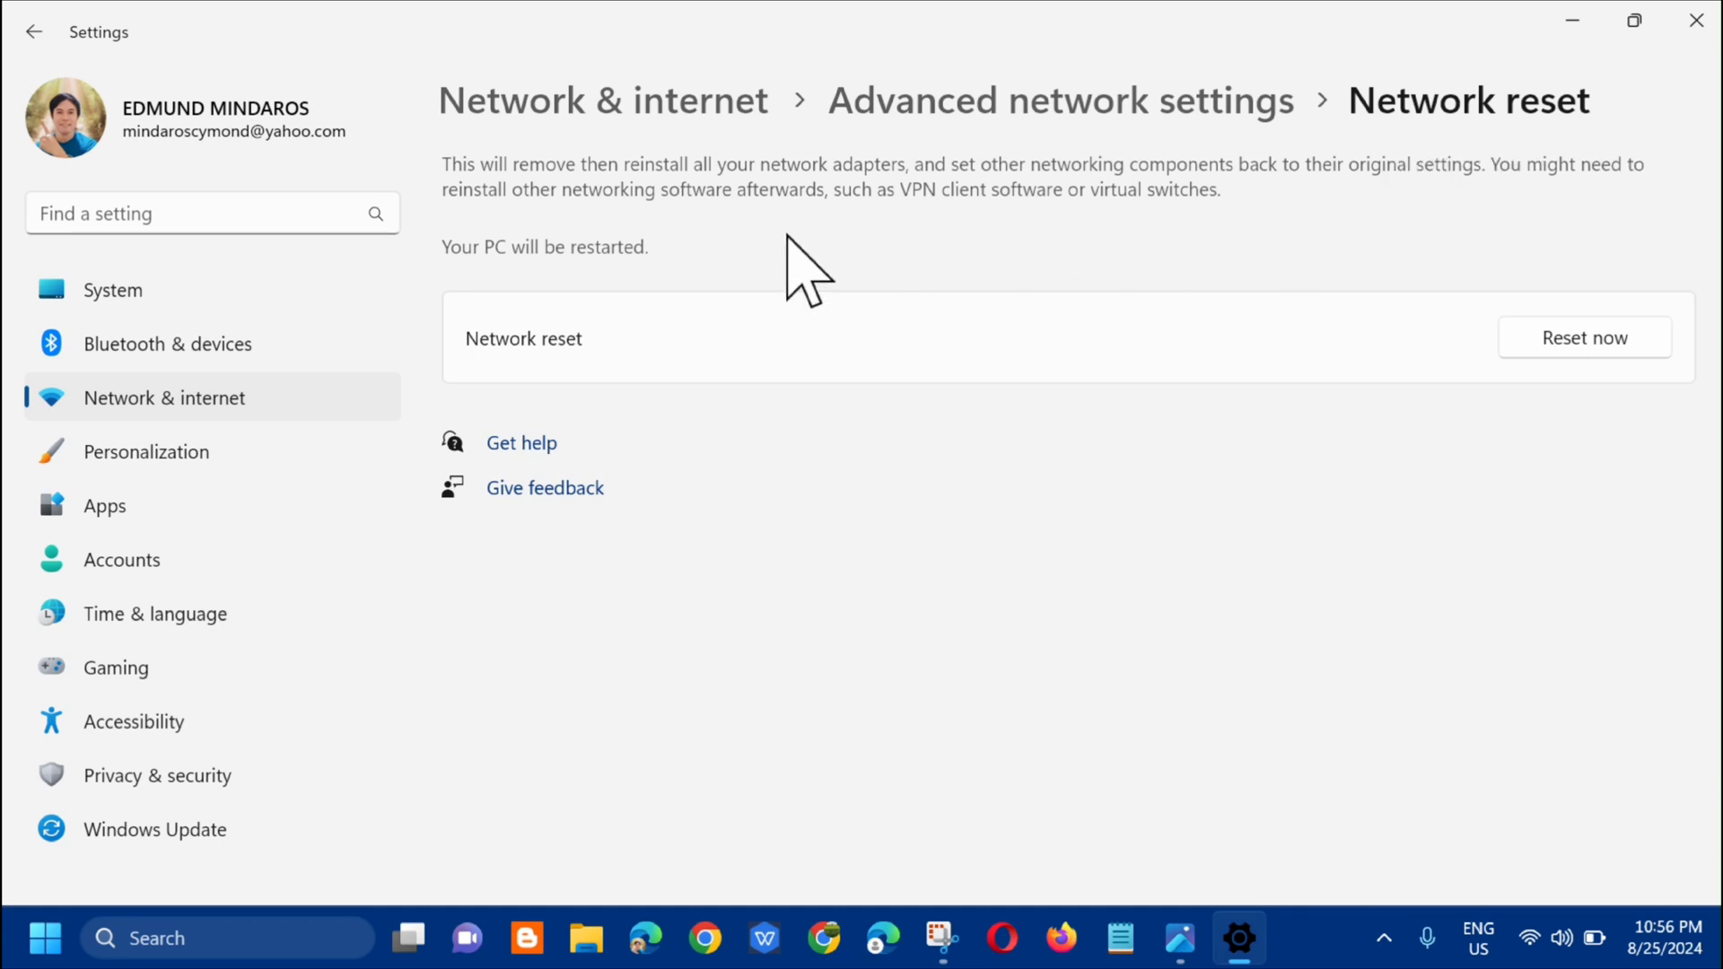
mouse_move(720, 270)
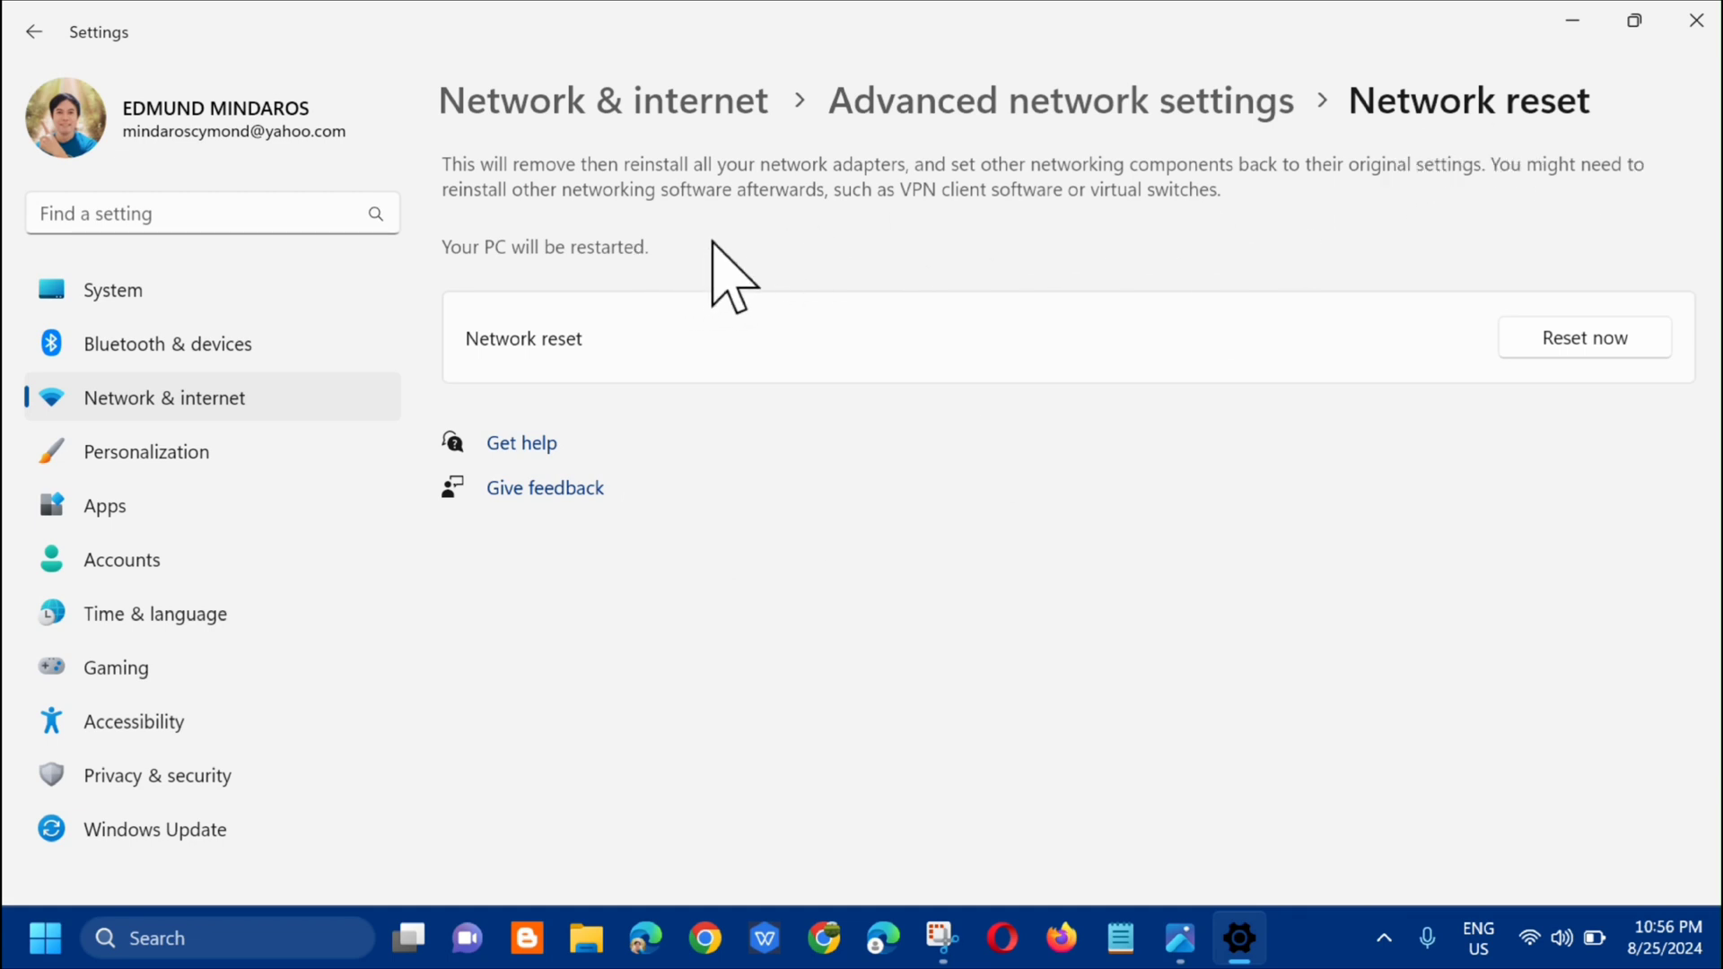
mouse_move(743, 274)
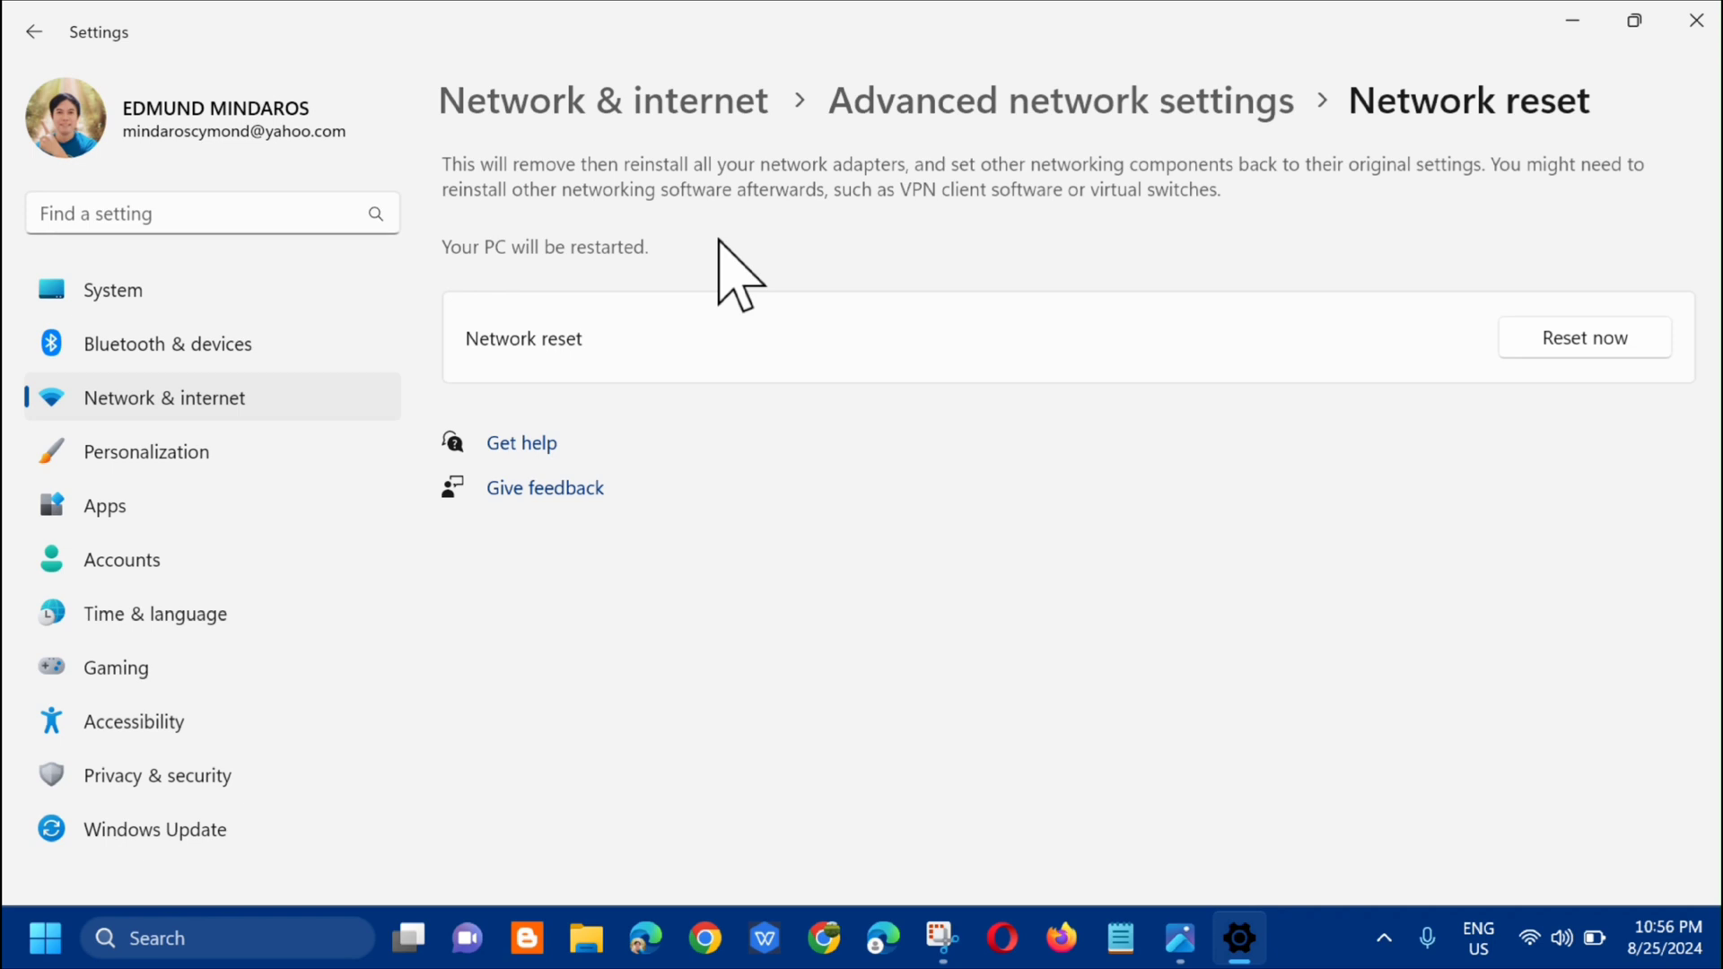
mouse_move(567, 379)
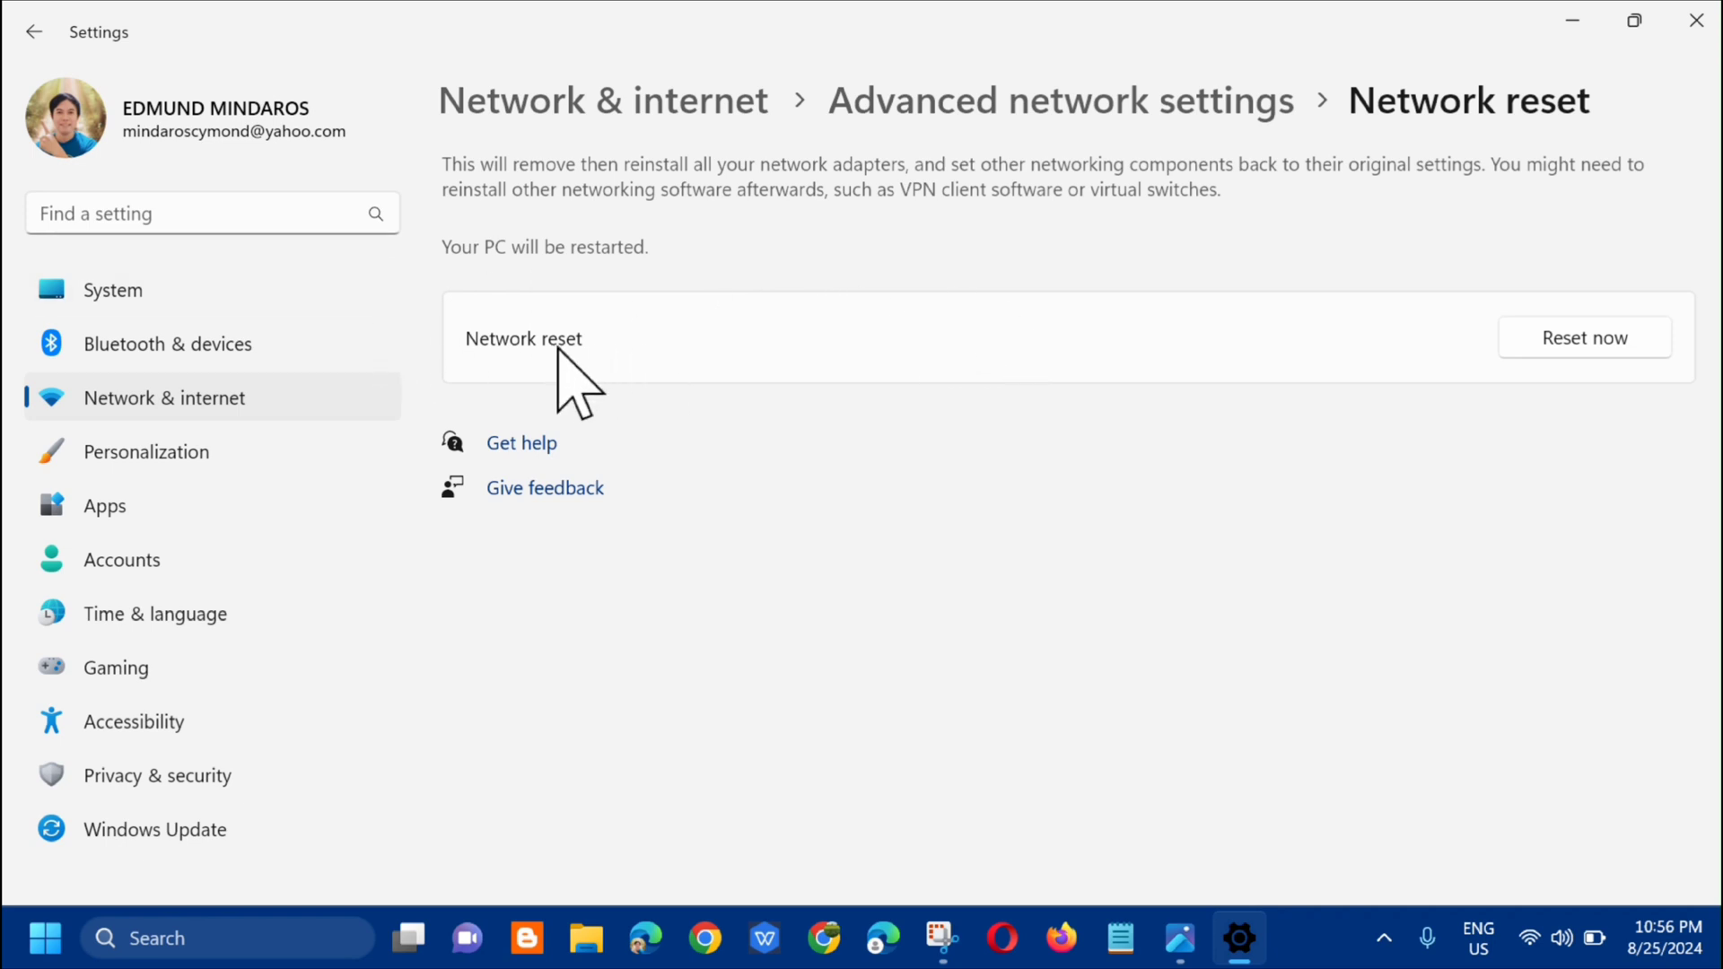
mouse_move(1626, 440)
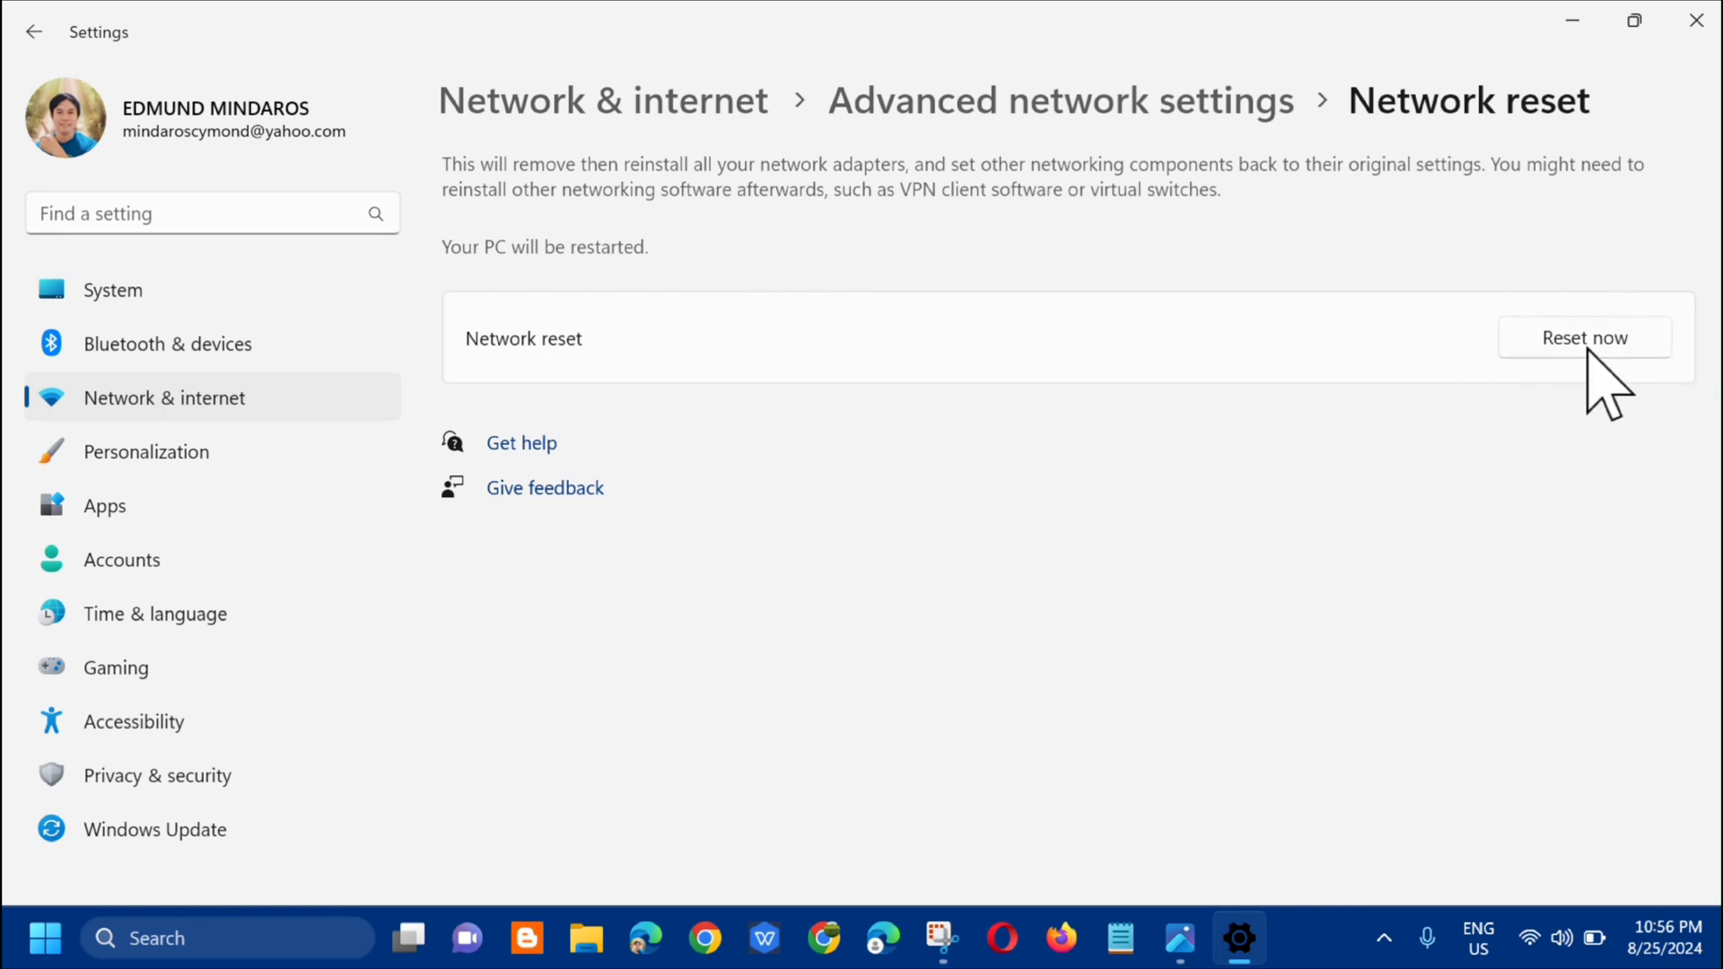
Start the network reset with Reset now.
left_click(1585, 337)
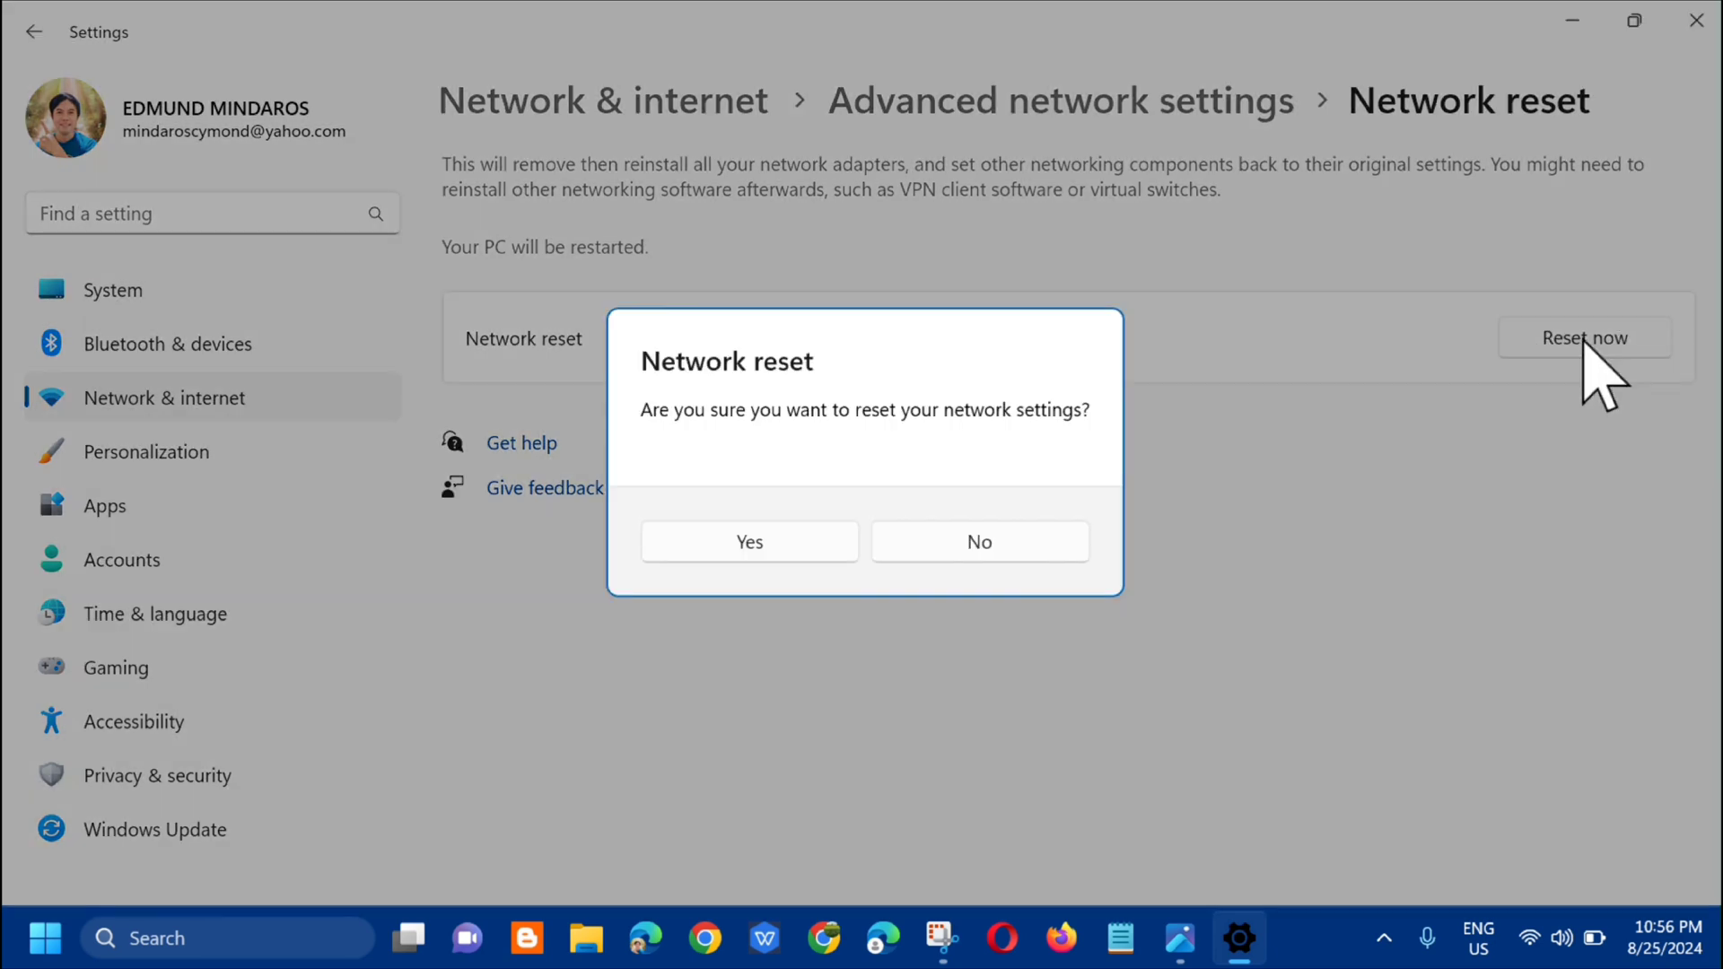
mouse_move(896, 610)
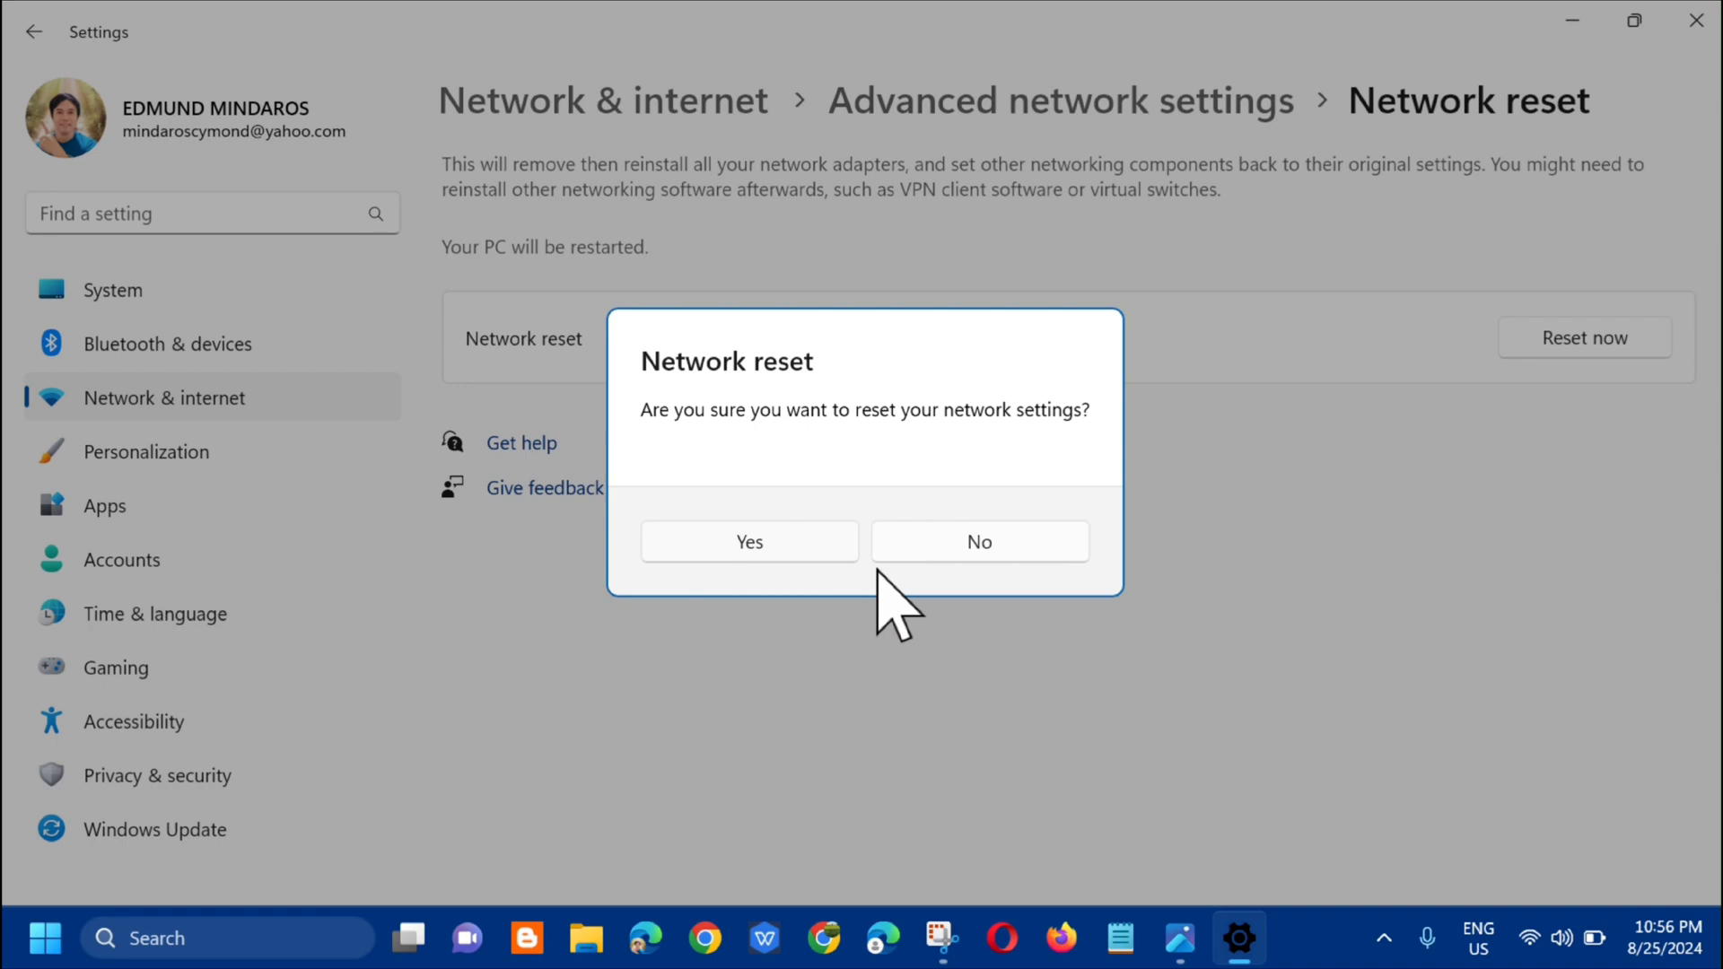
mouse_move(704, 489)
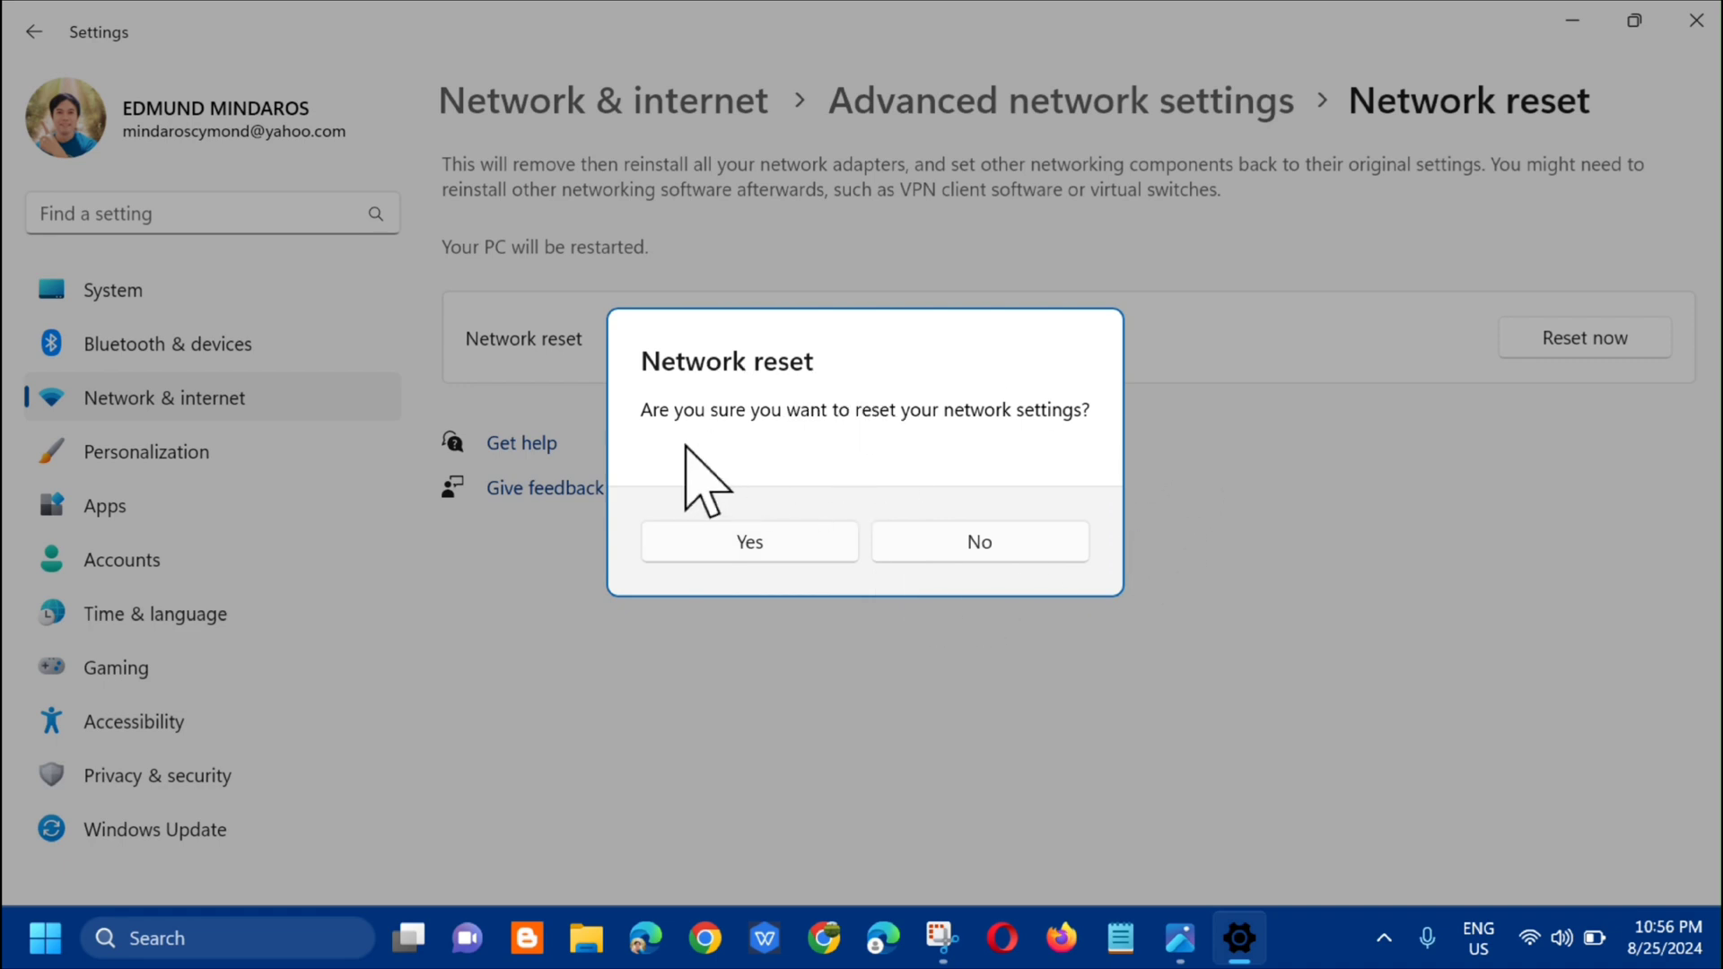
mouse_move(1097, 489)
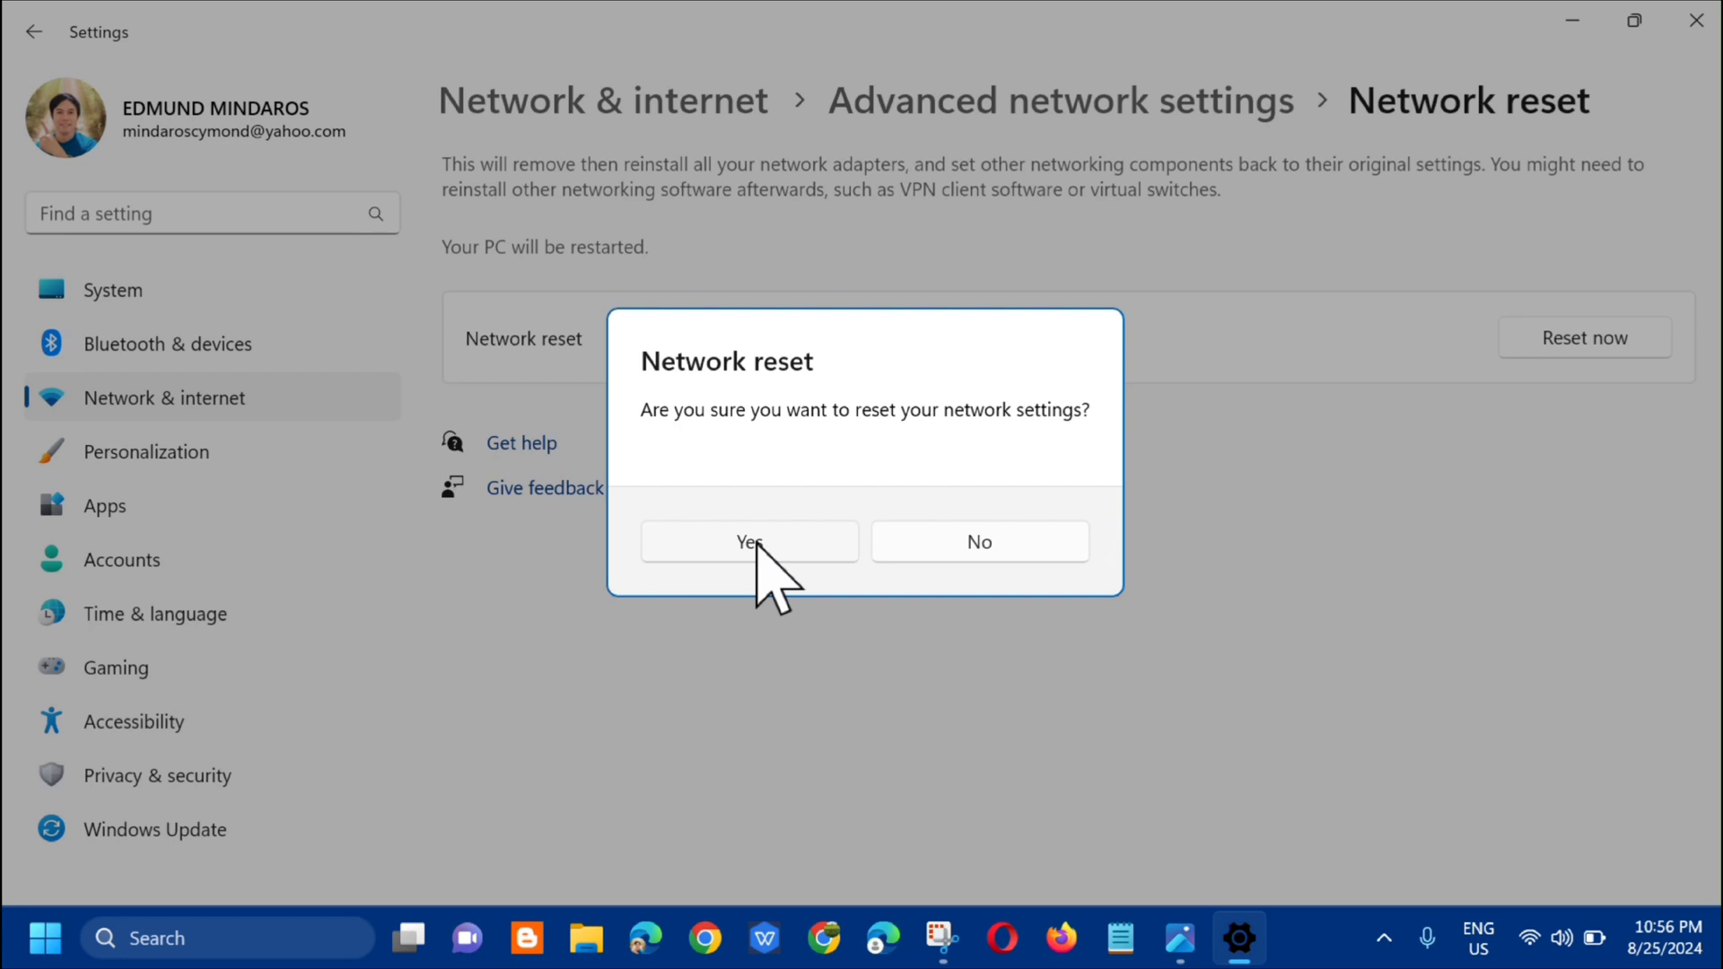
mouse_move(1253, 555)
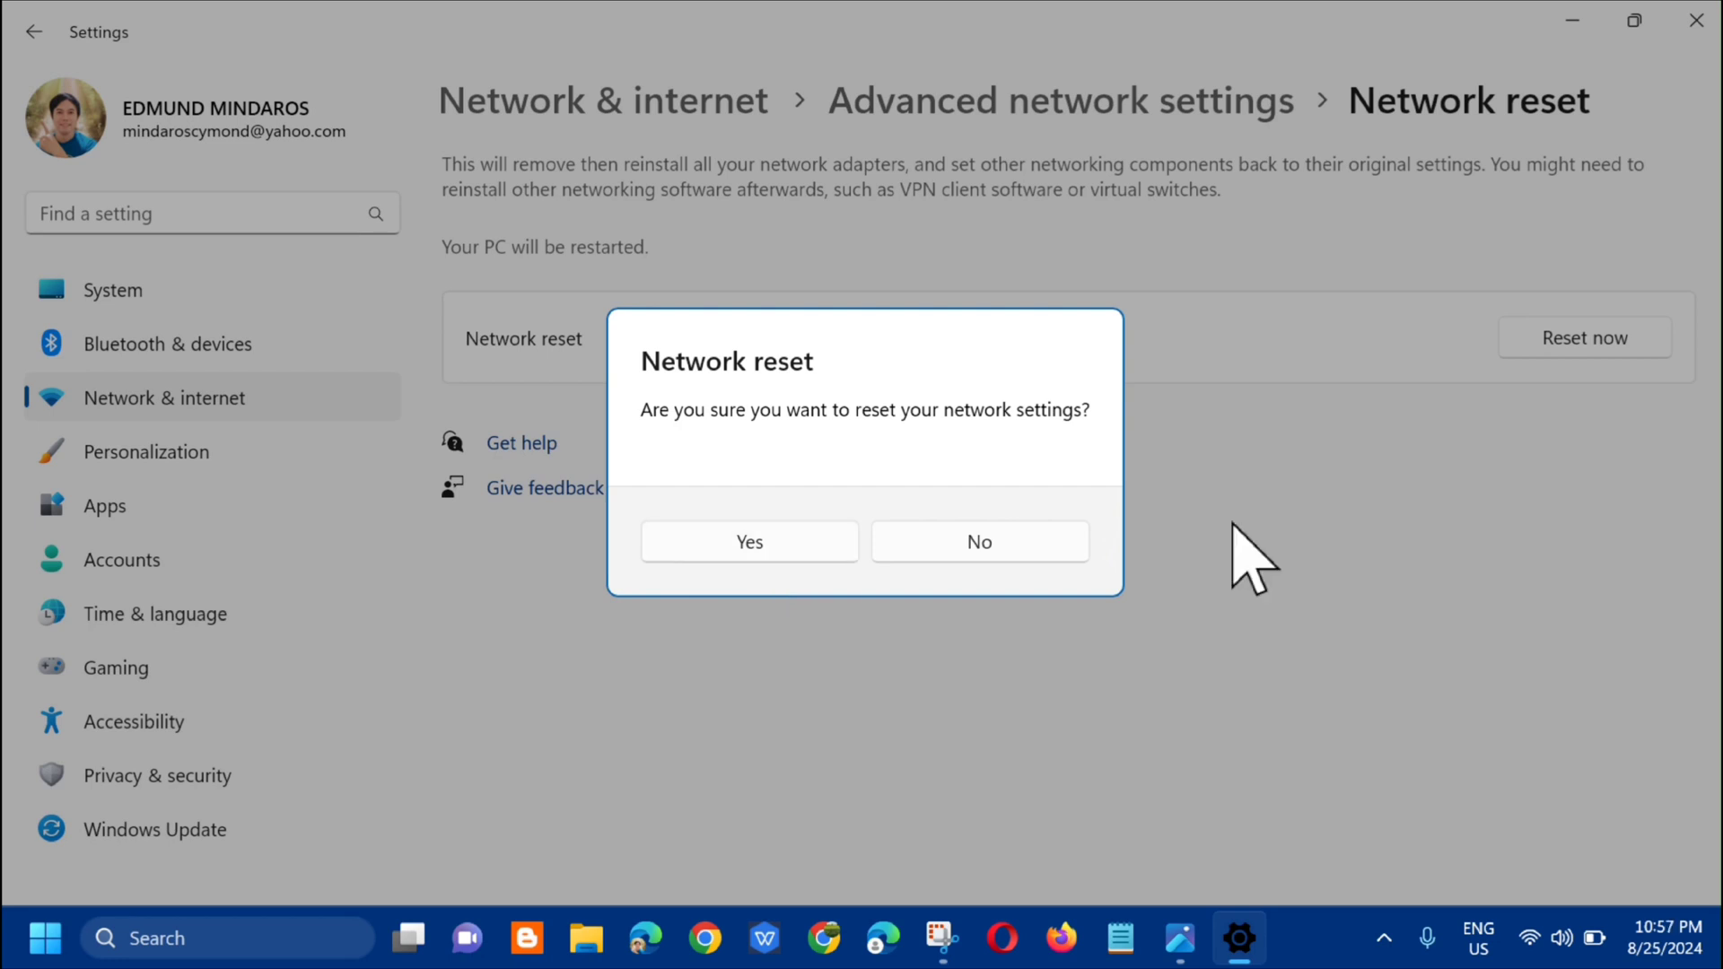
mouse_move(1163, 555)
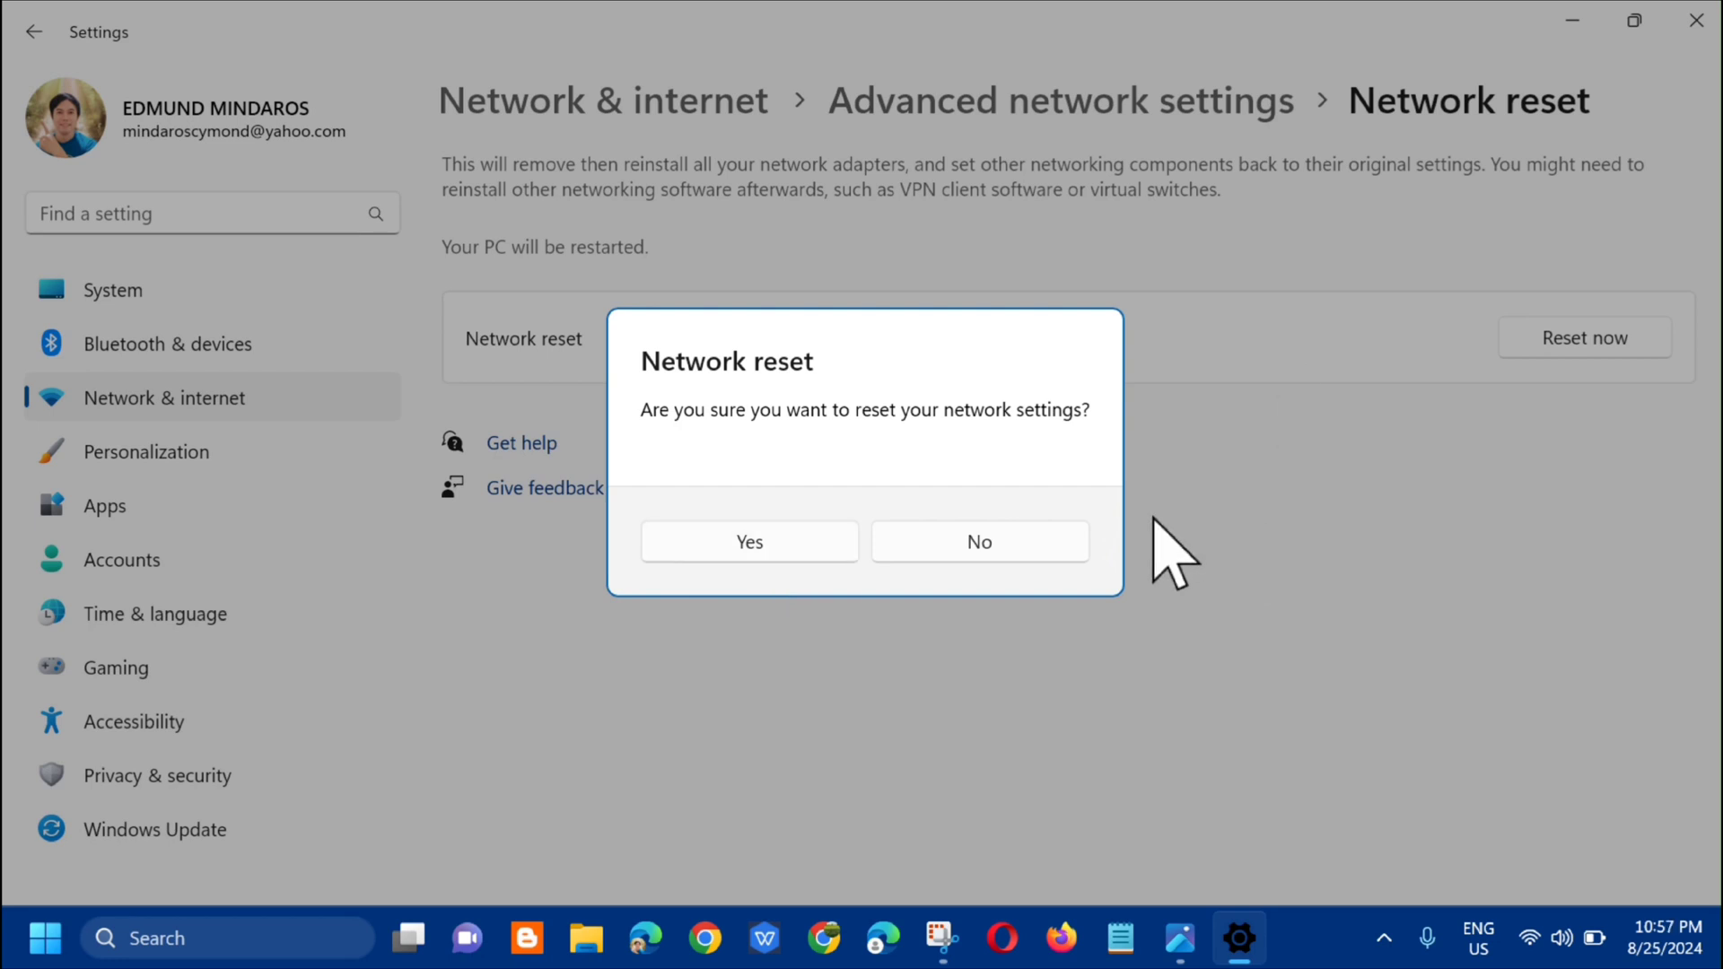
Confirm the network reset with Yes and close Settings.
left_click(977, 540)
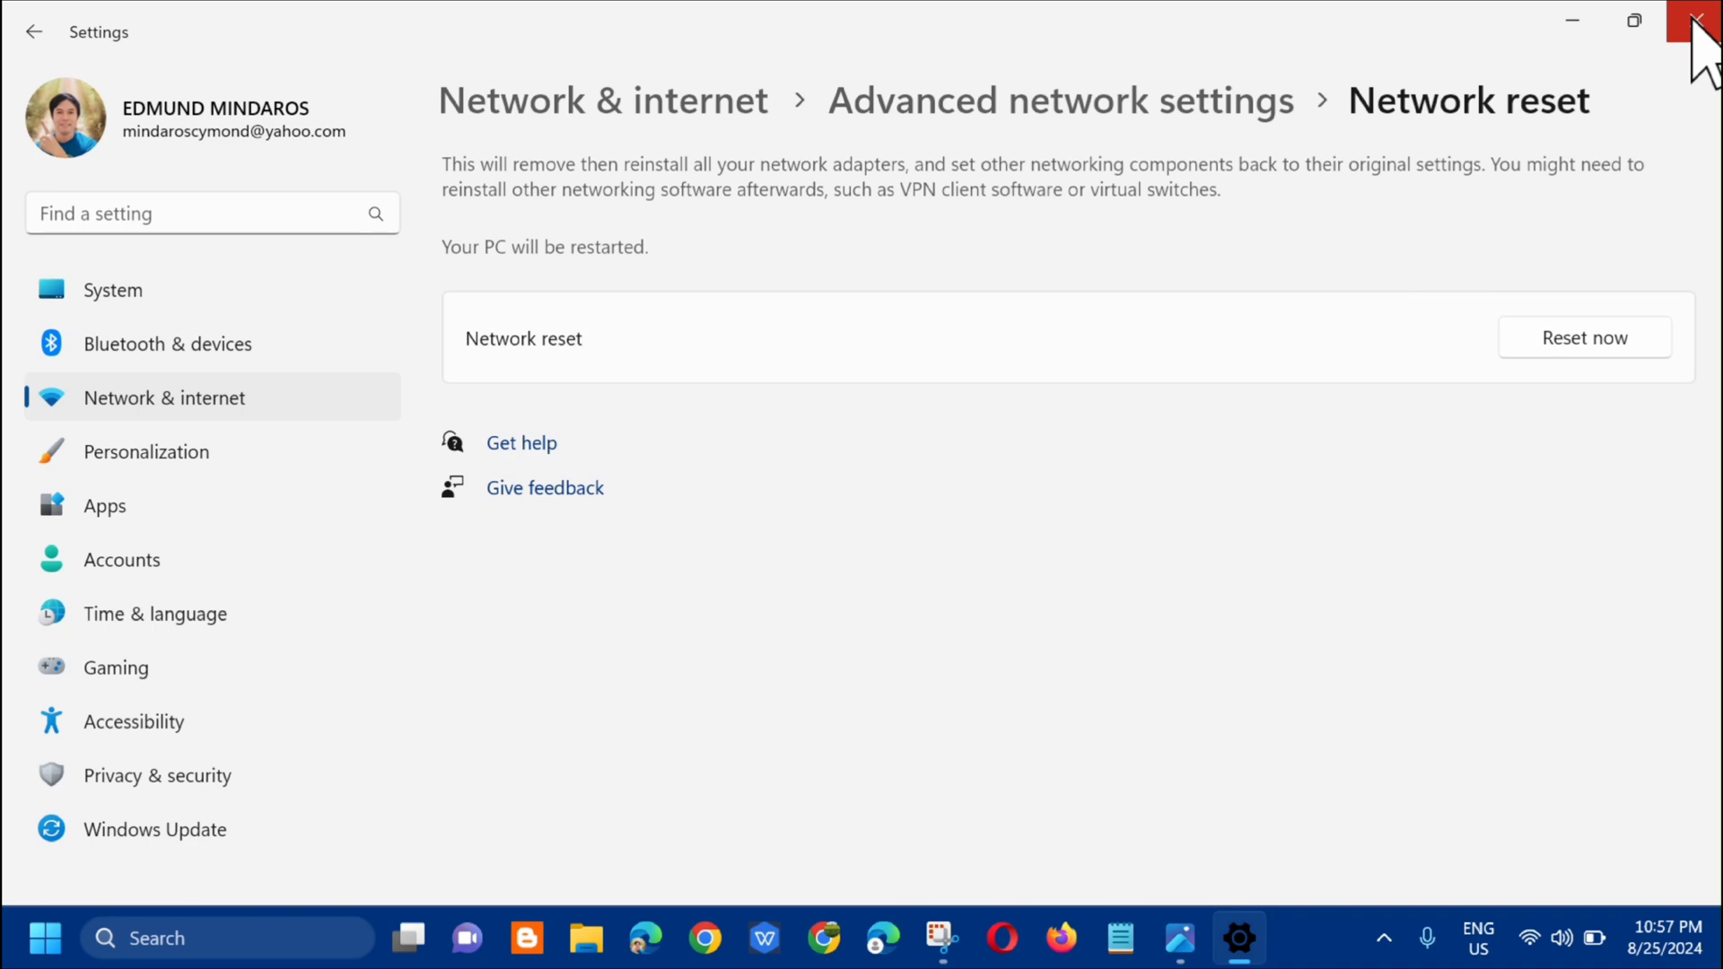
left_click(1702, 20)
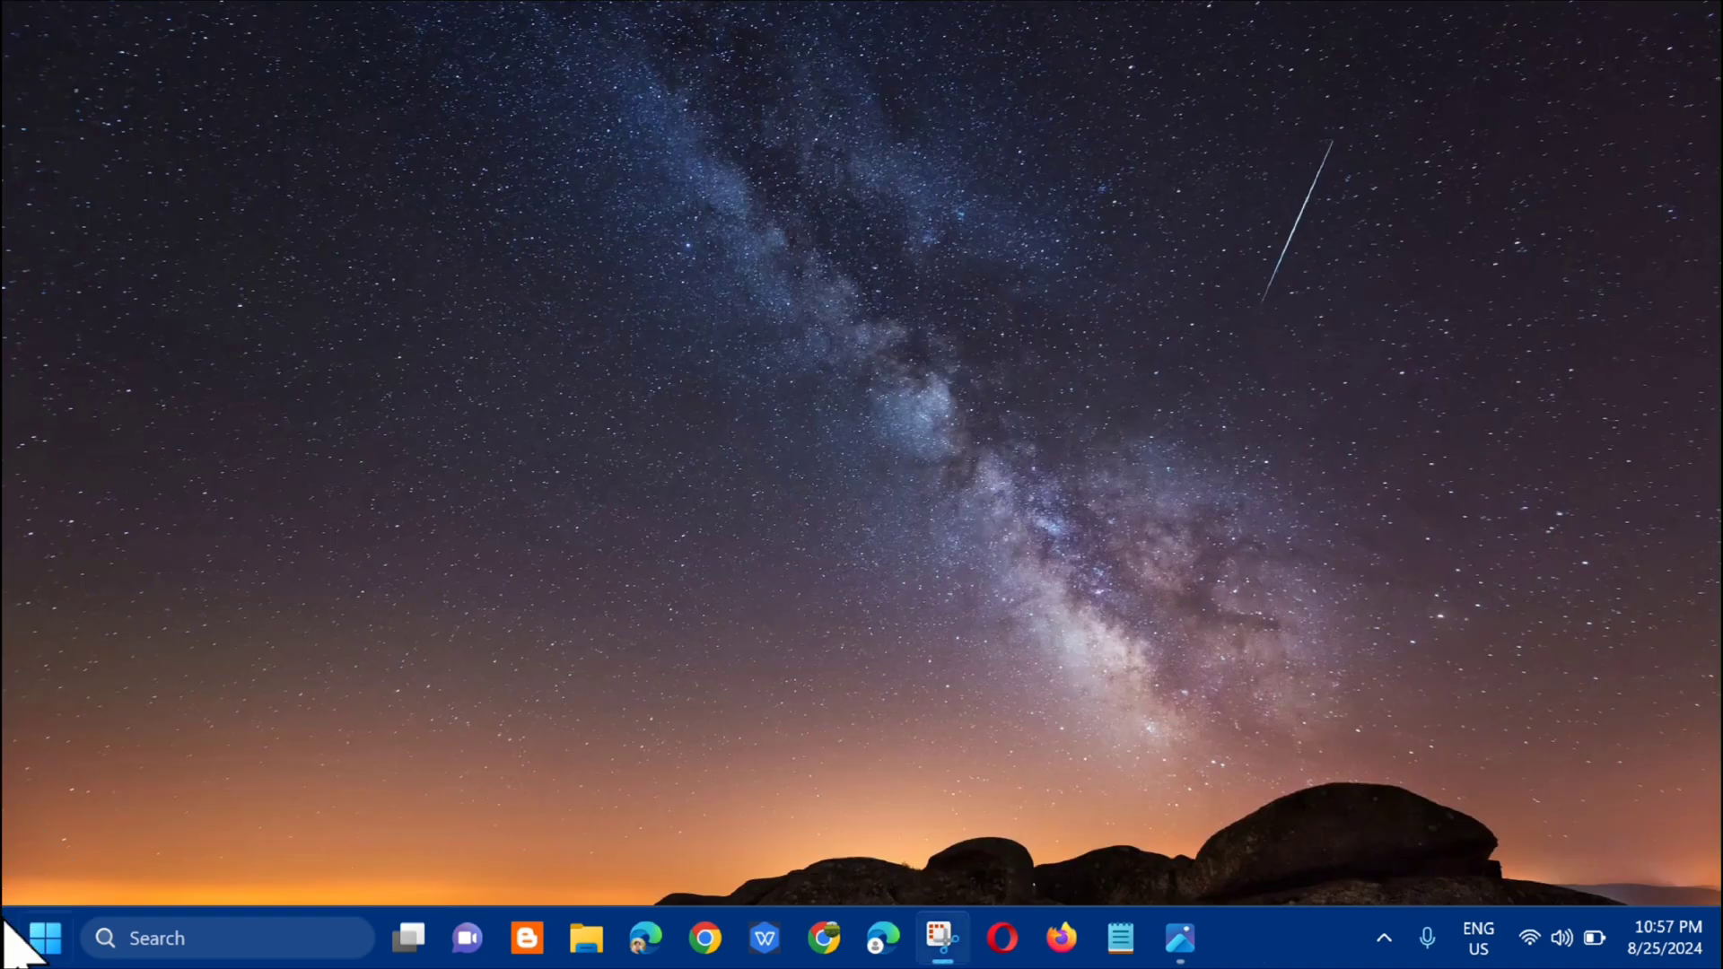